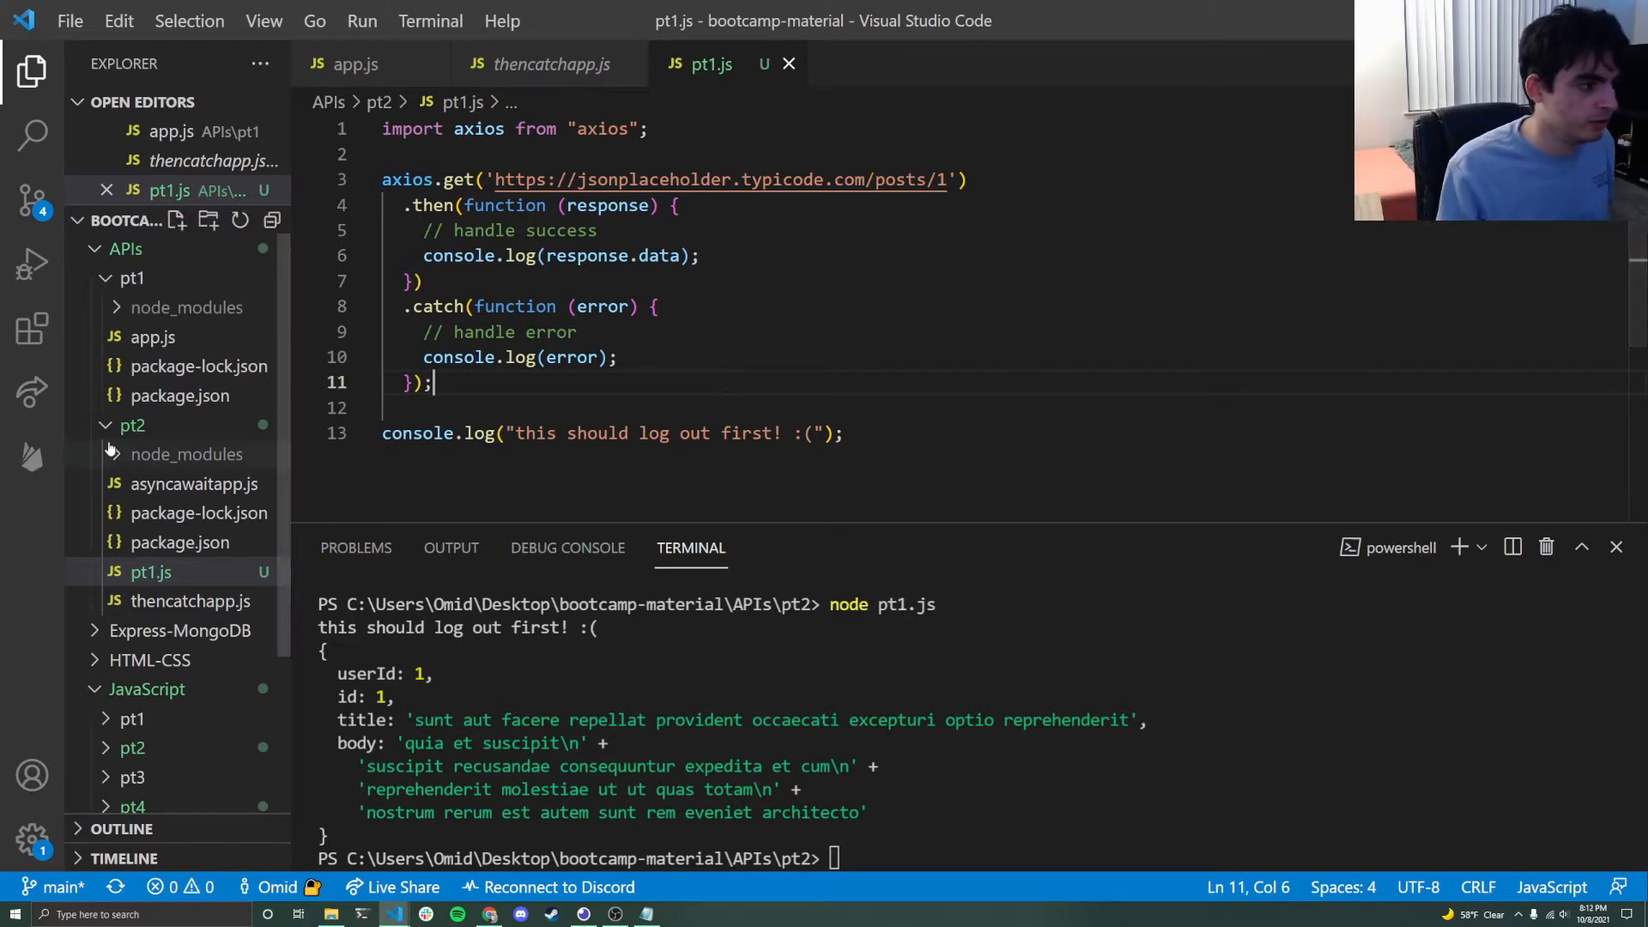
pyautogui.moveTo(263, 475)
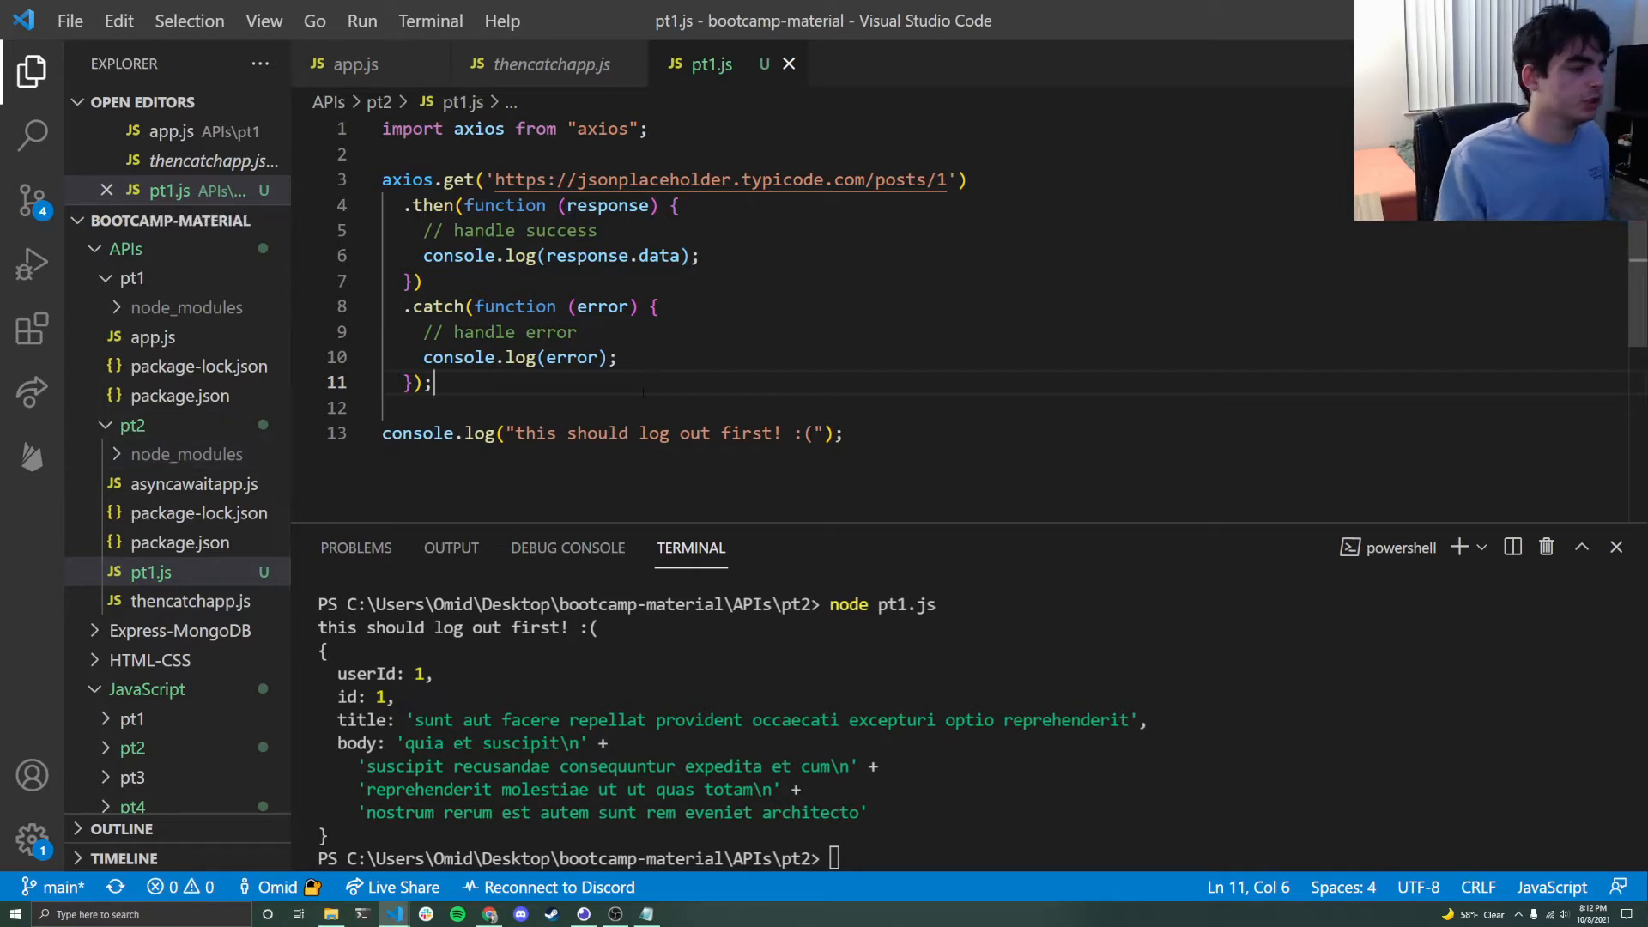
# - Review pt1.js's success handler and insert a blank line above console.log(response.data)
pyautogui.moveTo(646, 433); pyautogui.dragTo(842, 432)
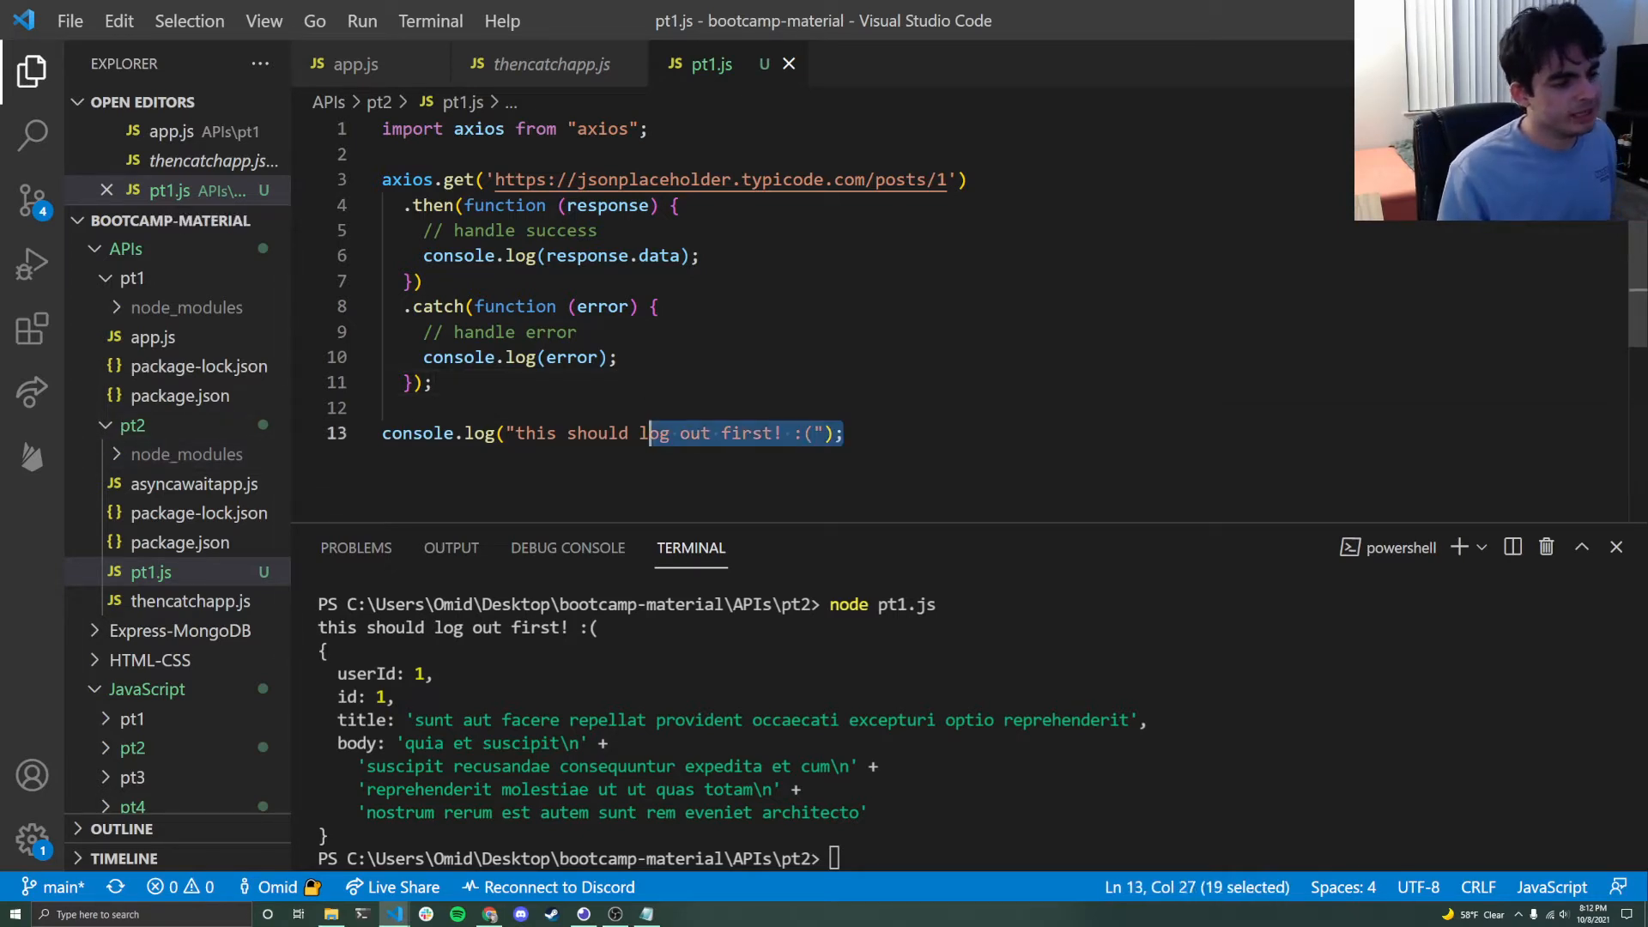
pyautogui.click(842, 433)
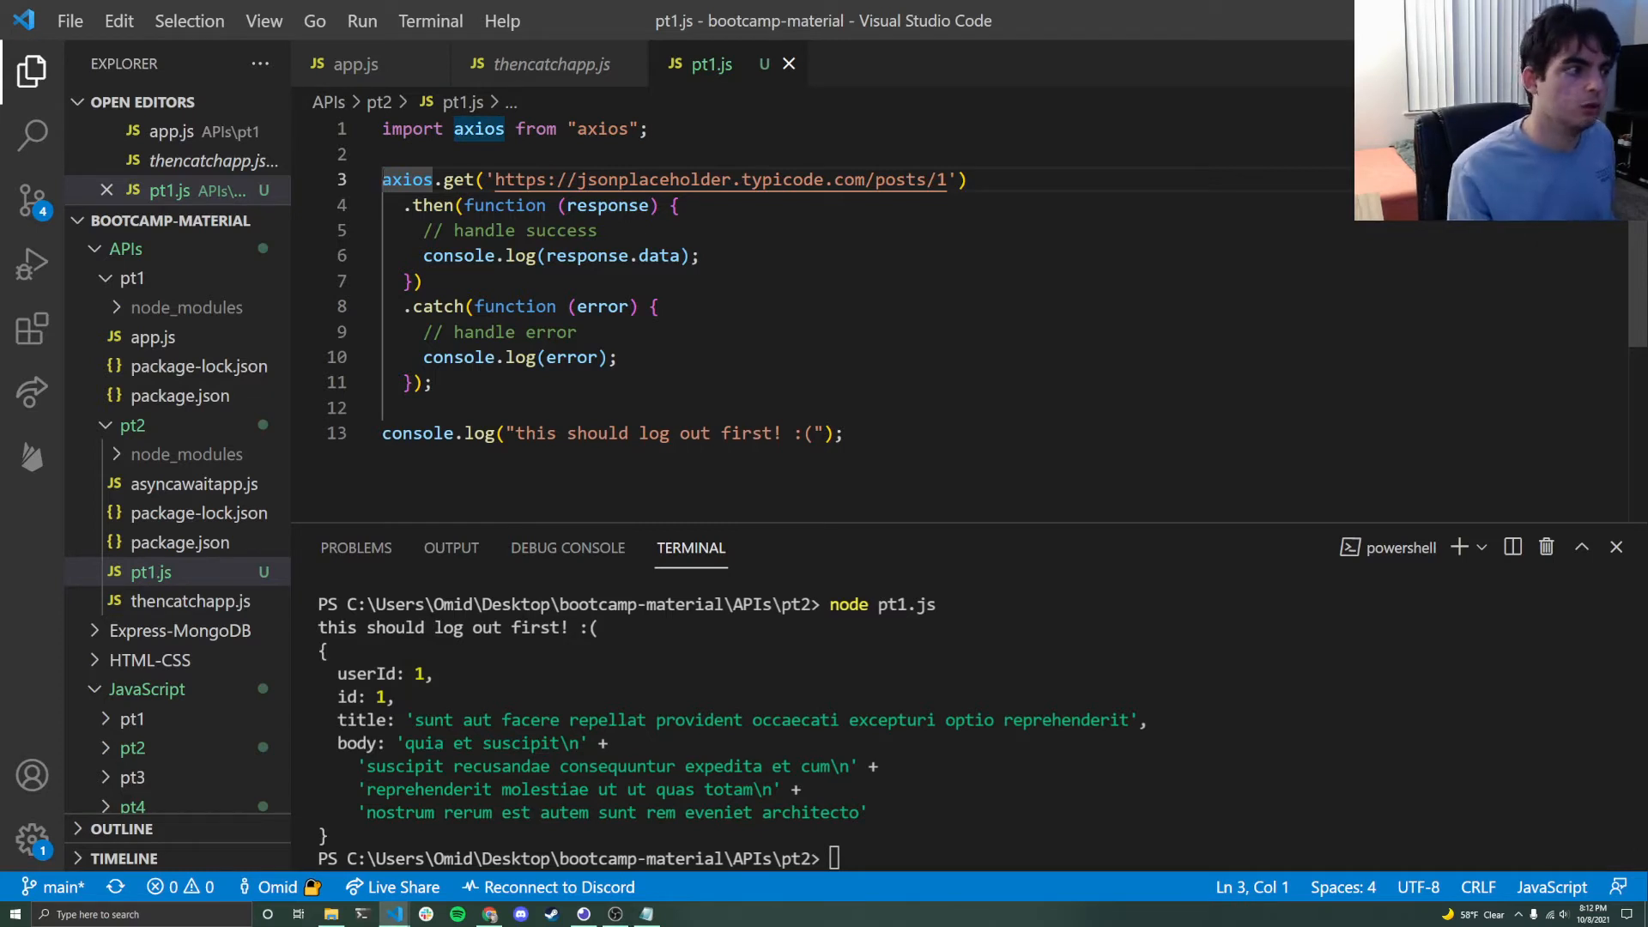
pyautogui.moveTo(431, 205)
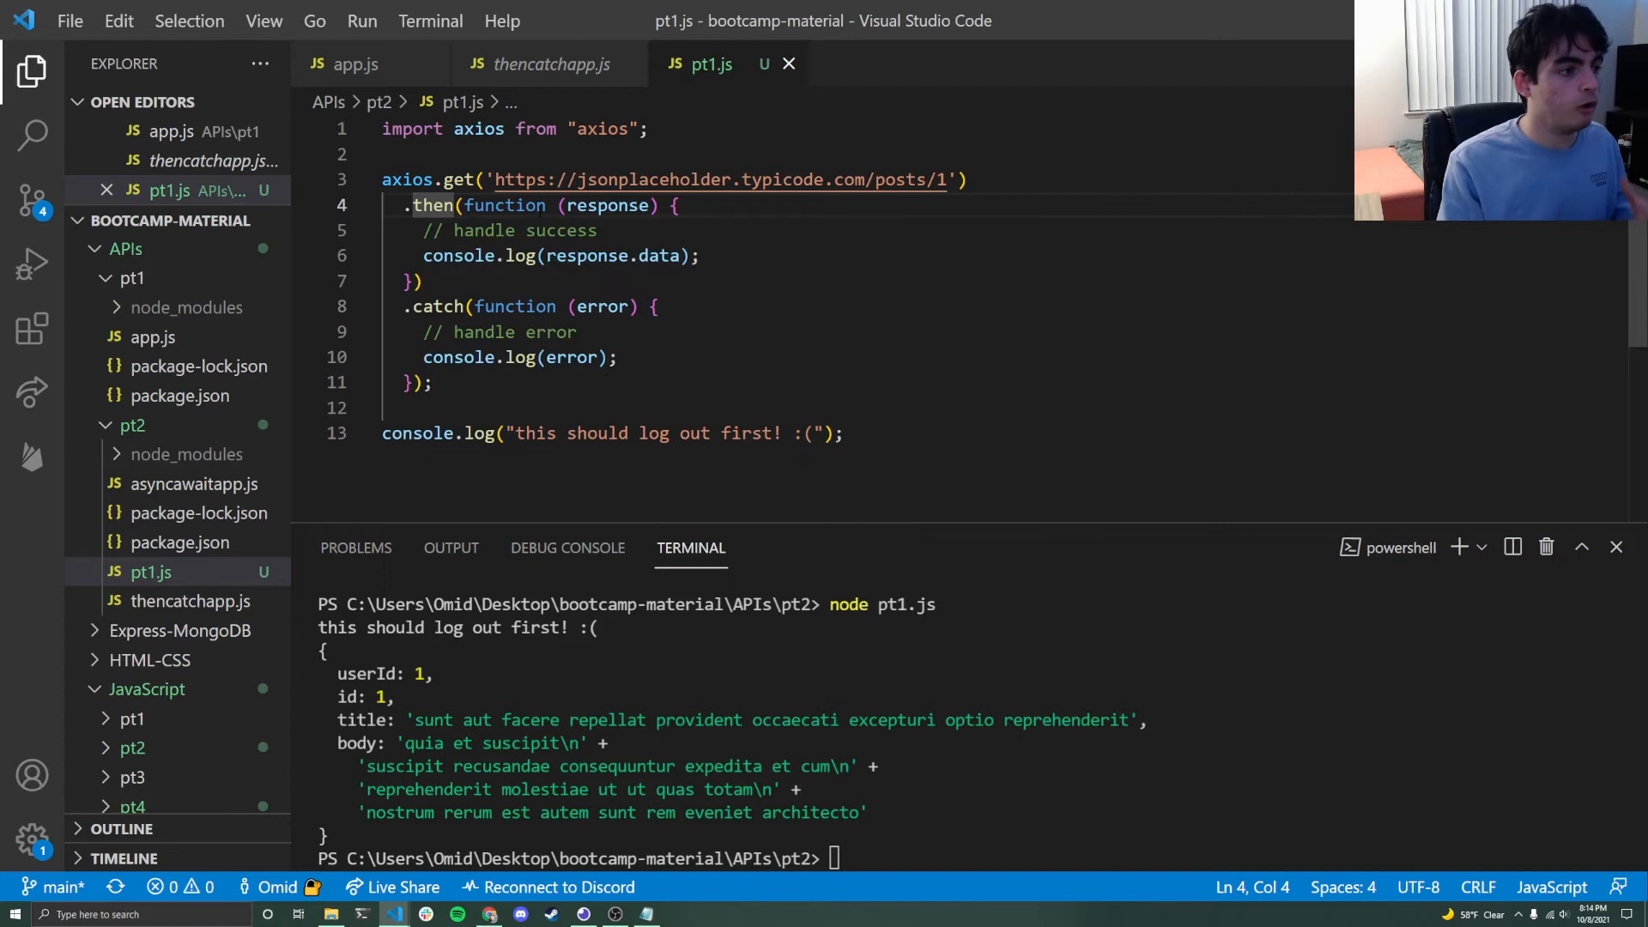
pyautogui.doubleClick(607, 206)
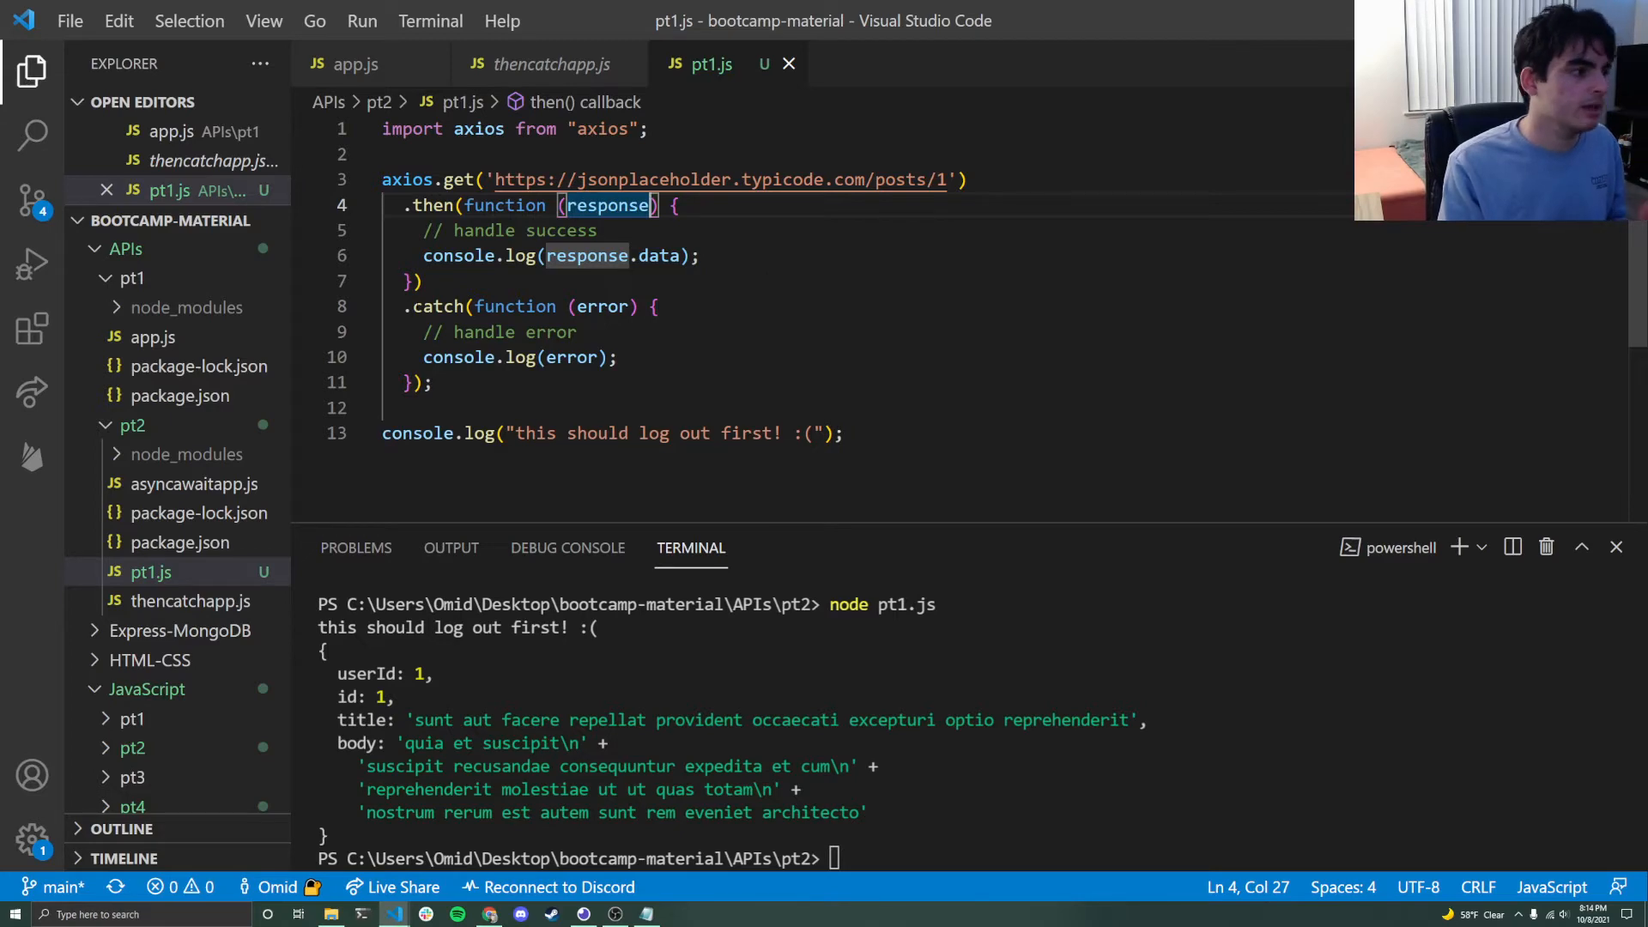
pyautogui.doubleClick(435, 306)
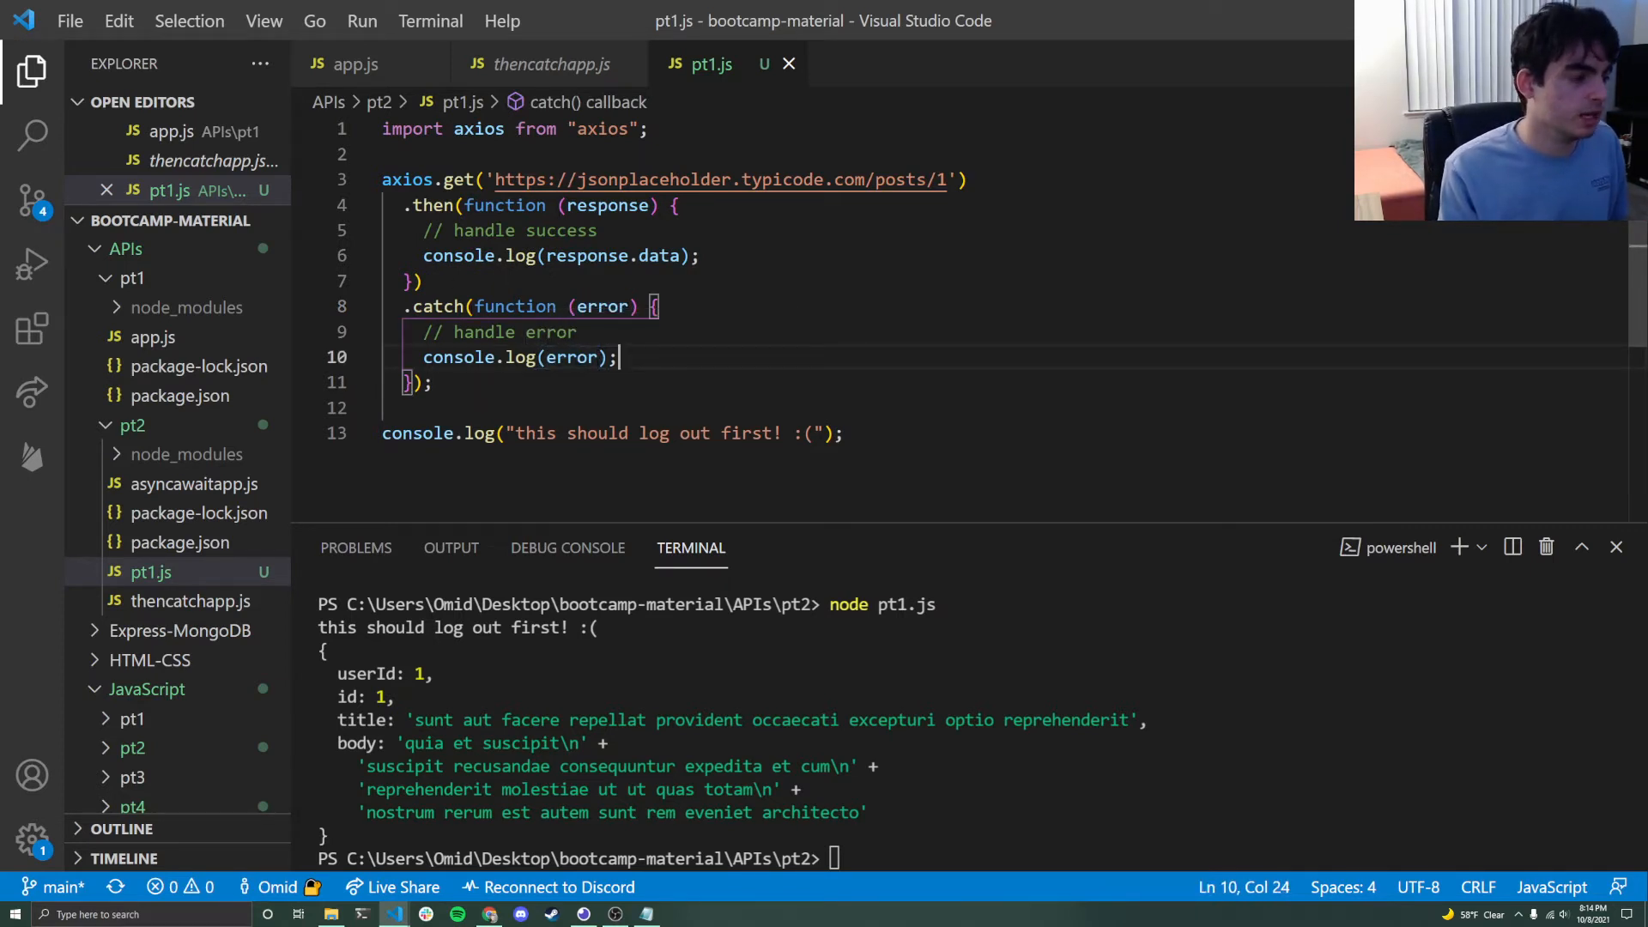
pyautogui.doubleClick(514, 306)
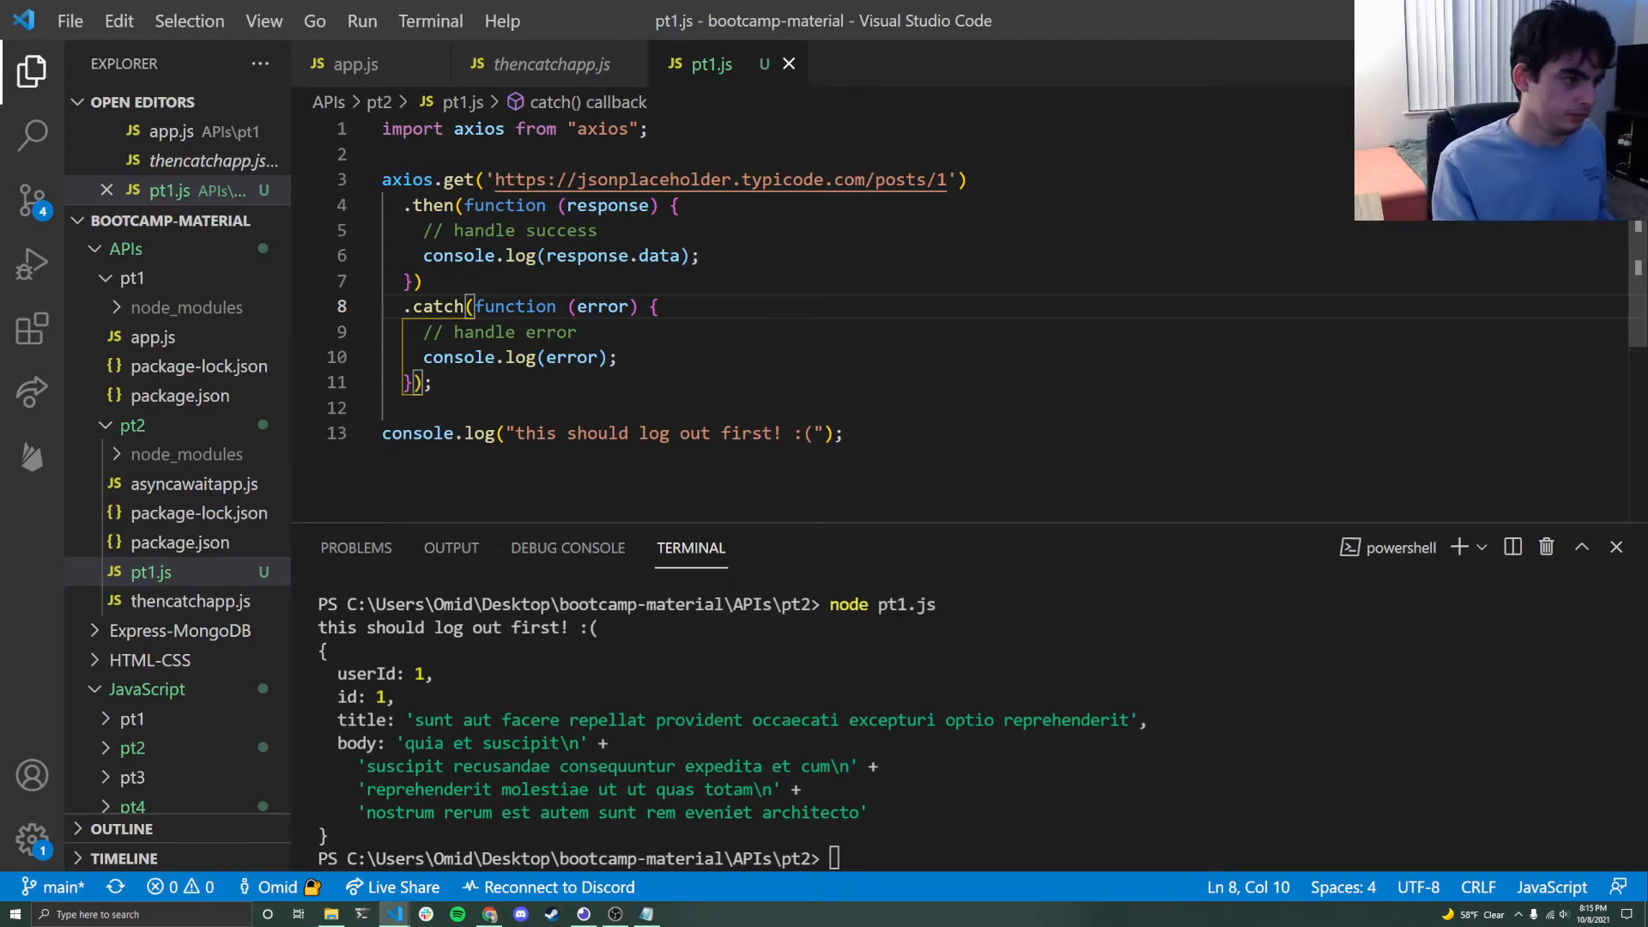
pyautogui.click(656, 306)
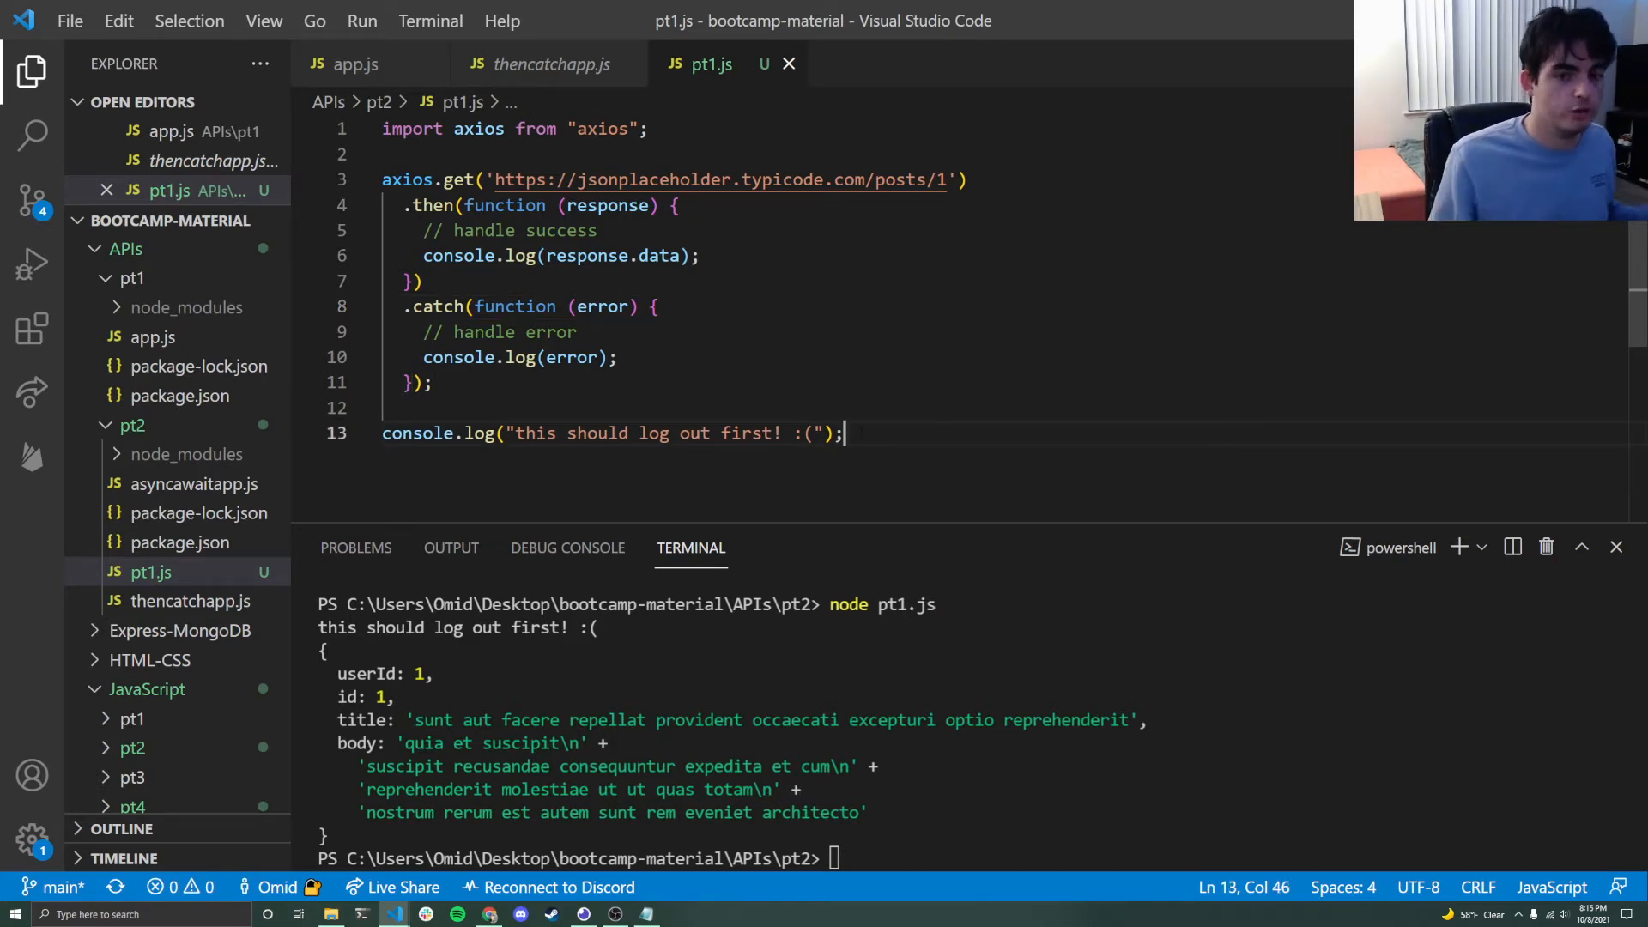
pyautogui.moveTo(422, 230); pyautogui.dragTo(426, 280)
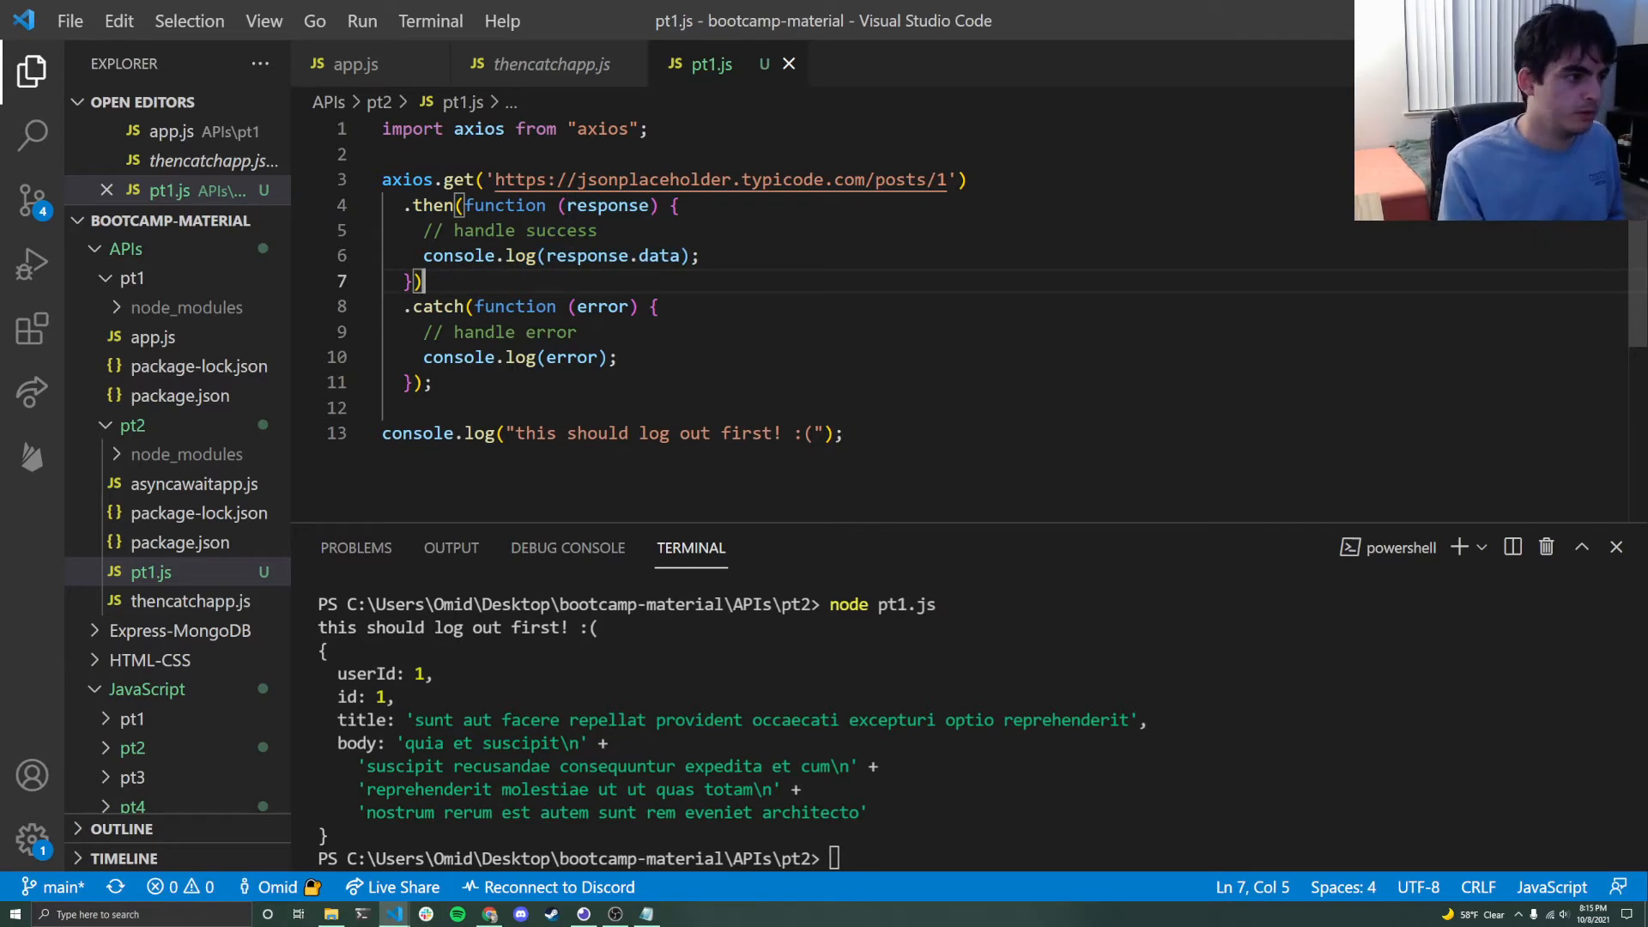
pyautogui.click(712, 256)
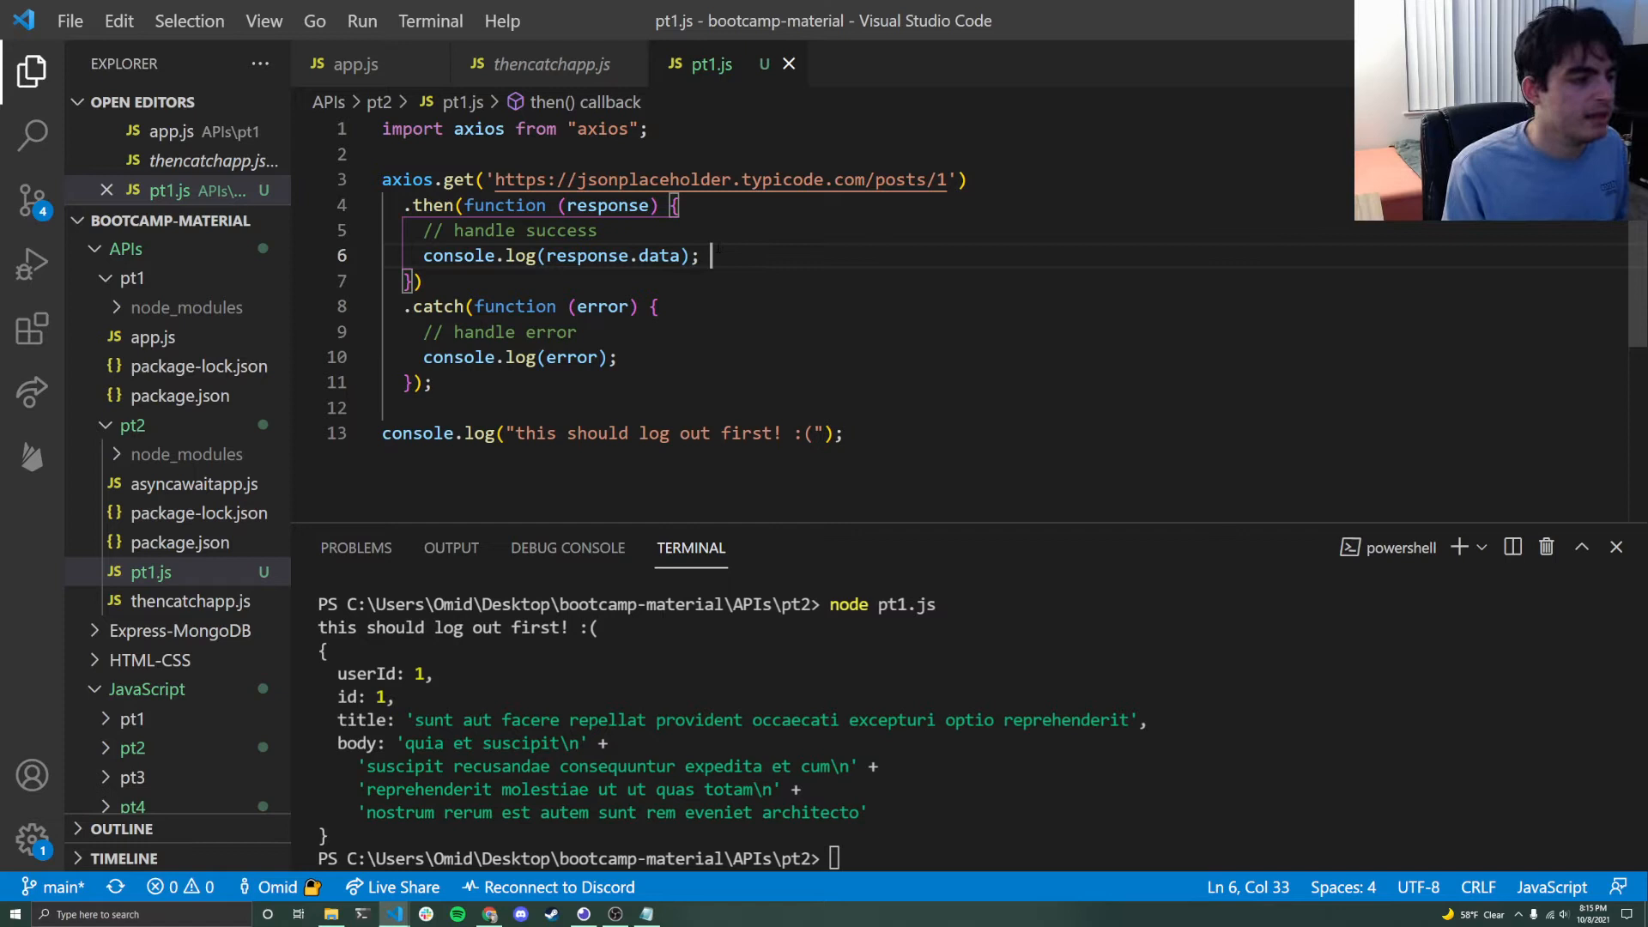
pyautogui.doubleClick(655, 256)
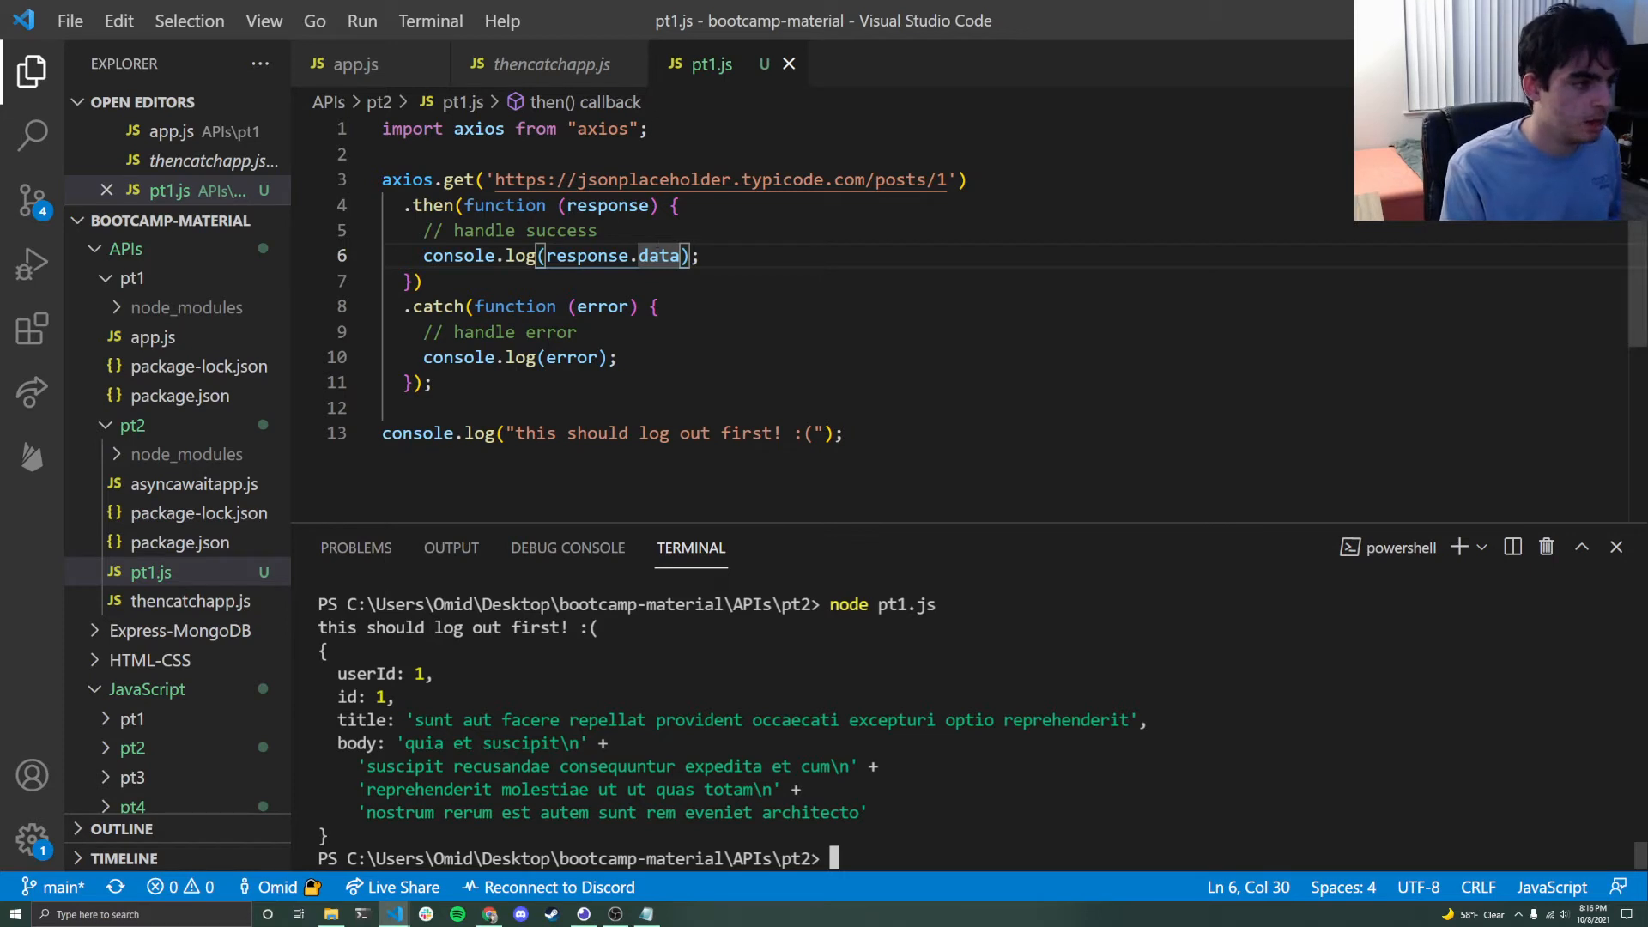
pyautogui.press('Enter')
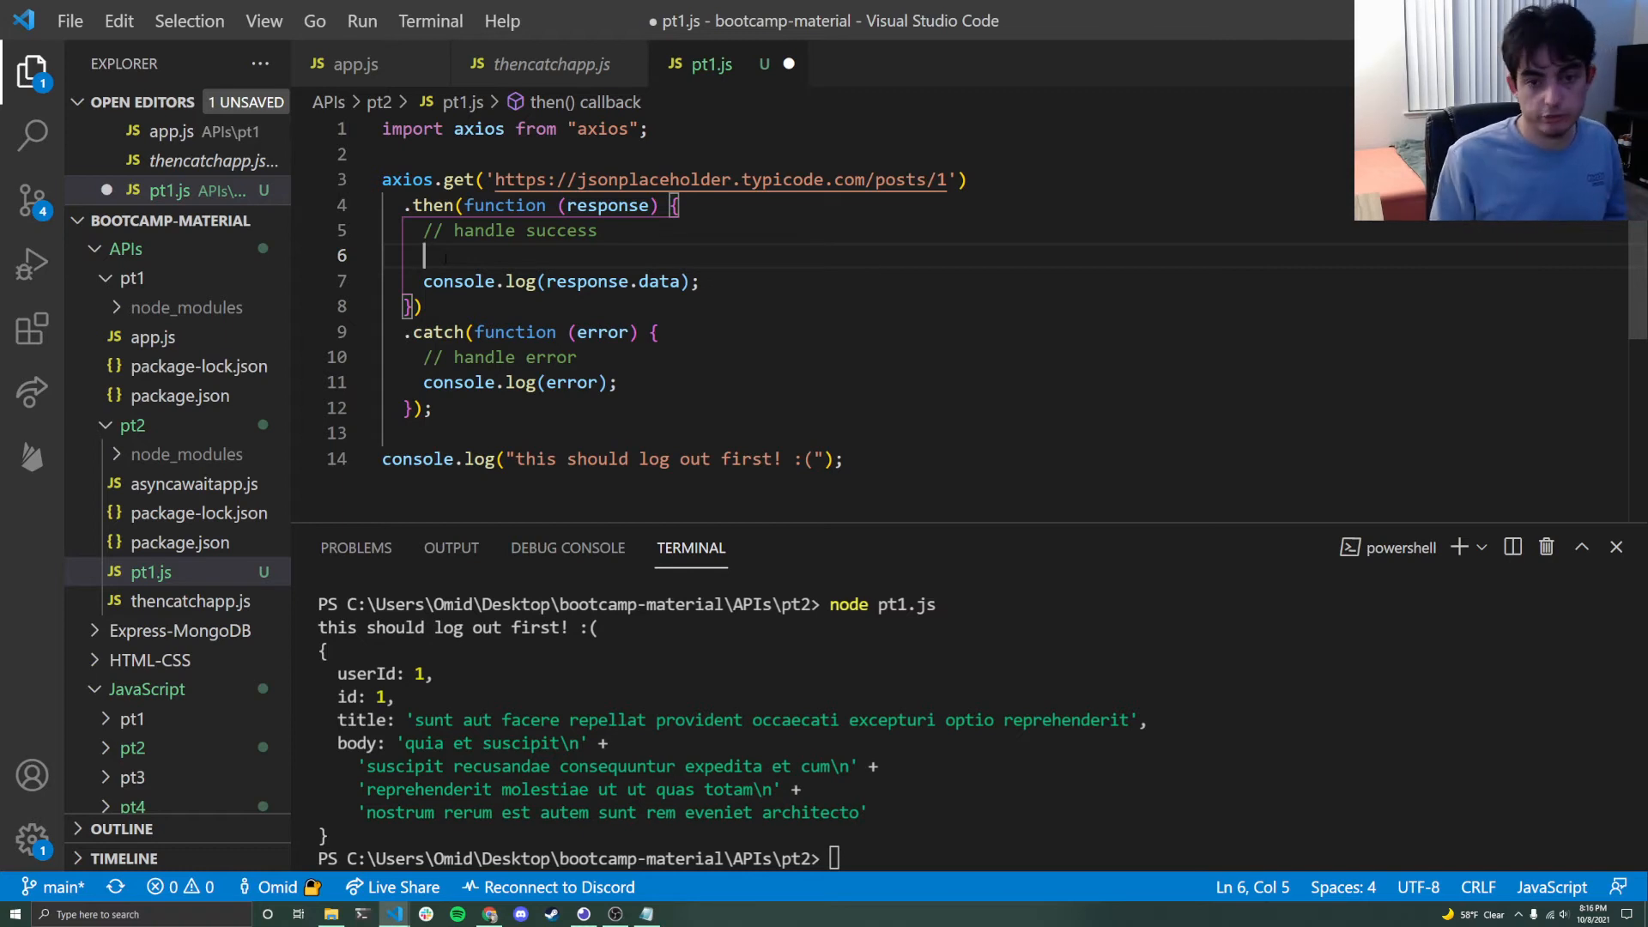
# - Add let stringified = JSON.stringify(response.data); on the new blank line
pyautogui.write('let')
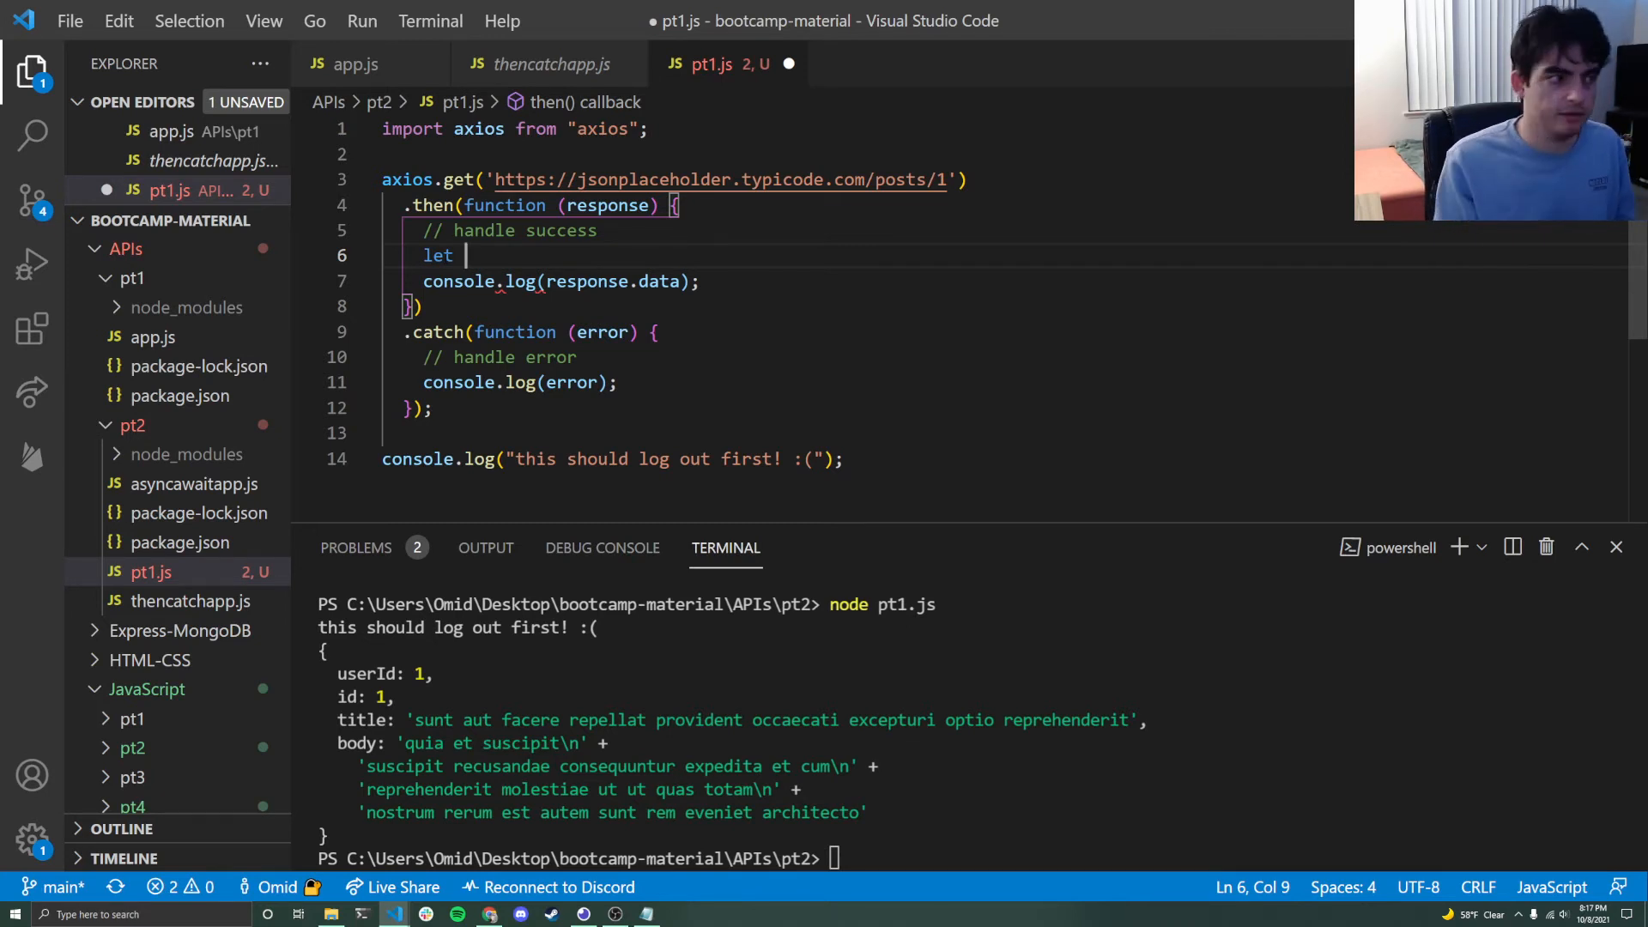
pyautogui.write('string')
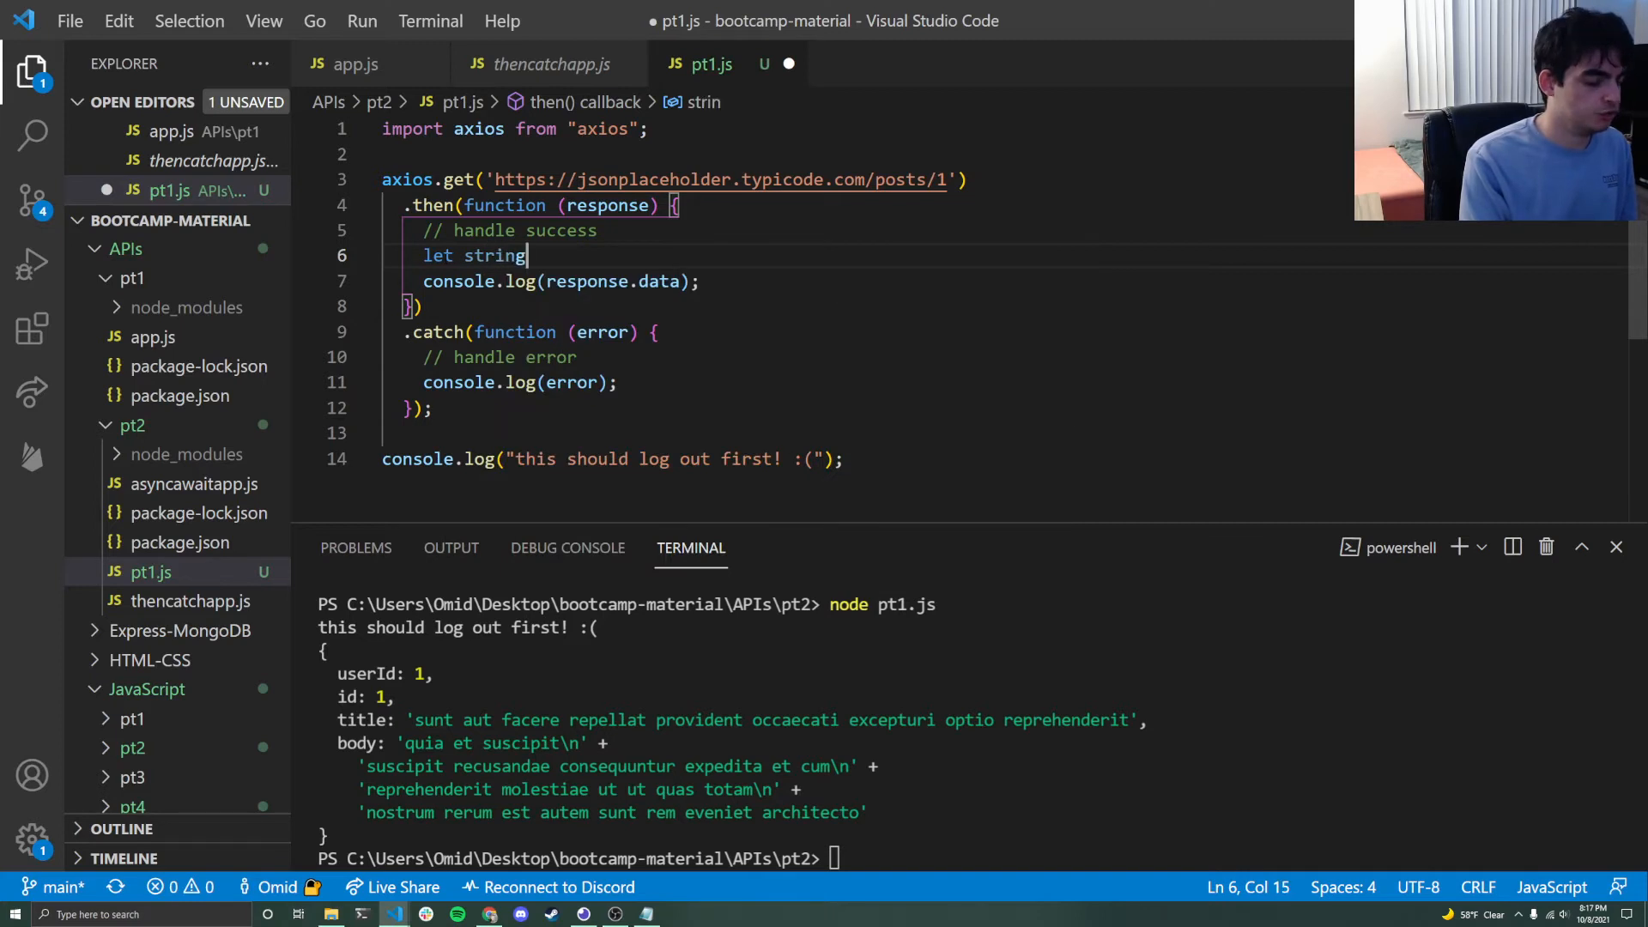
pyautogui.write('ified =')
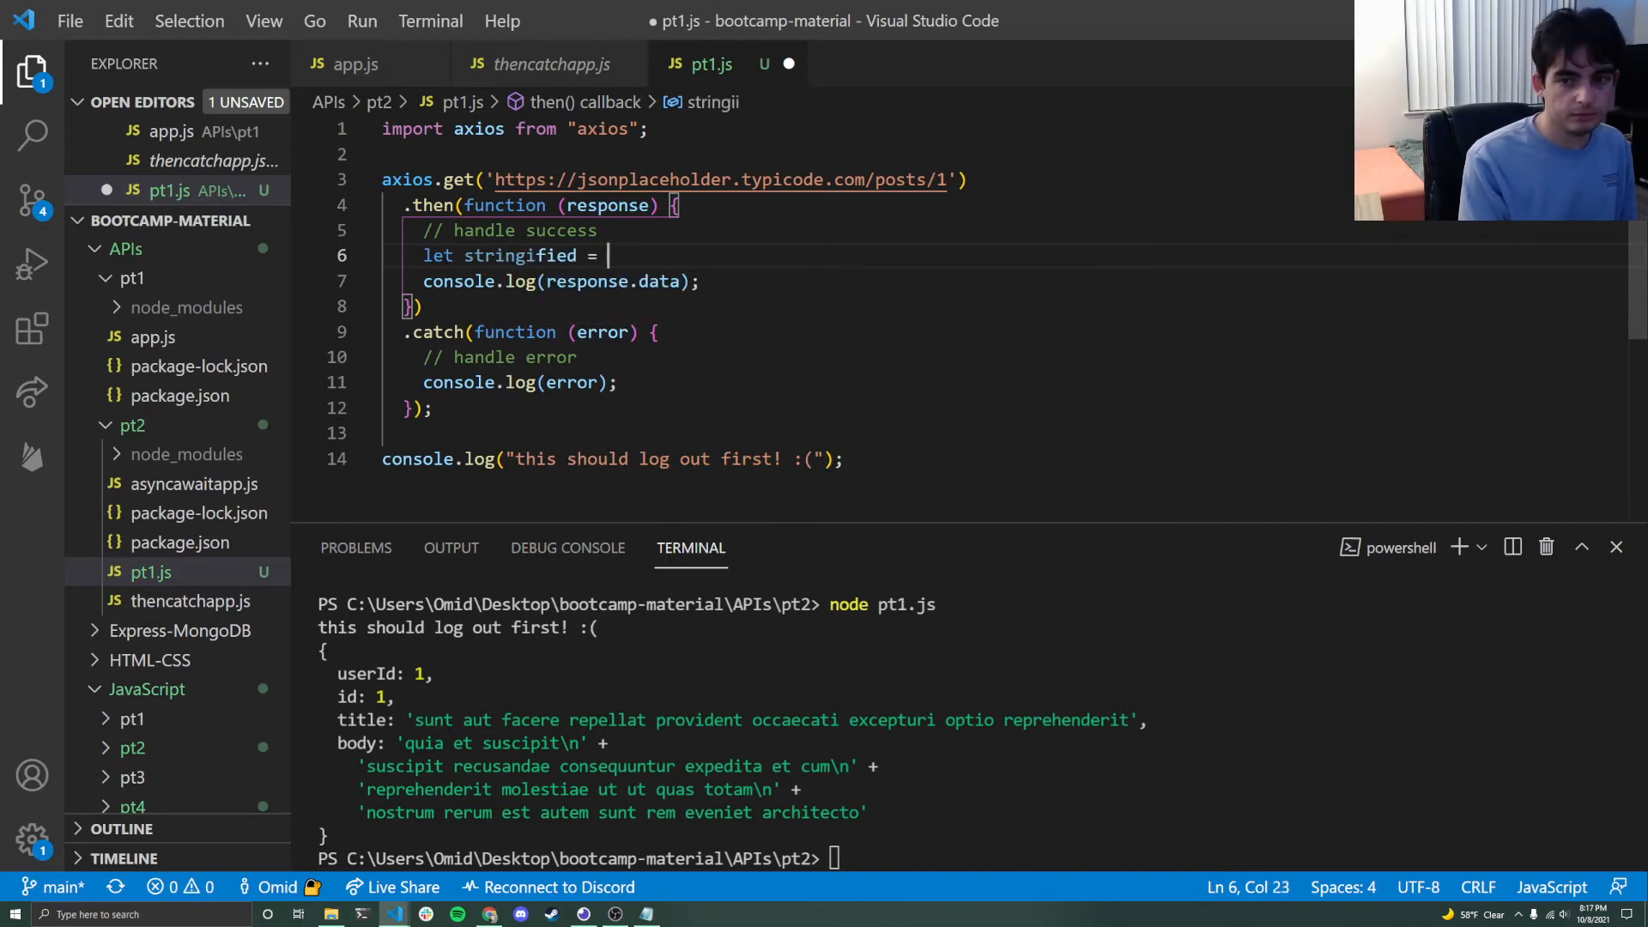
pyautogui.write('JSON.')
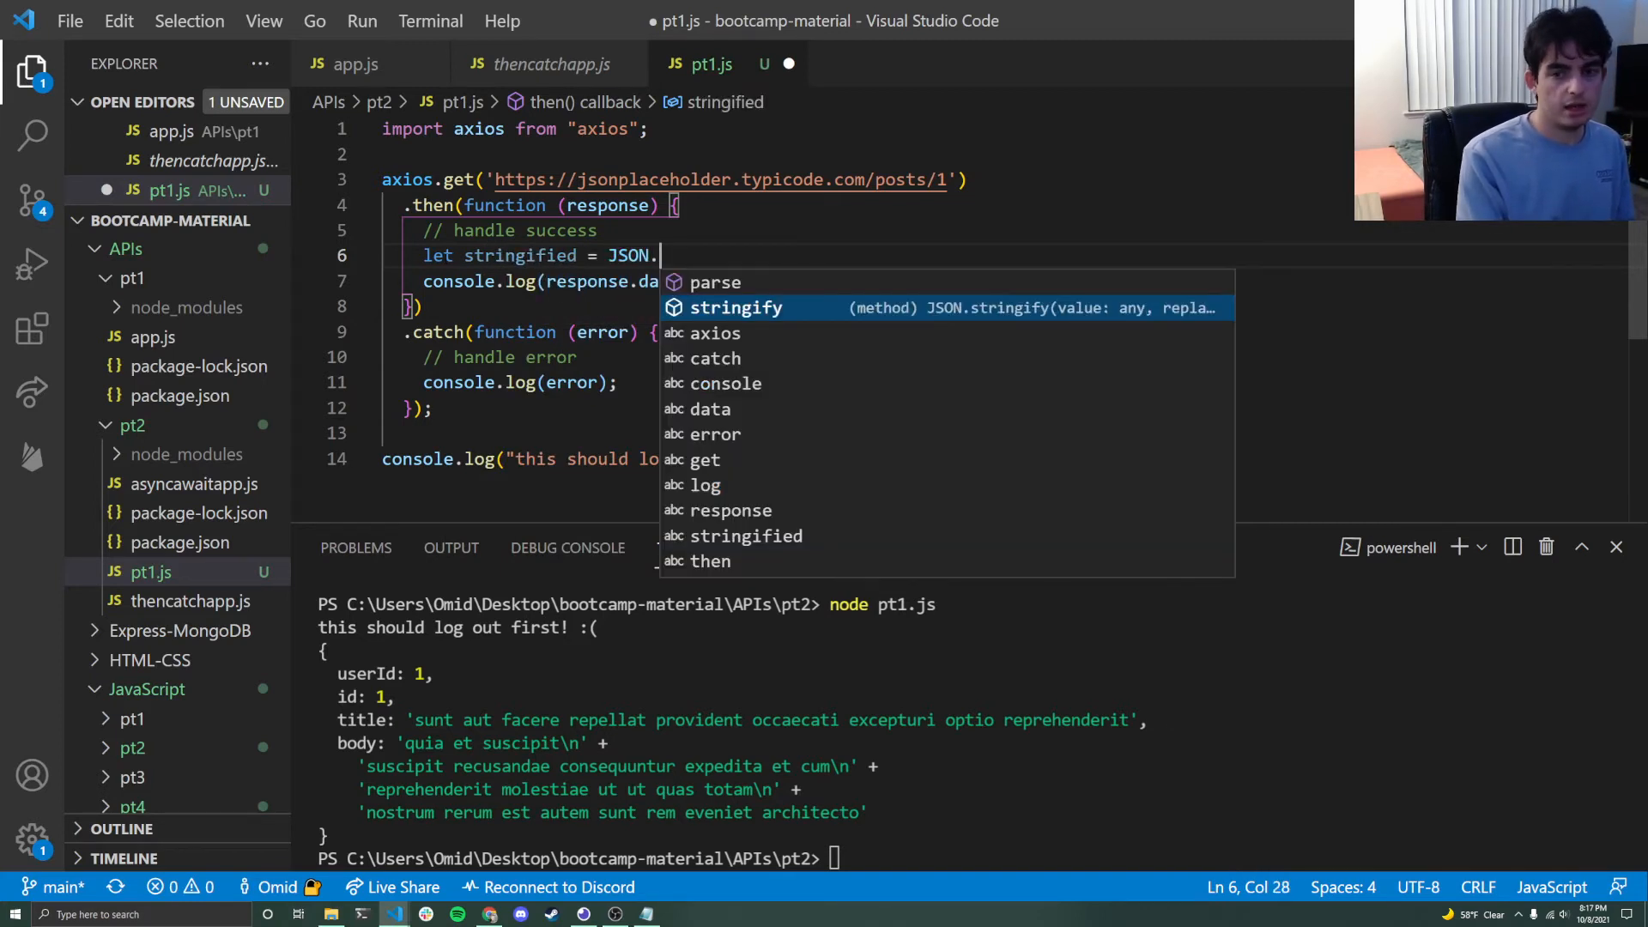
pyautogui.write('stringify(response.data);')
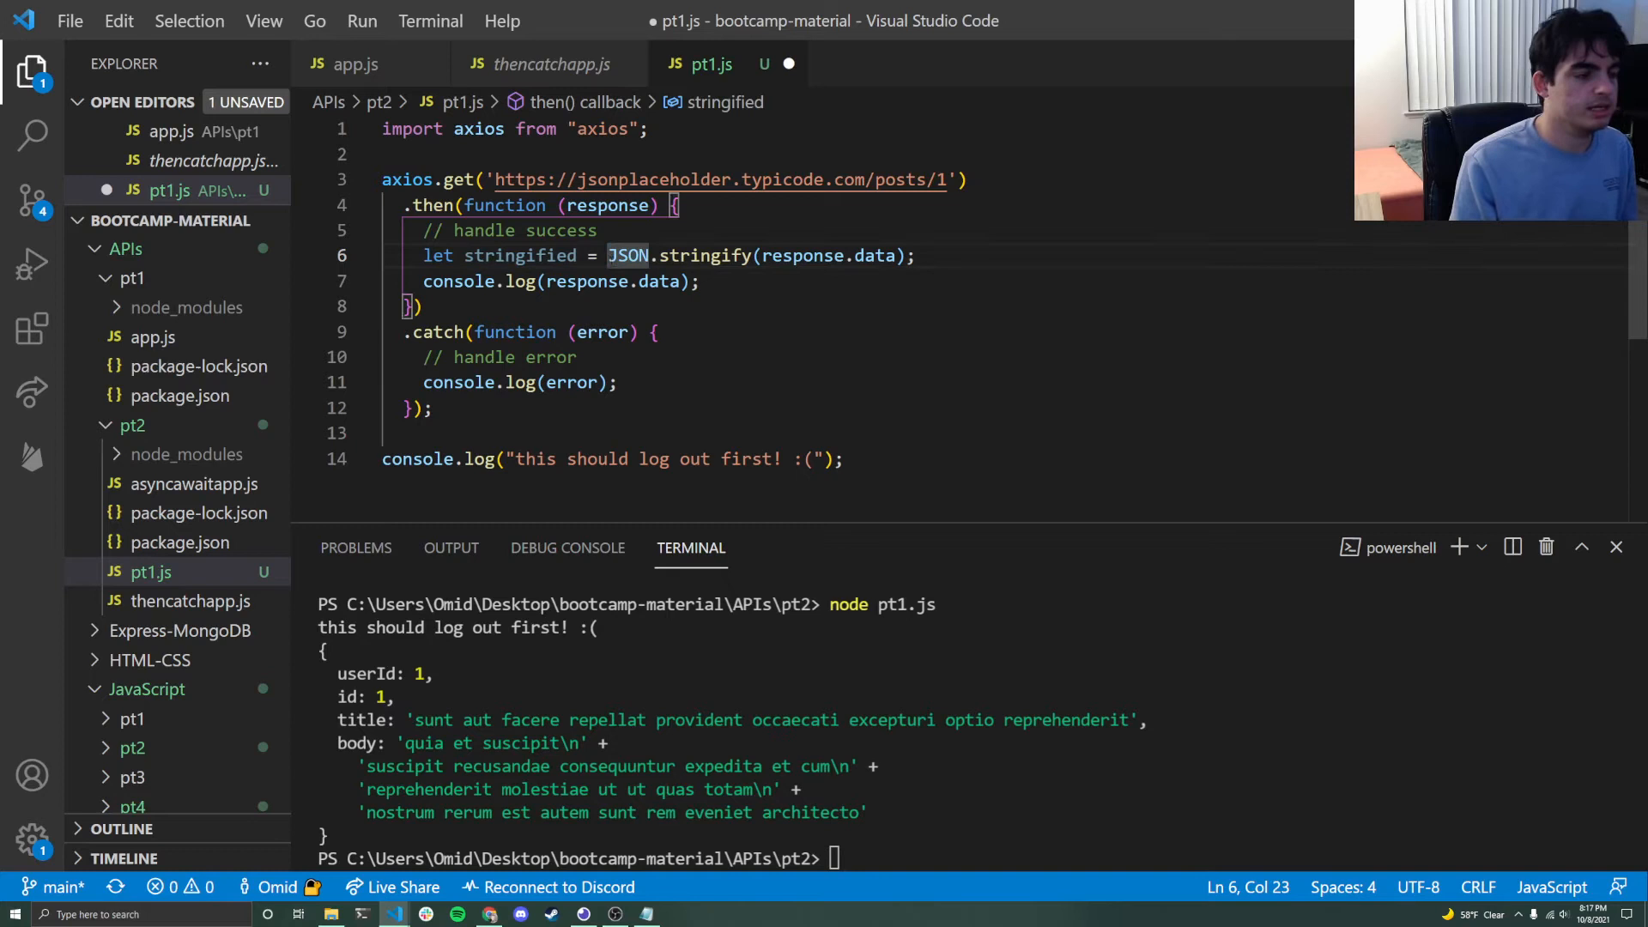
pyautogui.moveTo(629, 254)
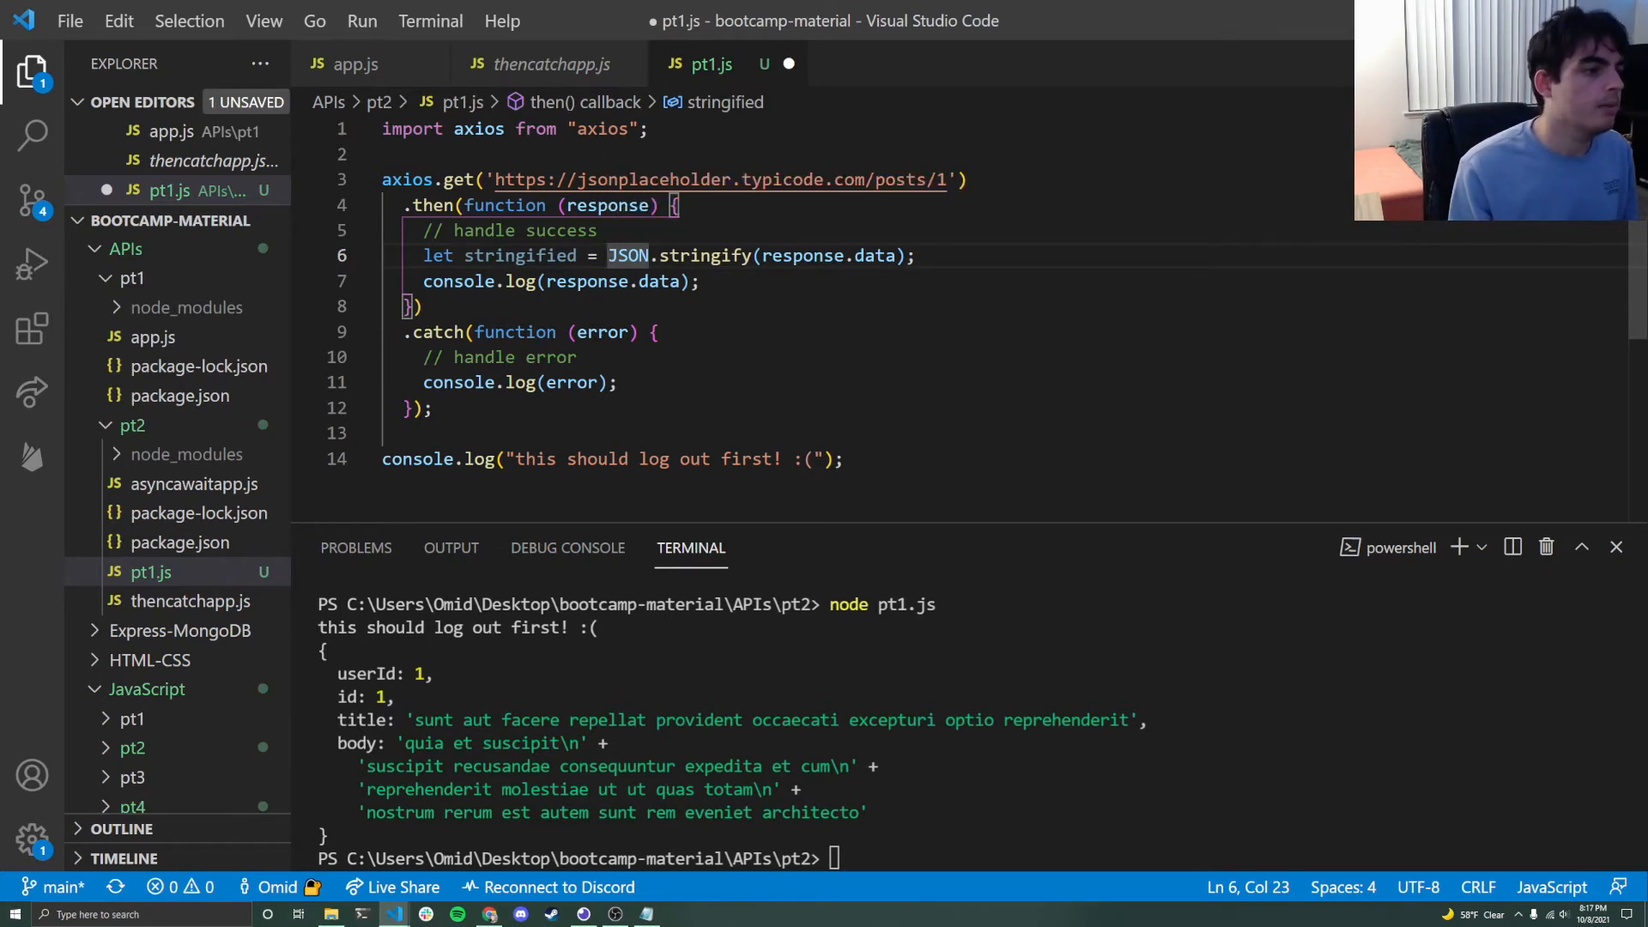
pyautogui.doubleClick(706, 255)
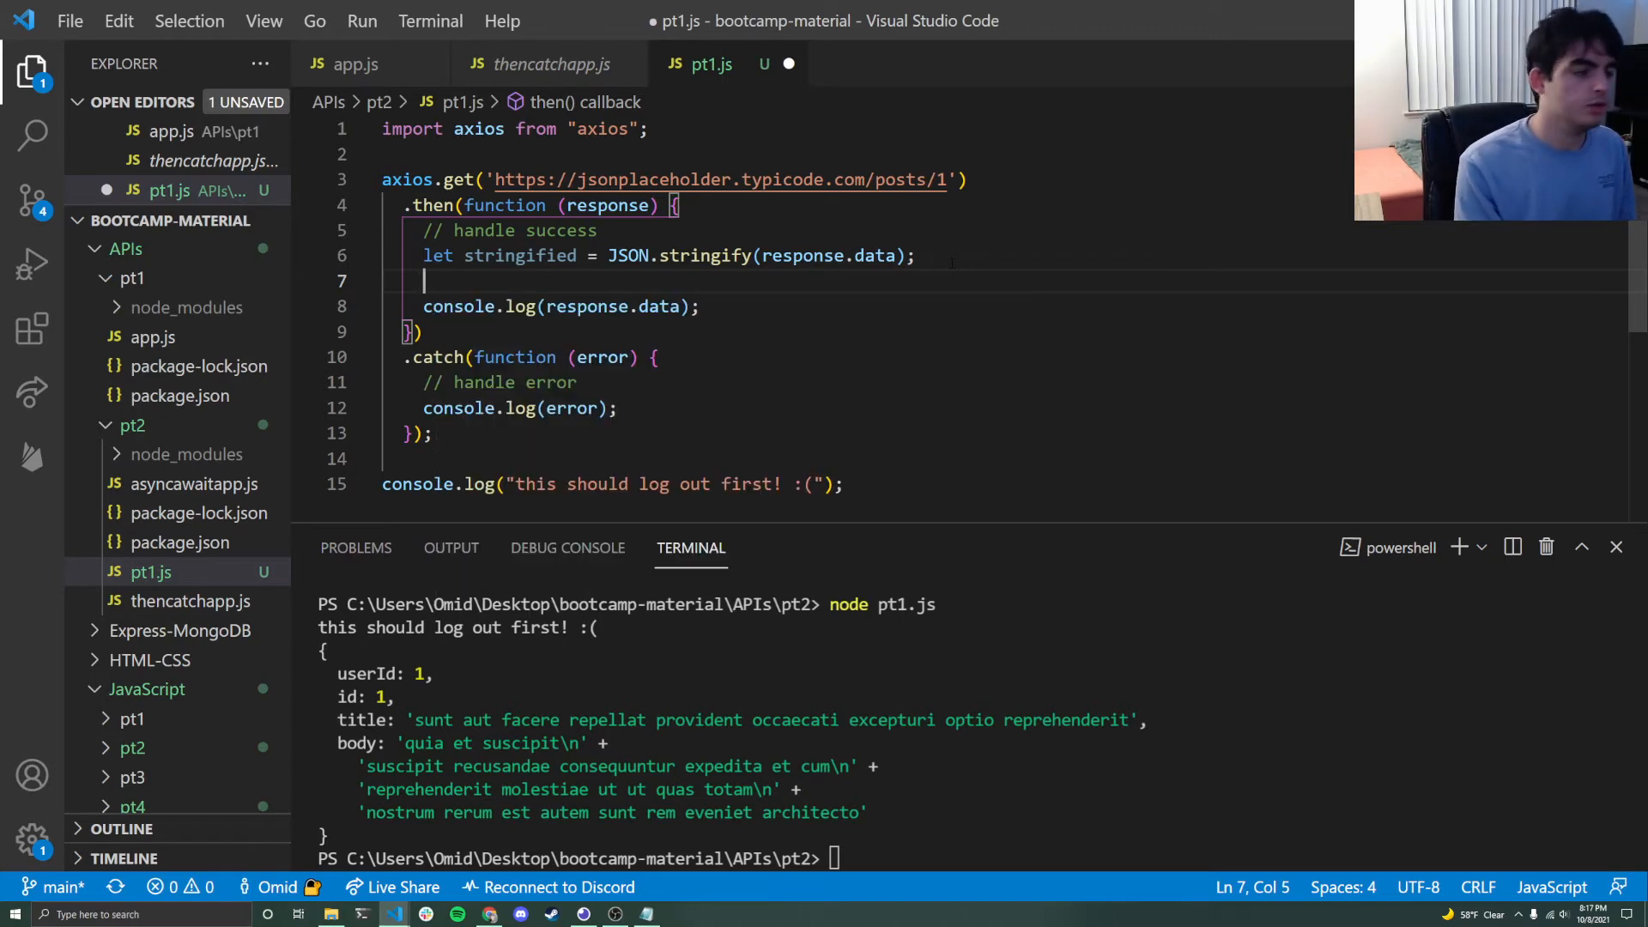
# - Add let parsed = JSON.parse(stringified); below the stringified line
pyautogui.write('let parsed = JSON.parse')
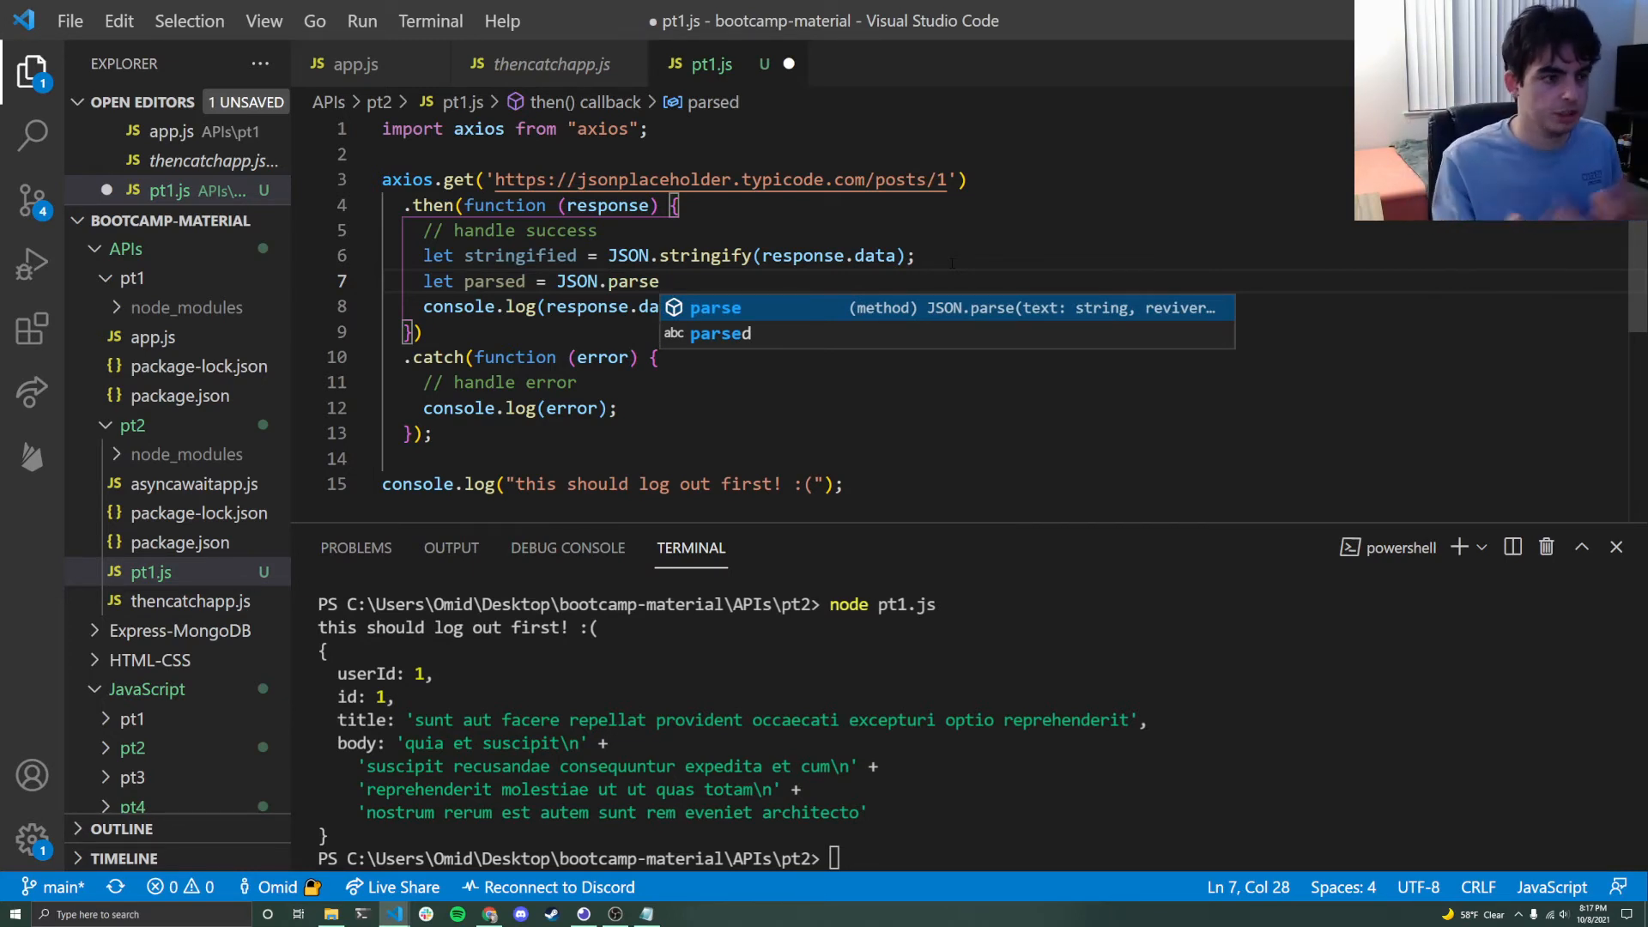
pyautogui.write('(')
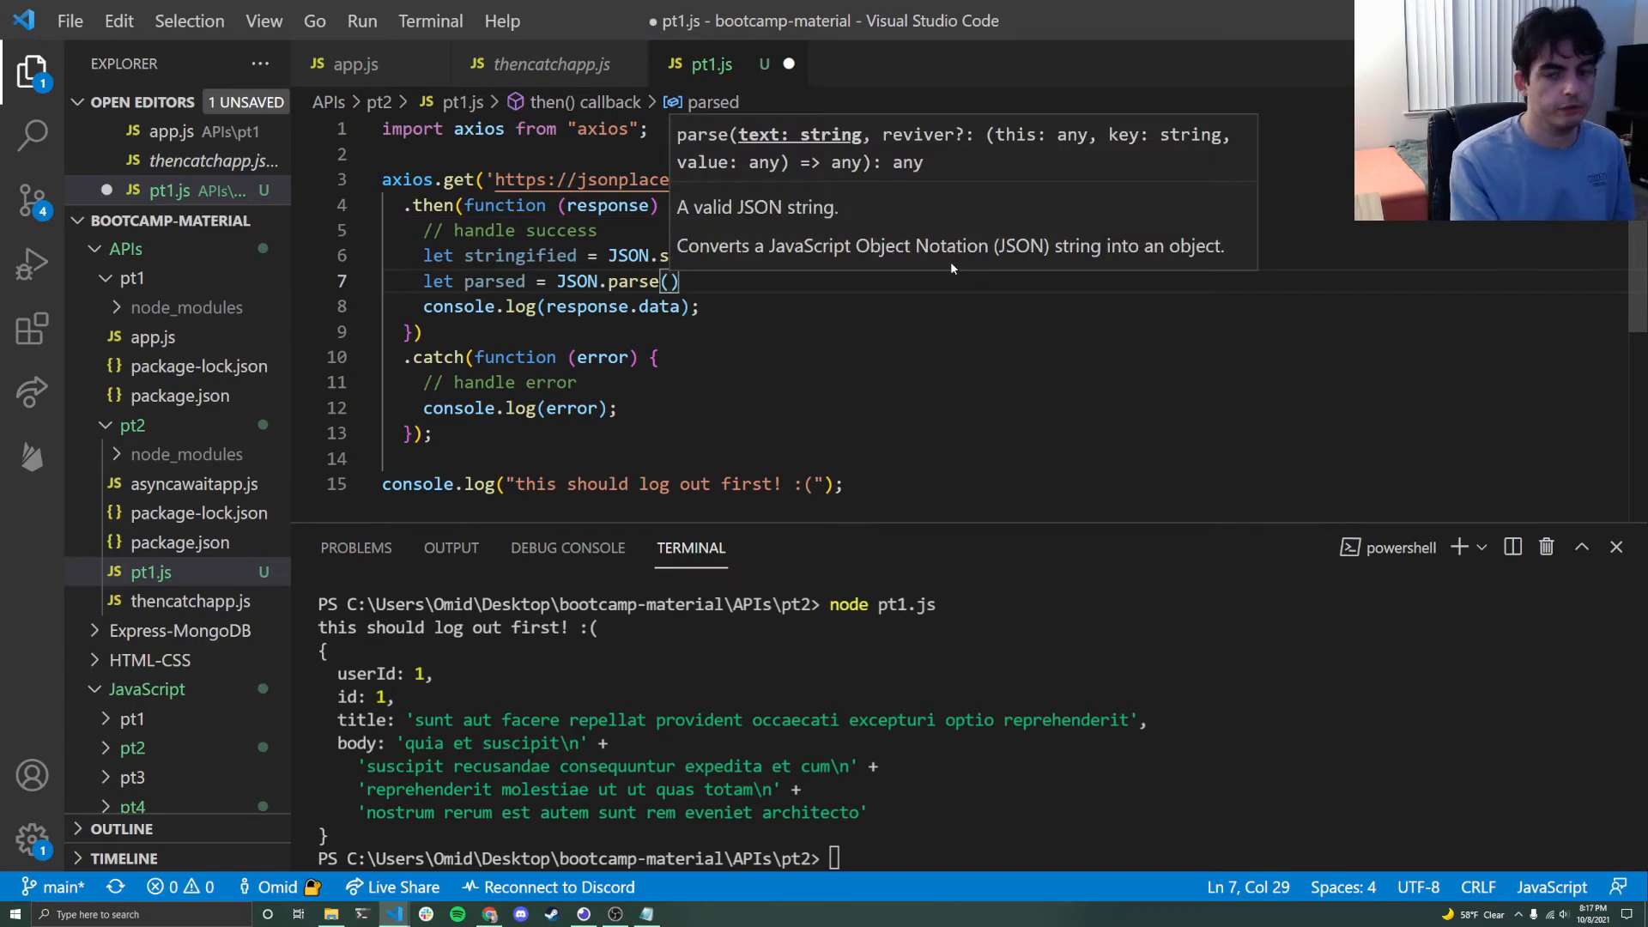
pyautogui.write('stringified')
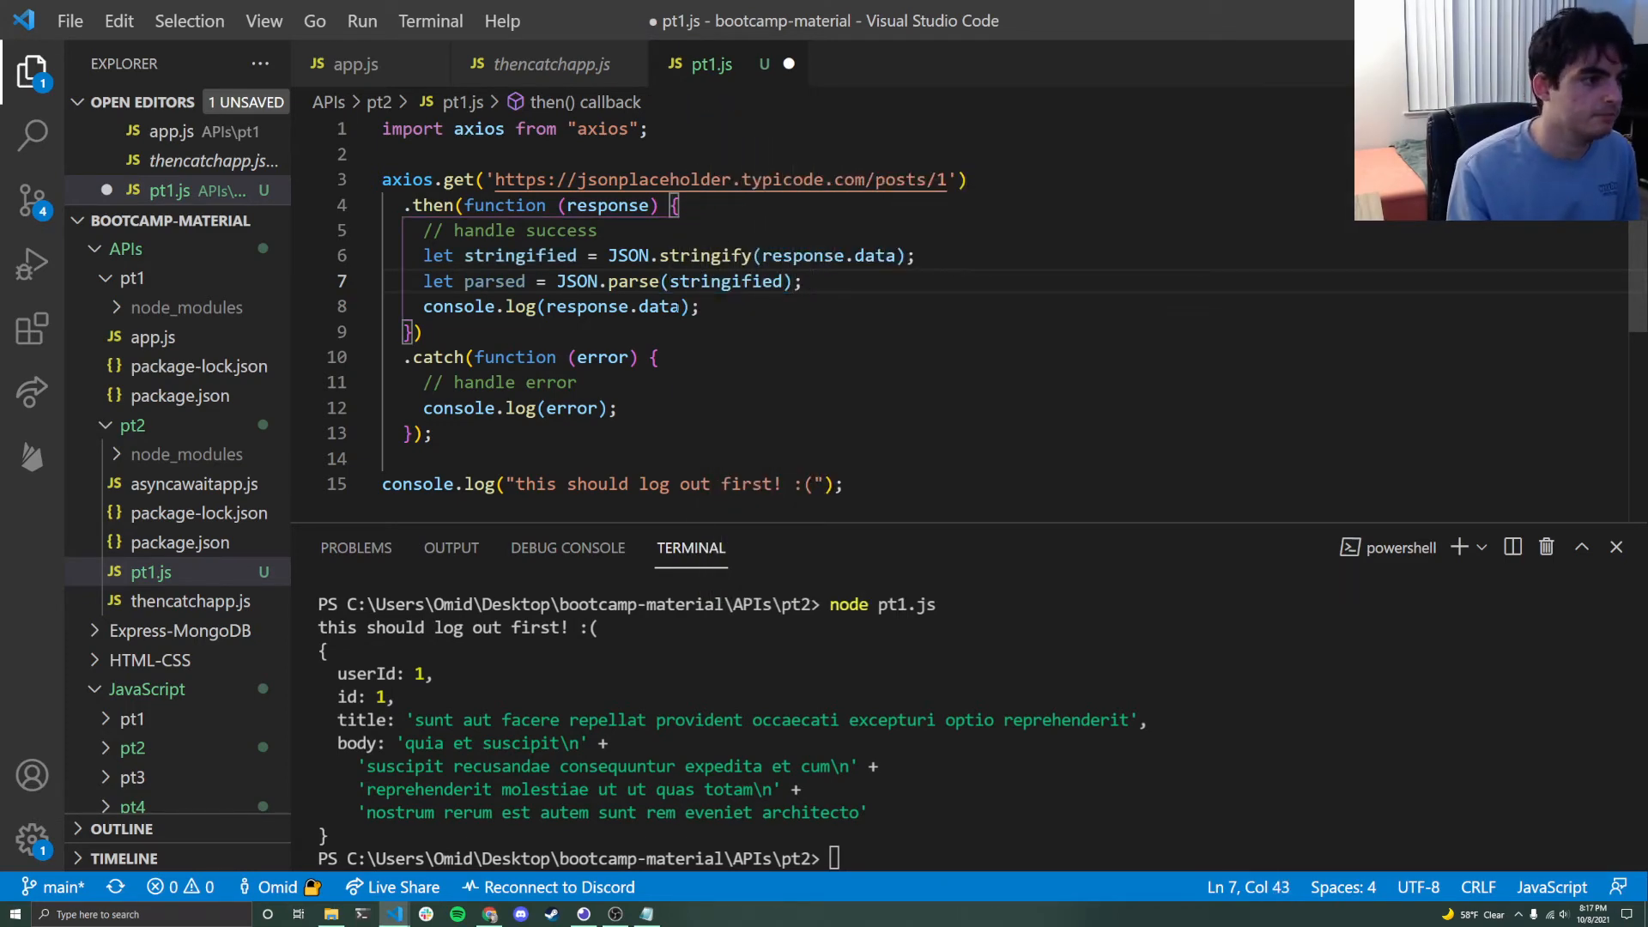
# - Change the two data logs to print stringified and parsed, and save pt1.js
pyautogui.doubleClick(613, 305)
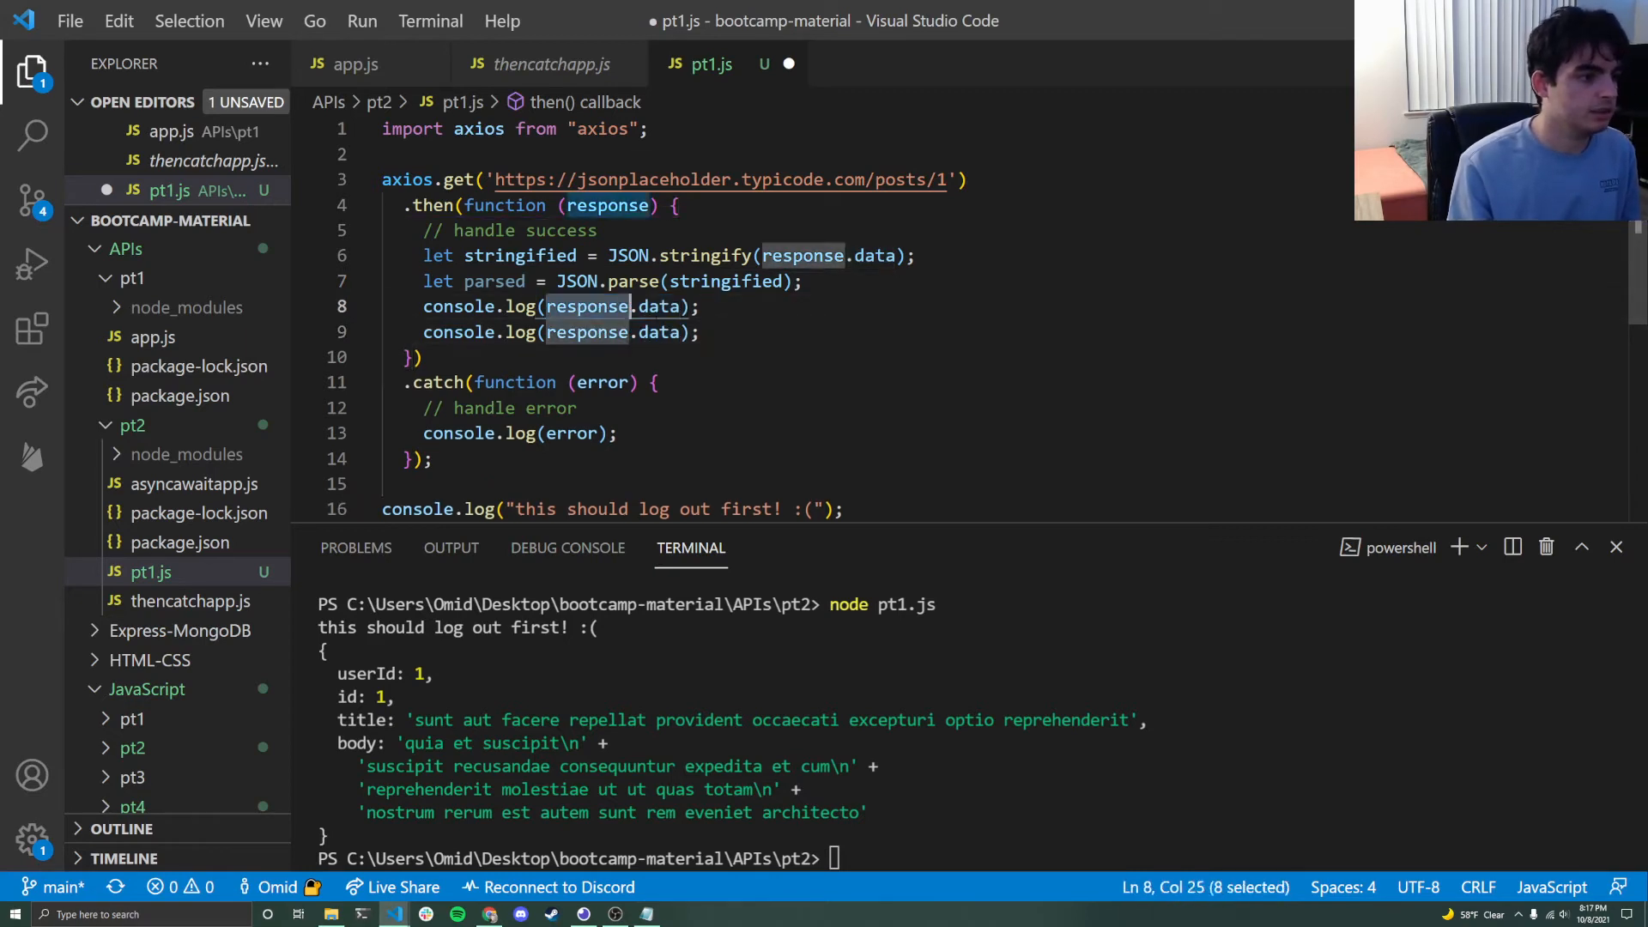
pyautogui.doubleClick(520, 255)
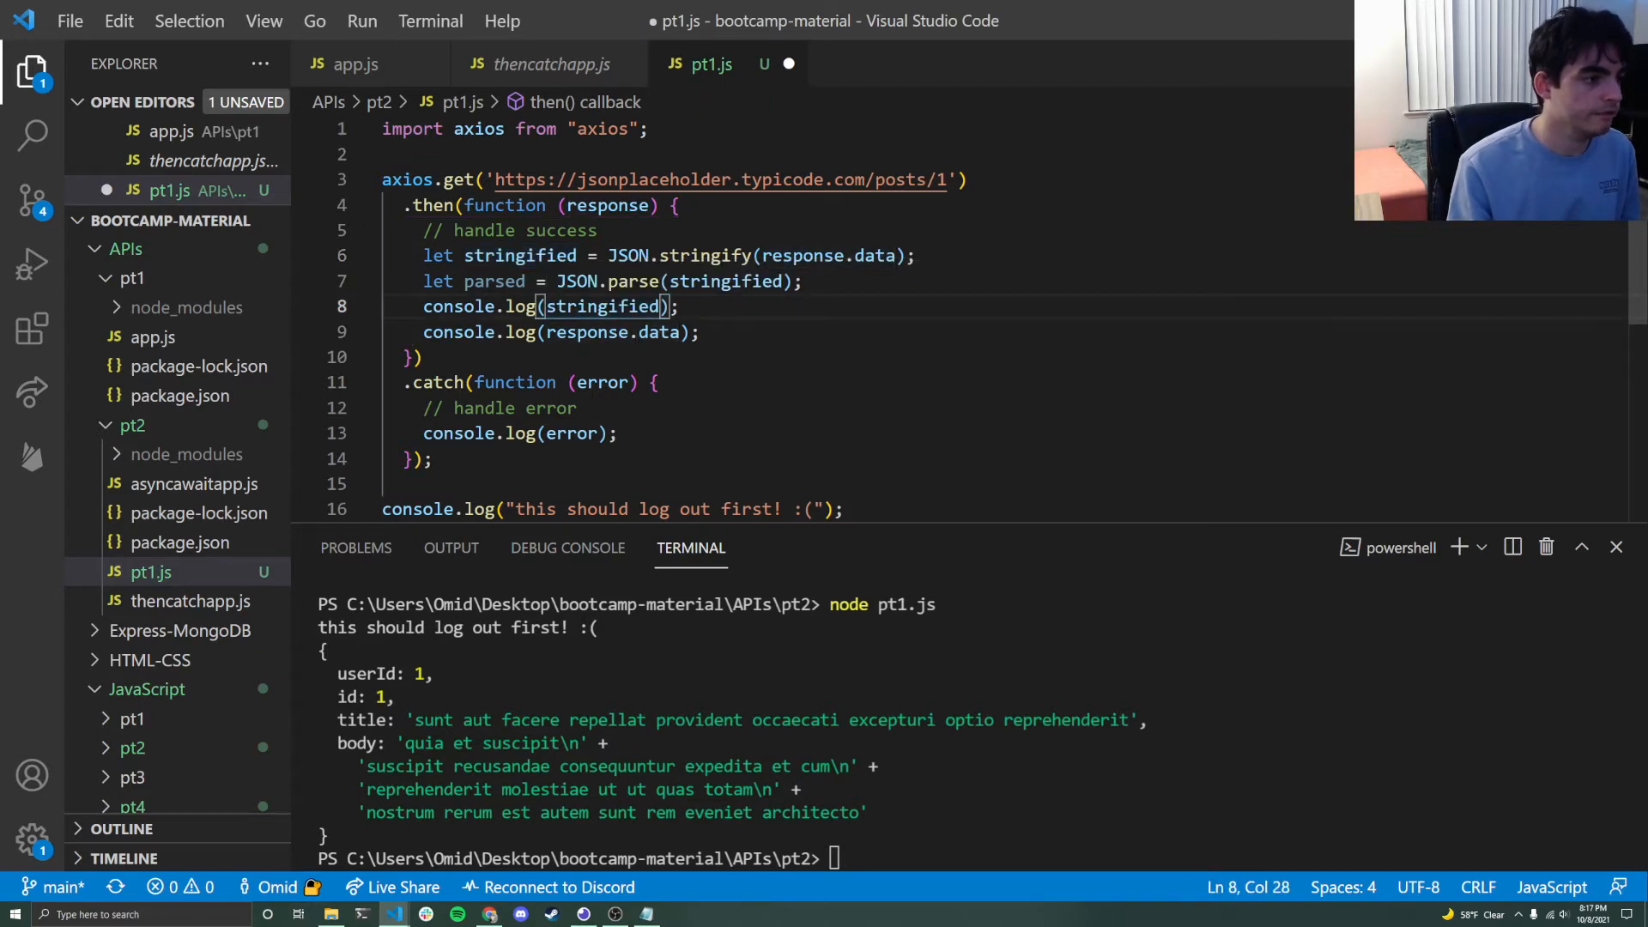
pyautogui.doubleClick(494, 281)
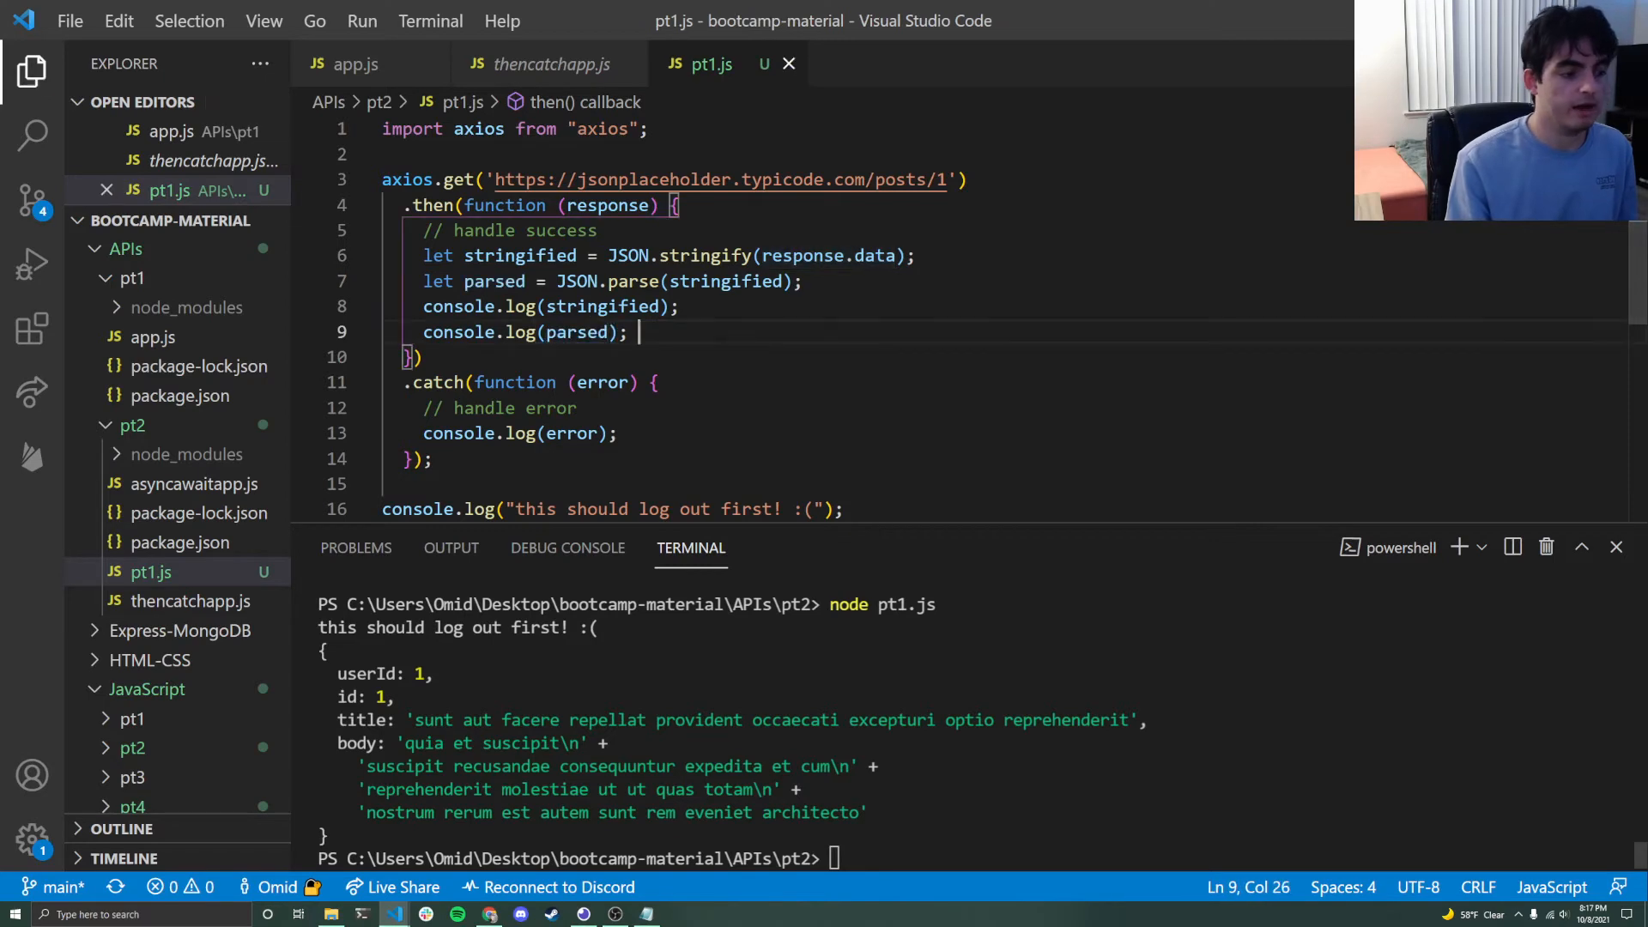
# - Run node pt1.js in the terminal and scroll through the JSON string and parsed output
pyautogui.write('node pt1.js')
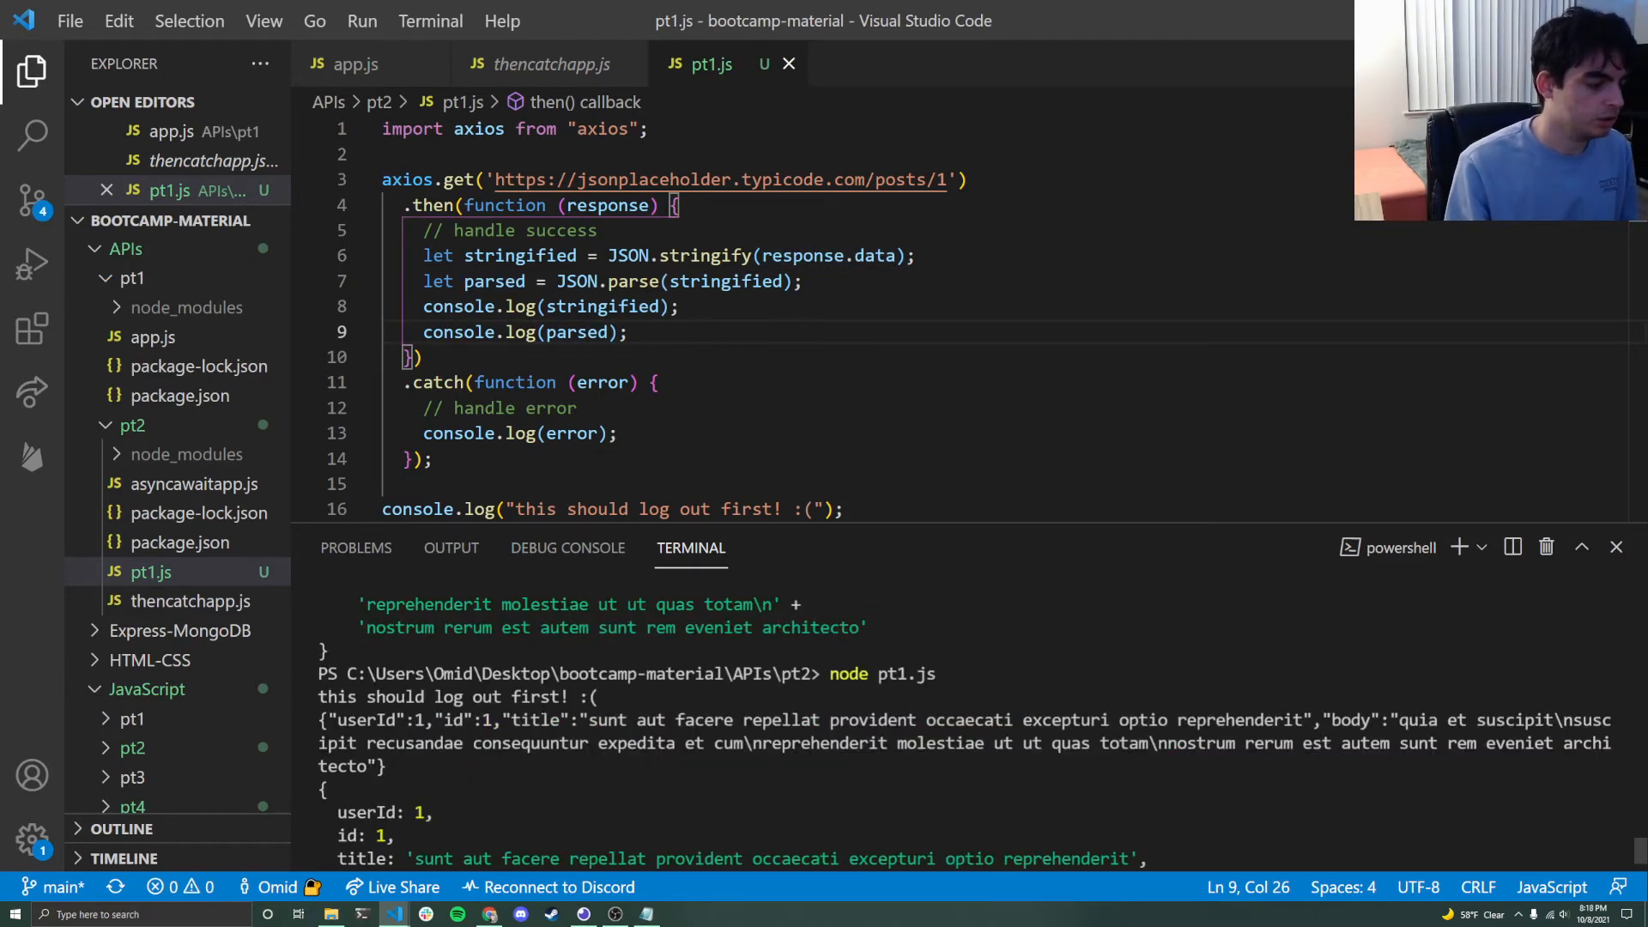
pyautogui.scroll(-3)
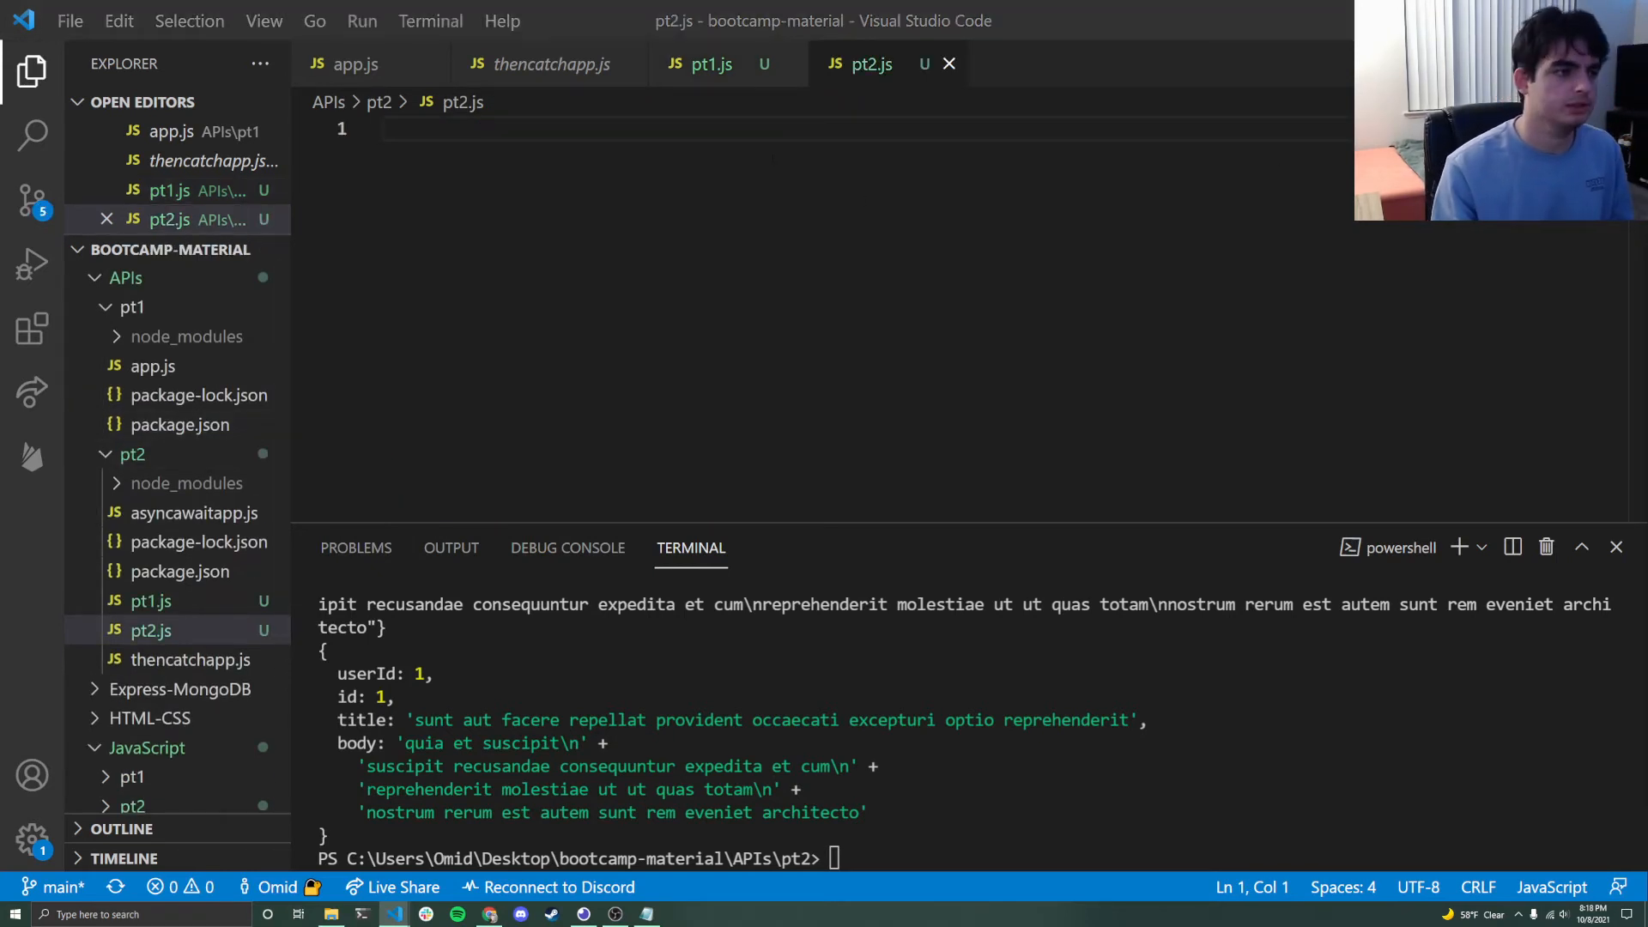
# - Complete the "axios" import in pt2.js and declare function getCall() { below it
pyautogui.write('import axios from')
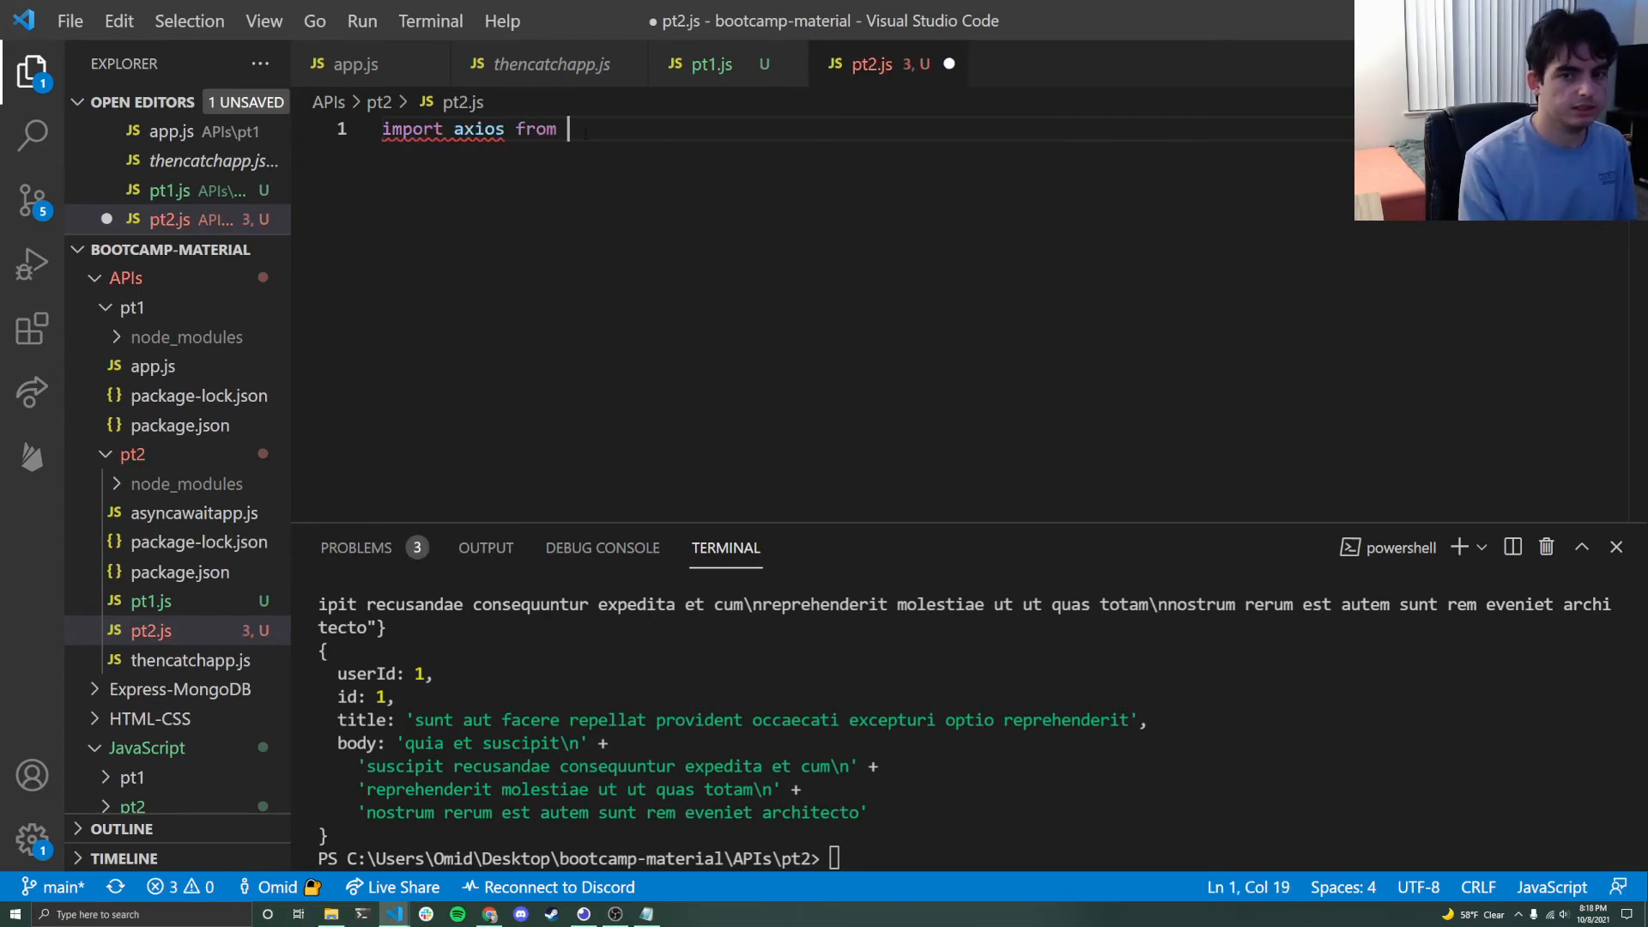
pyautogui.write('"axios";')
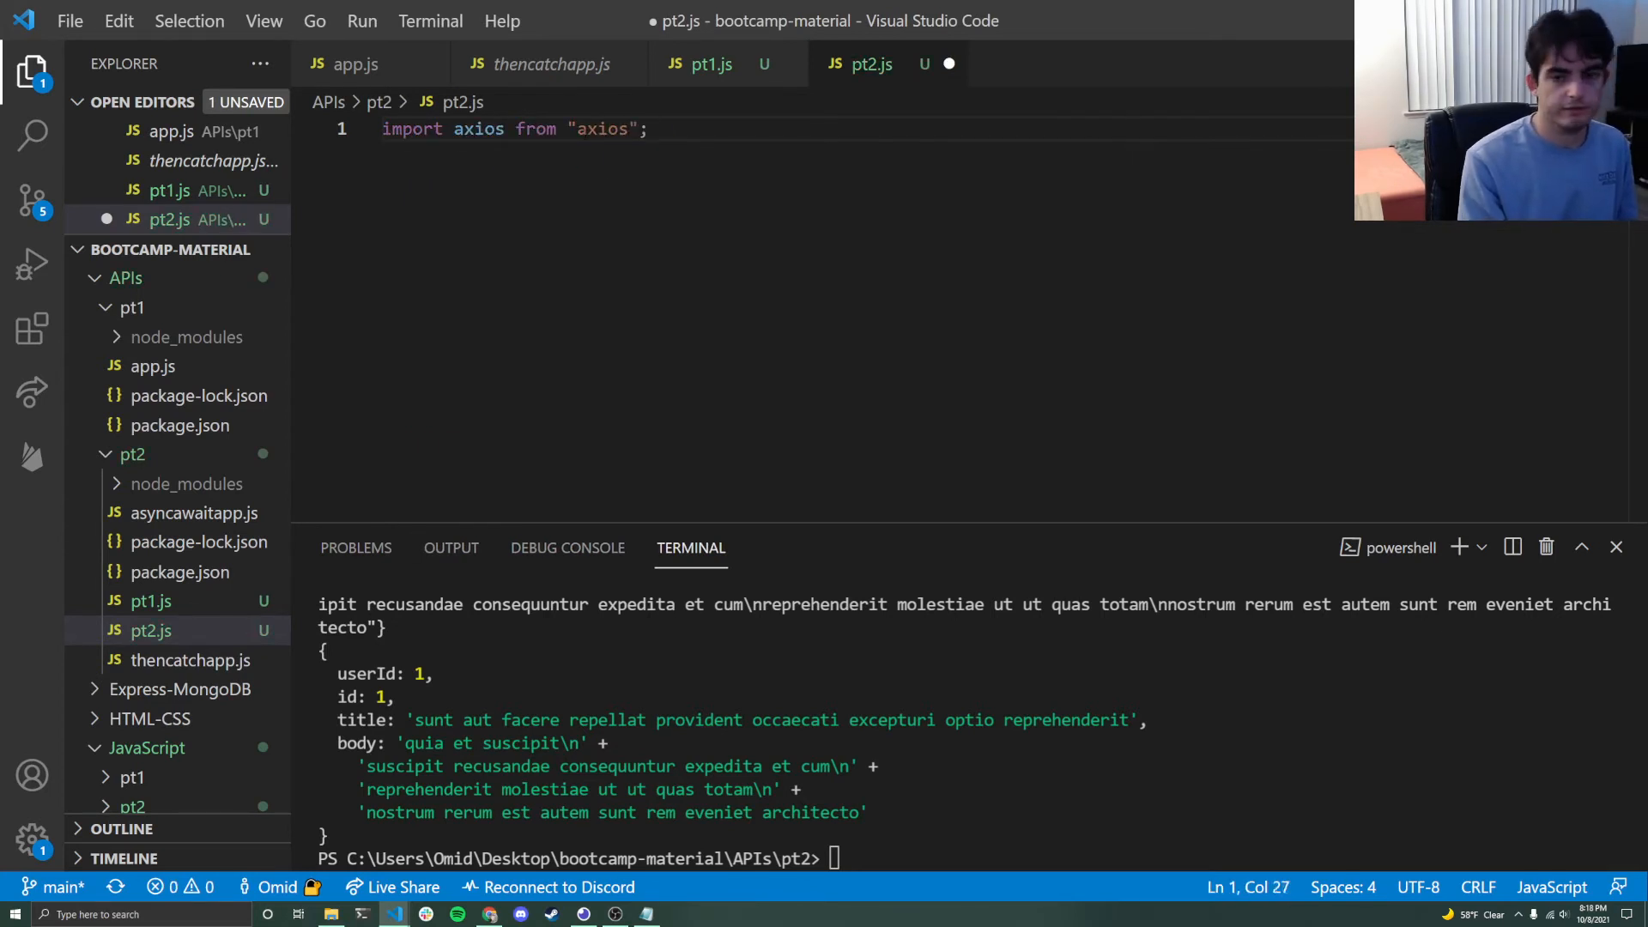
pyautogui.press('Enter')
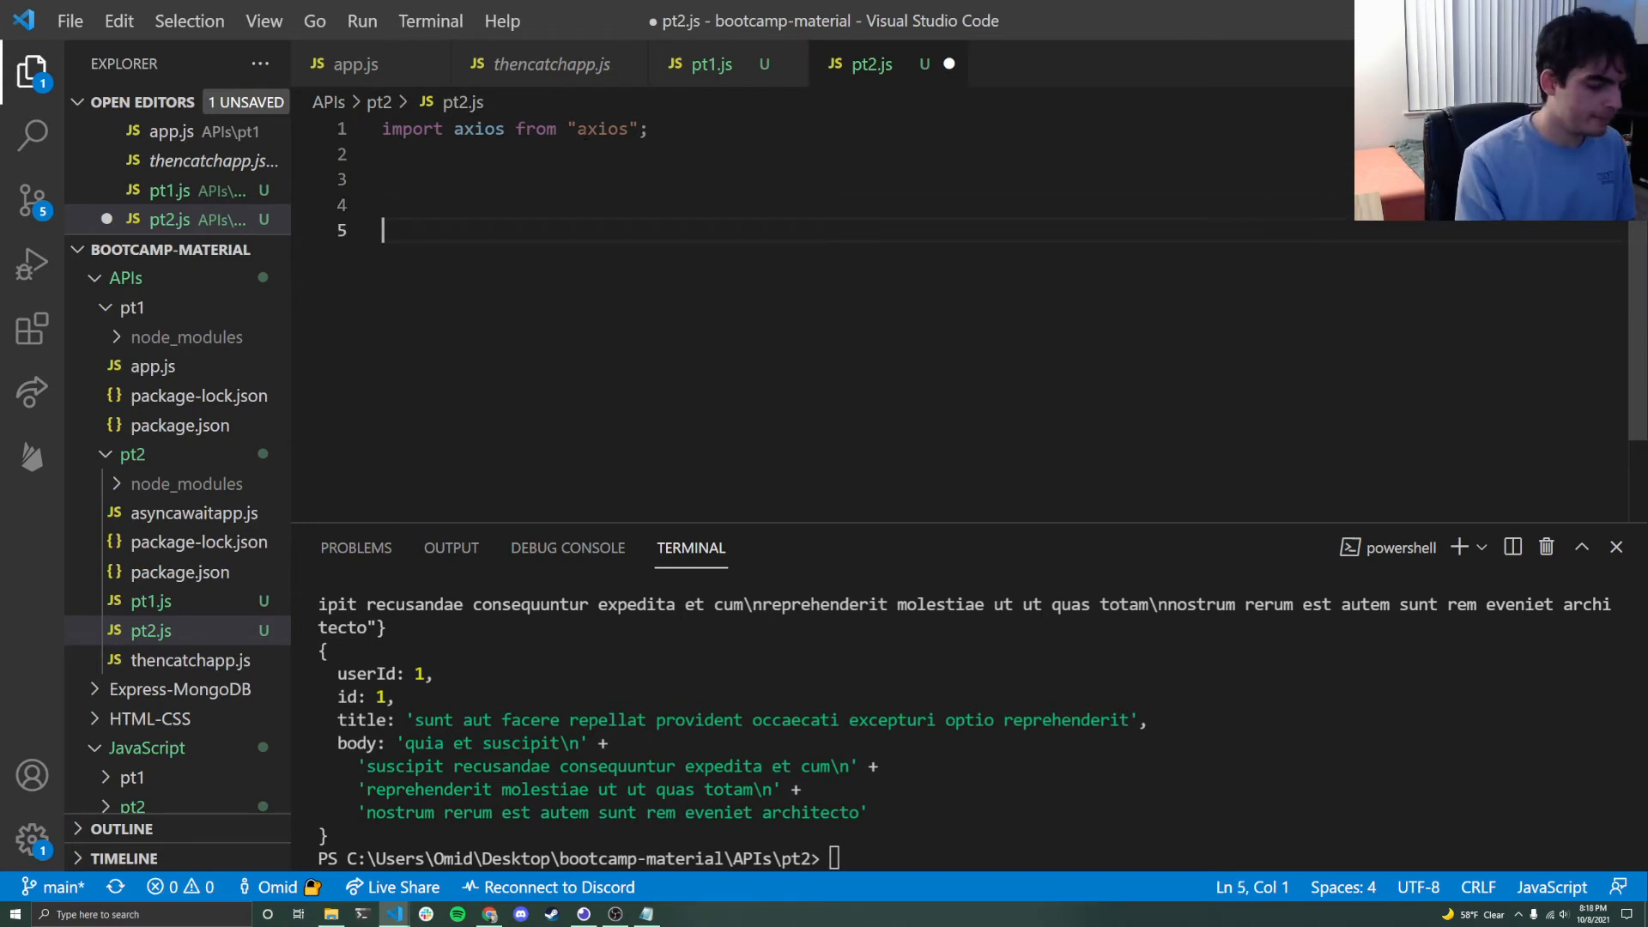
pyautogui.write('function g')
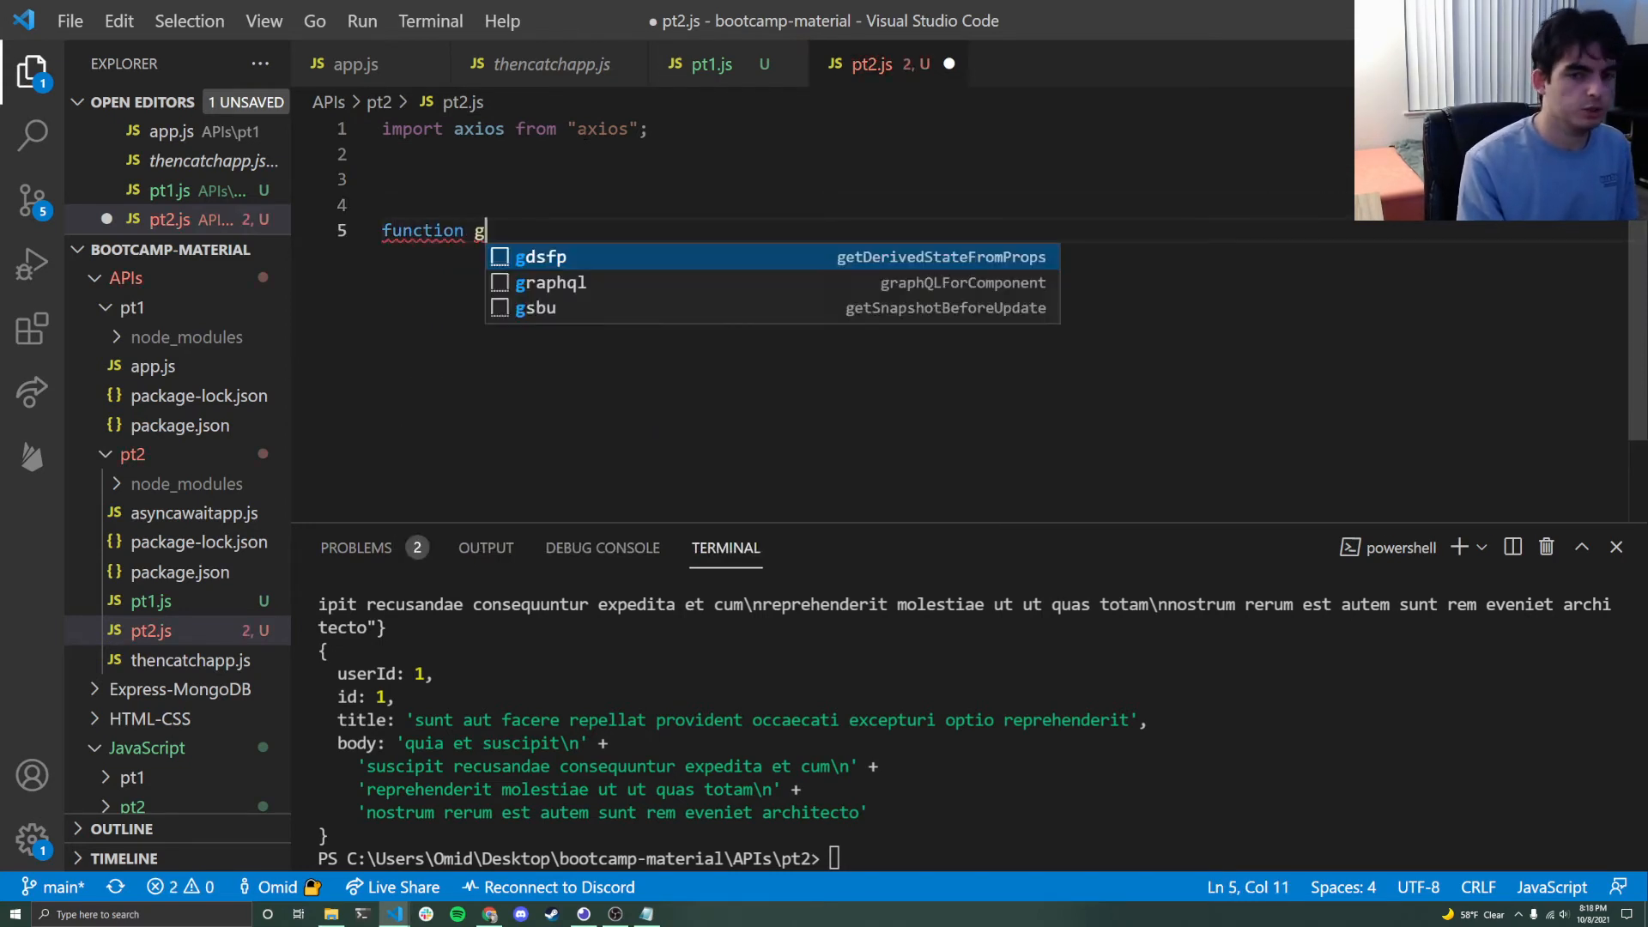
pyautogui.write('etCall() {')
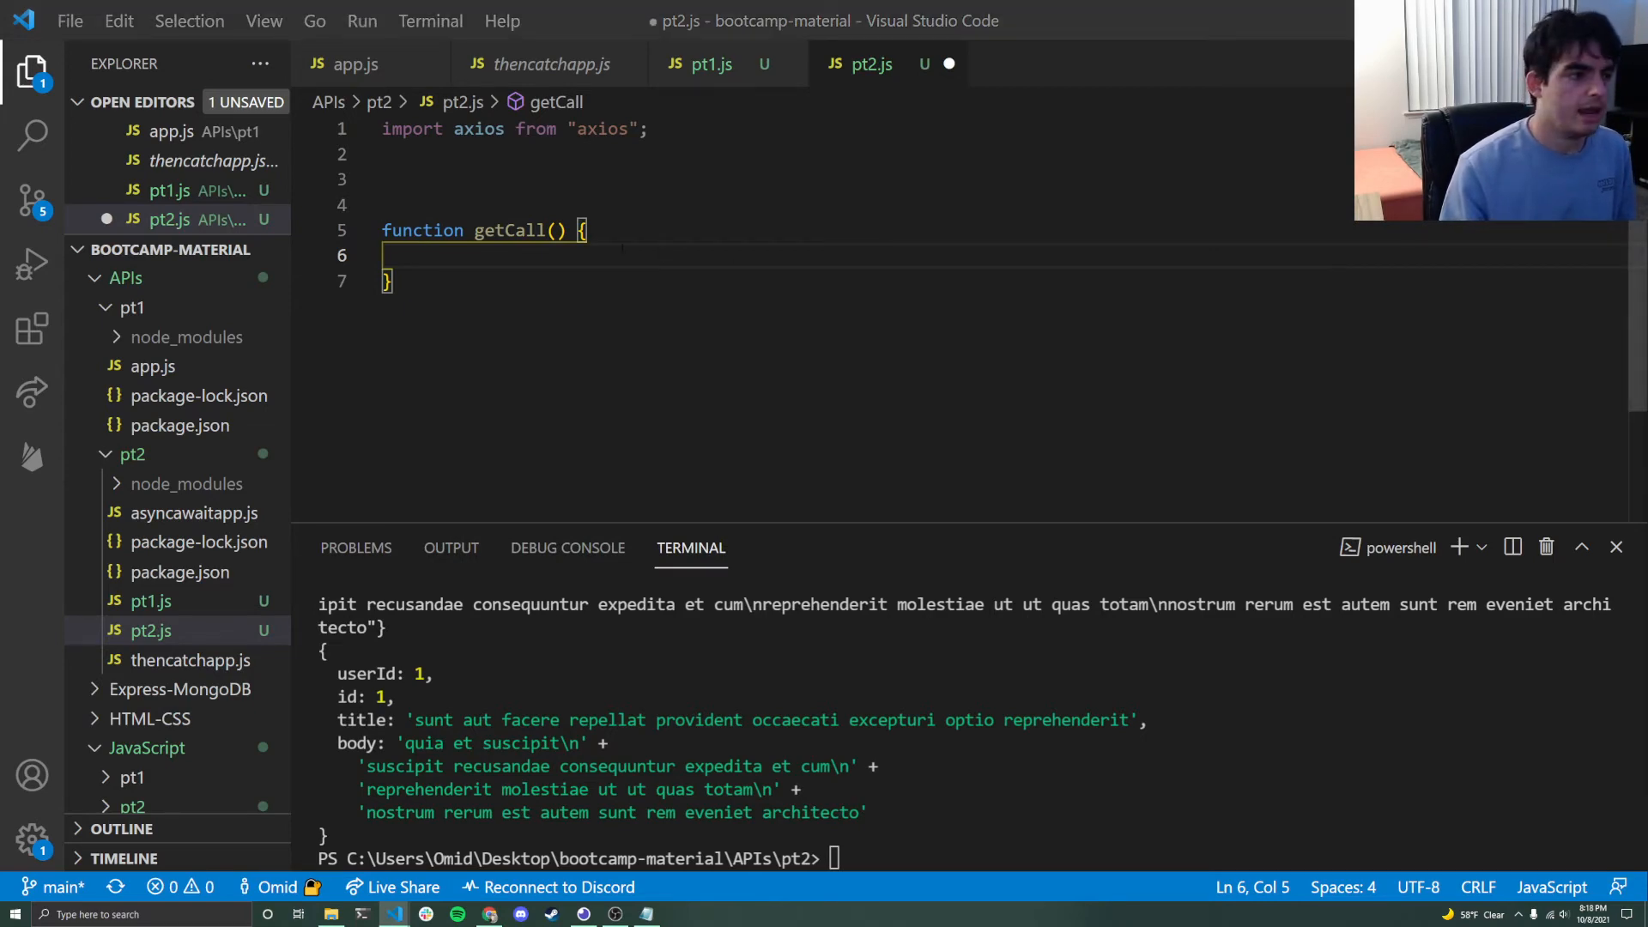
# - Open pt1.js alongside and assign axios.get to a jsonplaceholder URL to response inside getCall
pyautogui.click(712, 65)
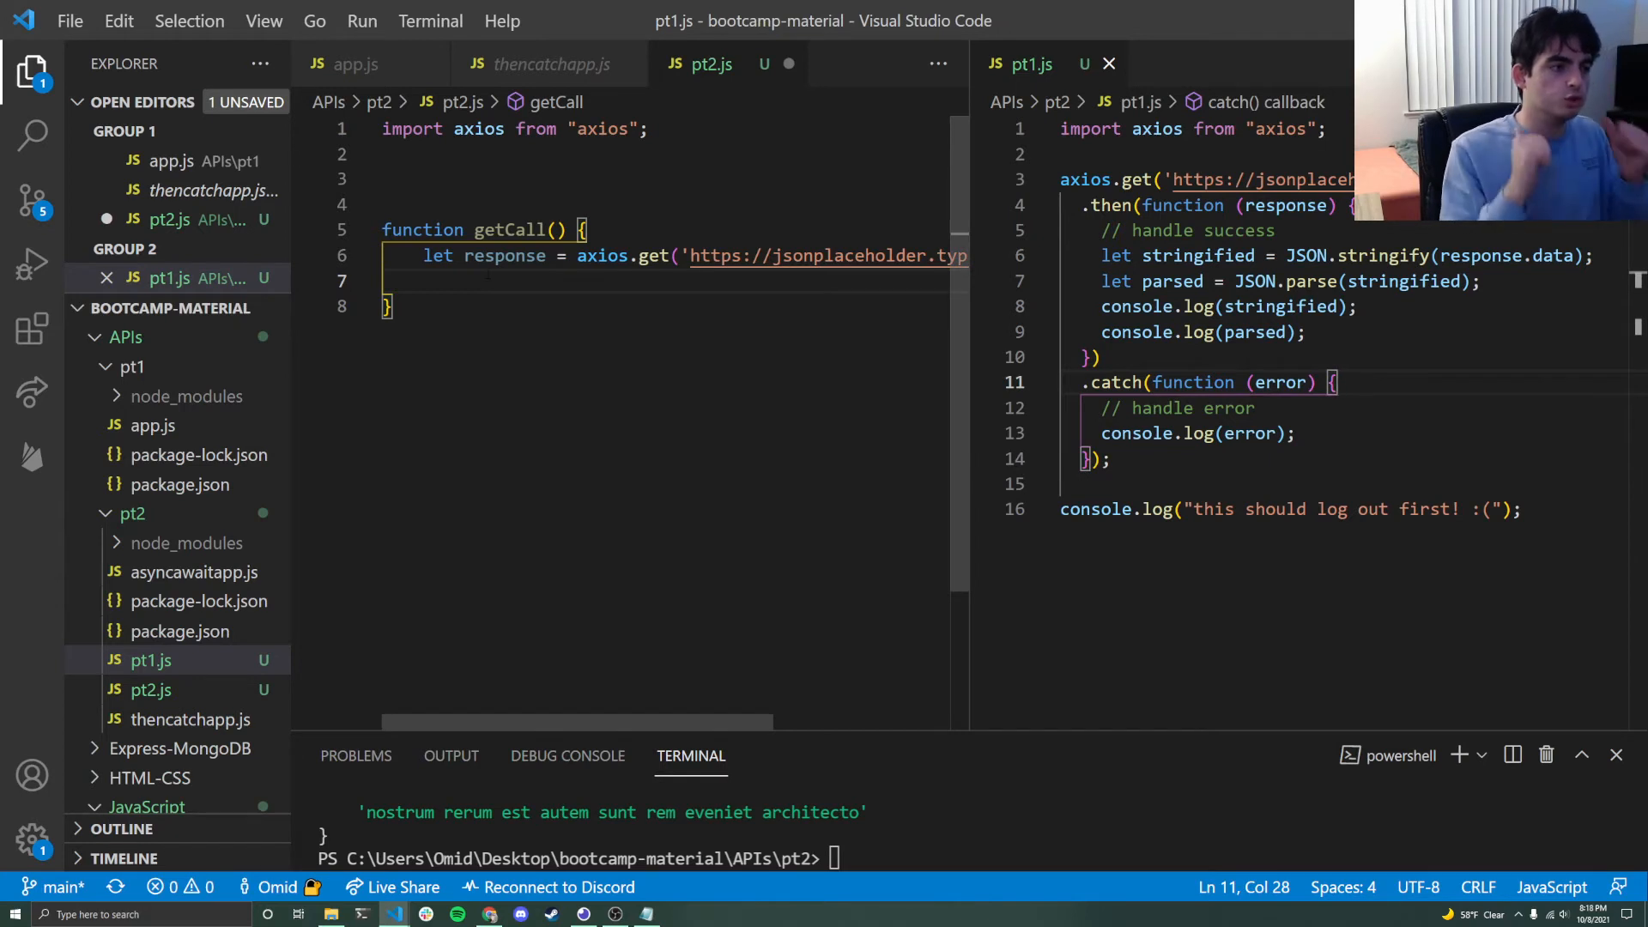
pyautogui.doubleClick(505, 255)
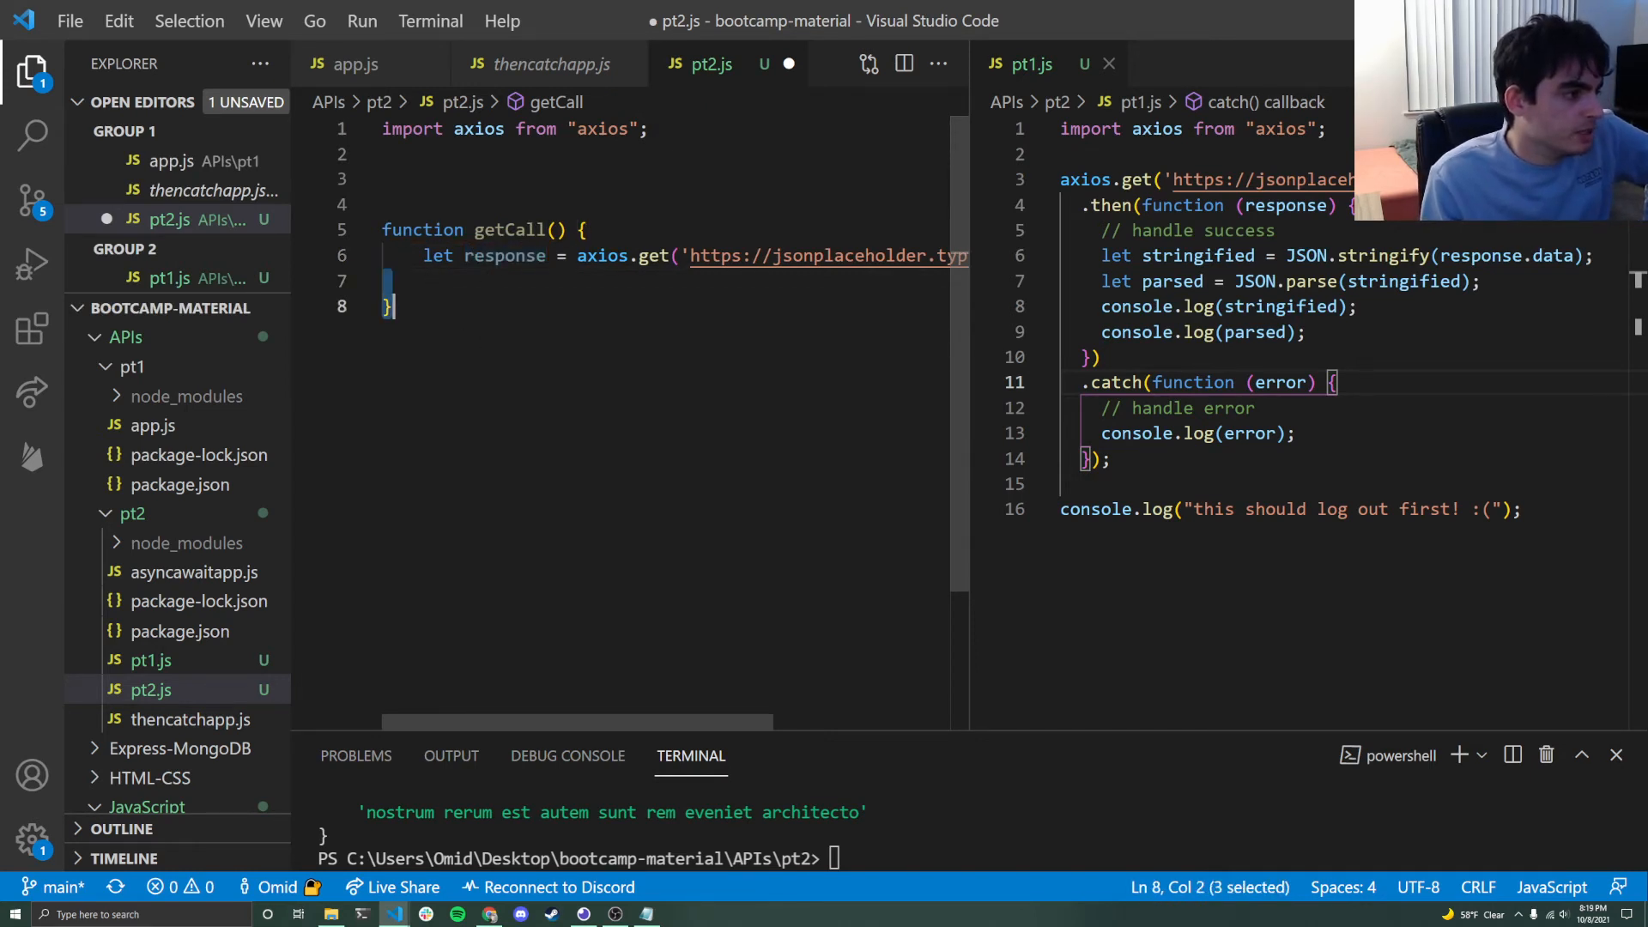
pyautogui.click(431, 281)
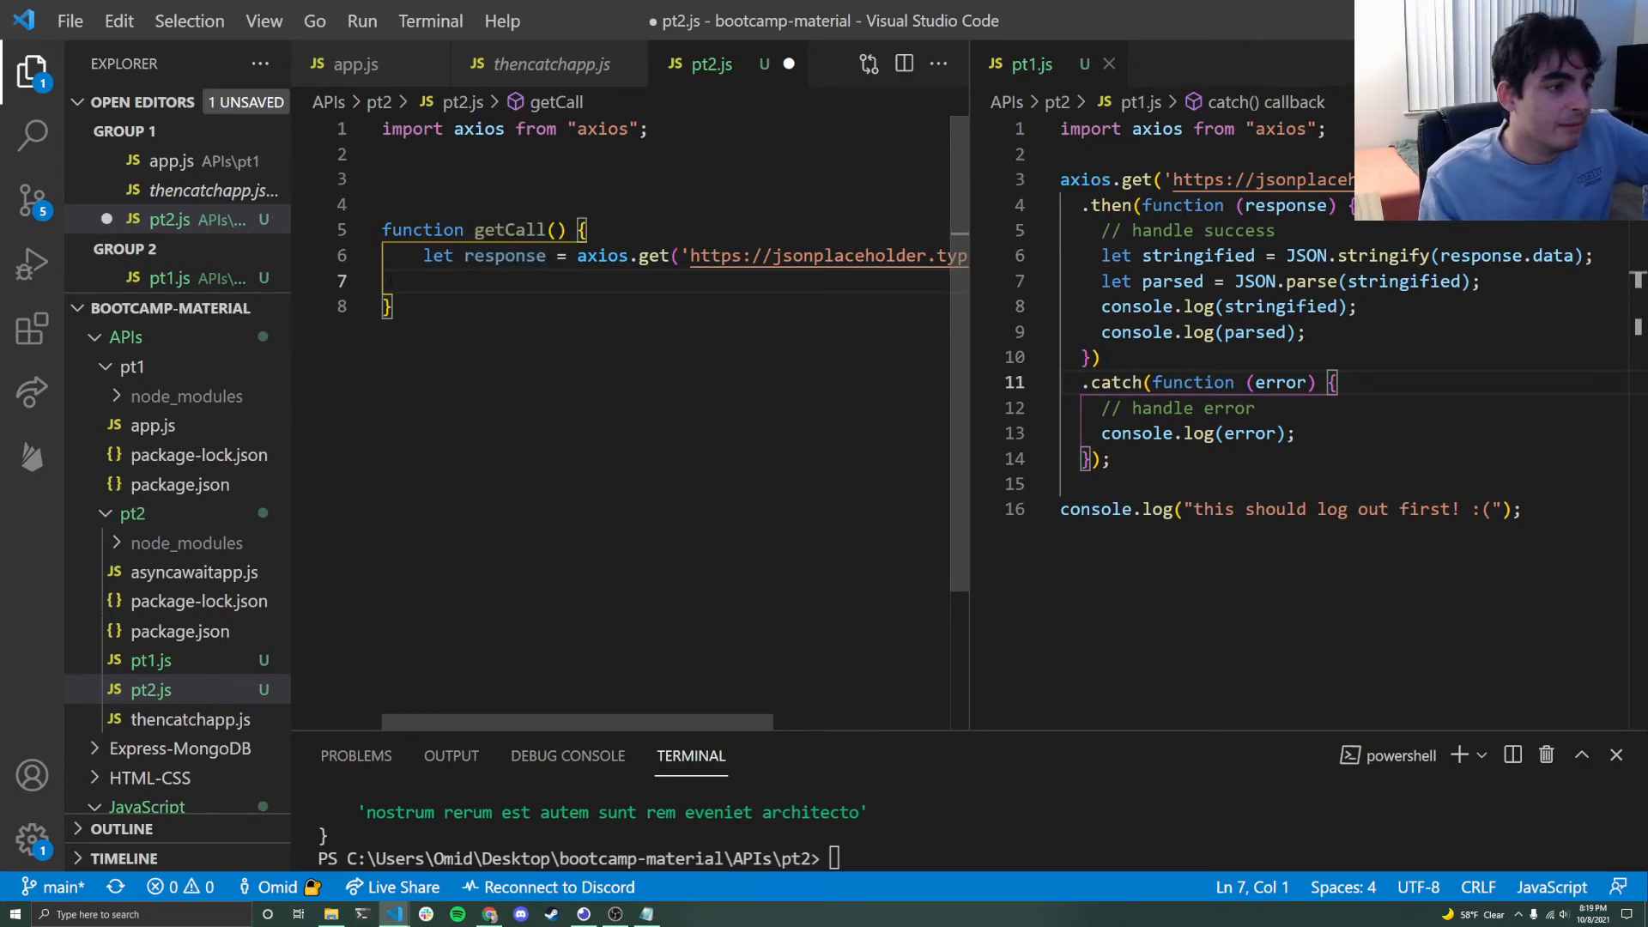
pyautogui.moveTo(505, 256)
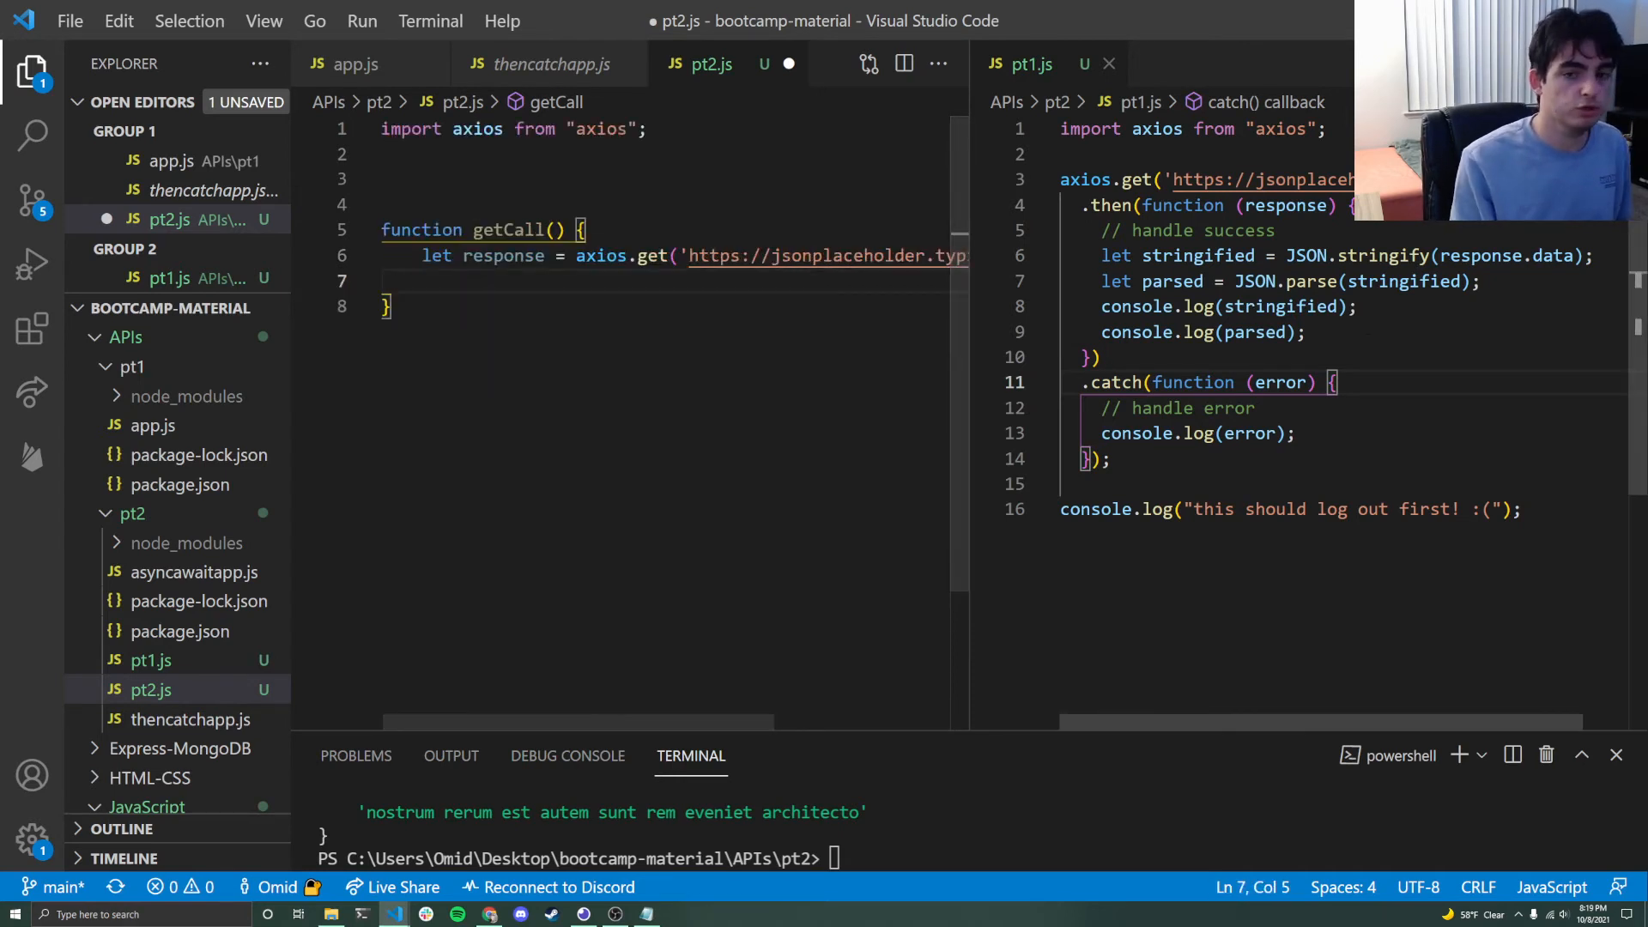
pyautogui.moveTo(1283, 280)
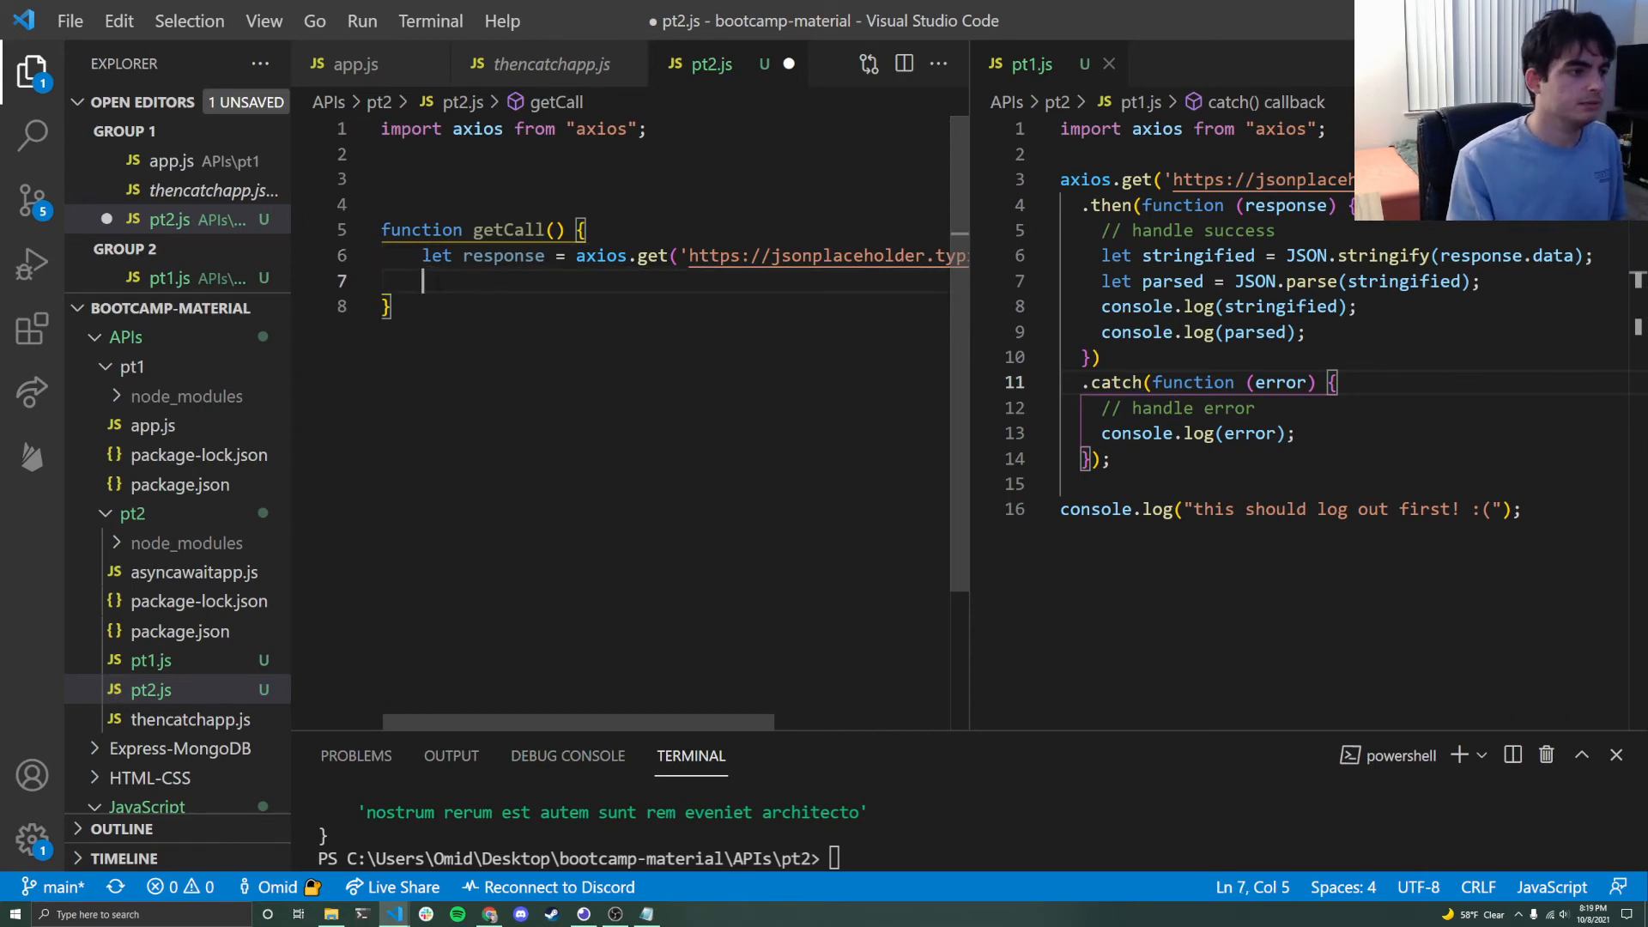
# - Add console.log("in the function call!") and return response; to getCall's body
pyautogui.write('copn')
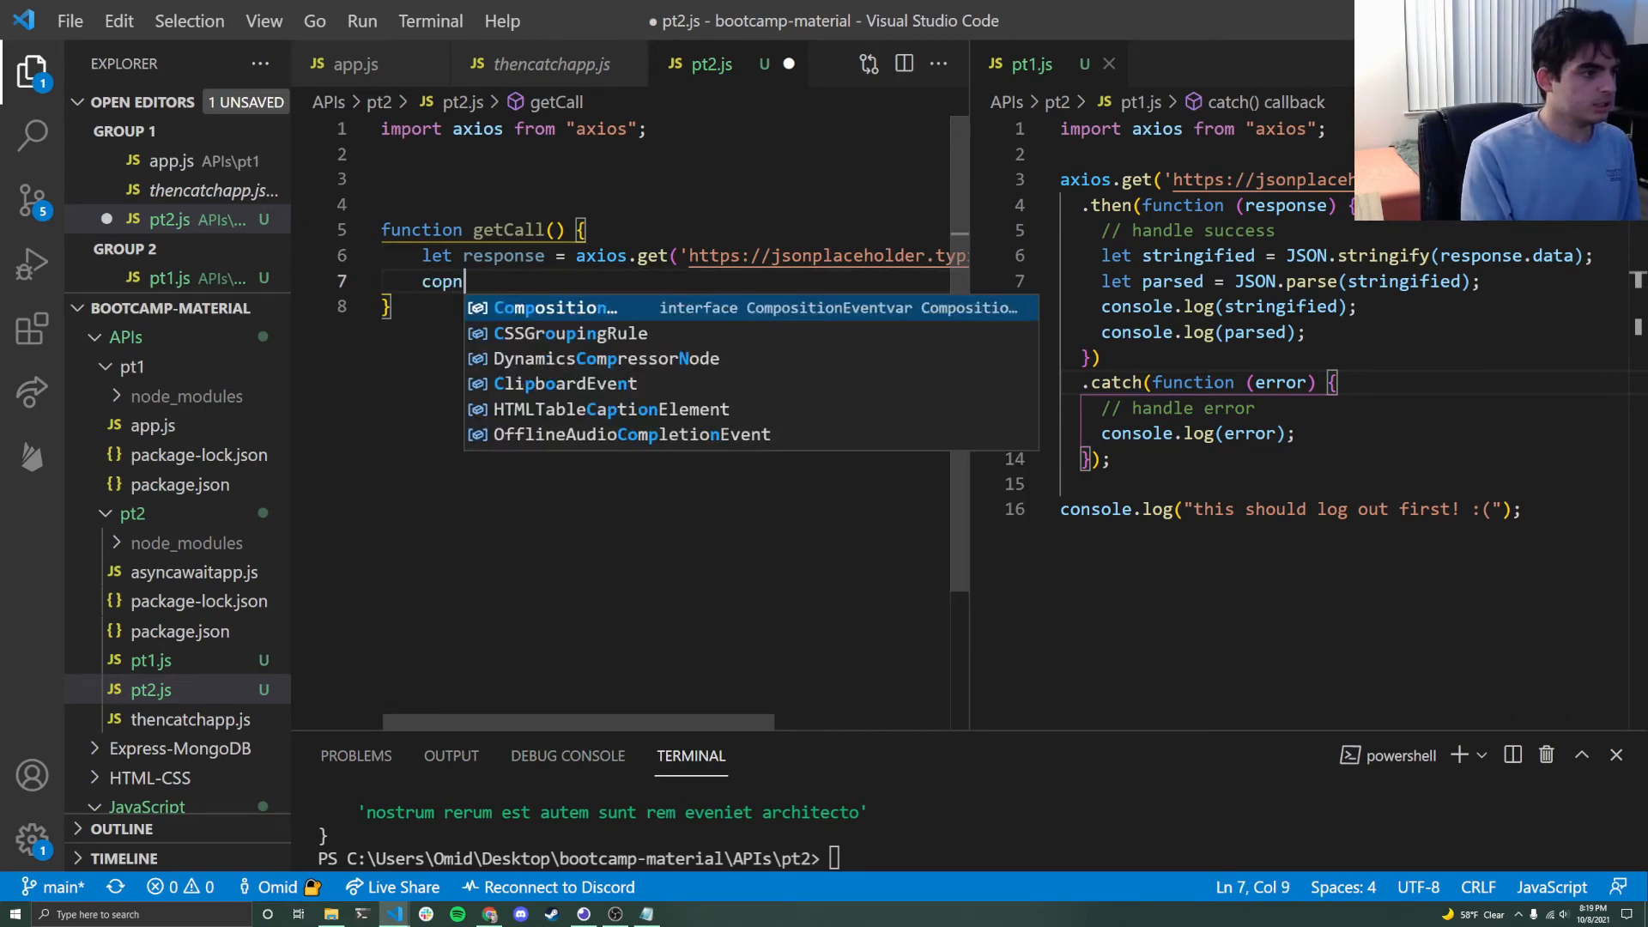
pyautogui.write('console.log("in the function call!");')
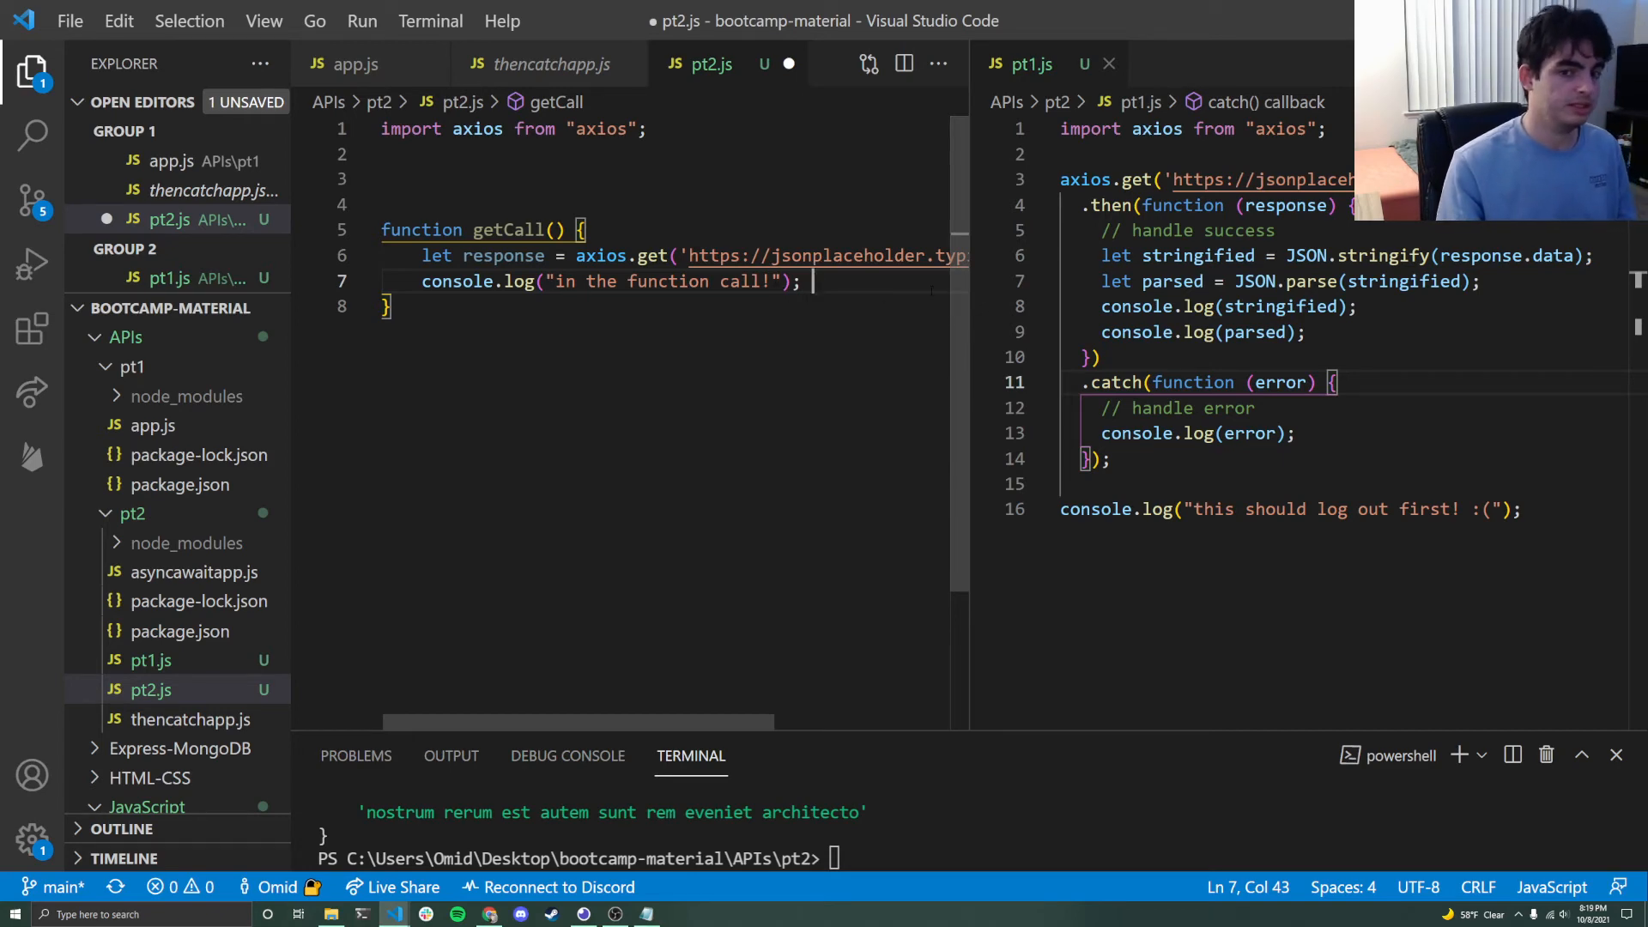
pyautogui.write('re')
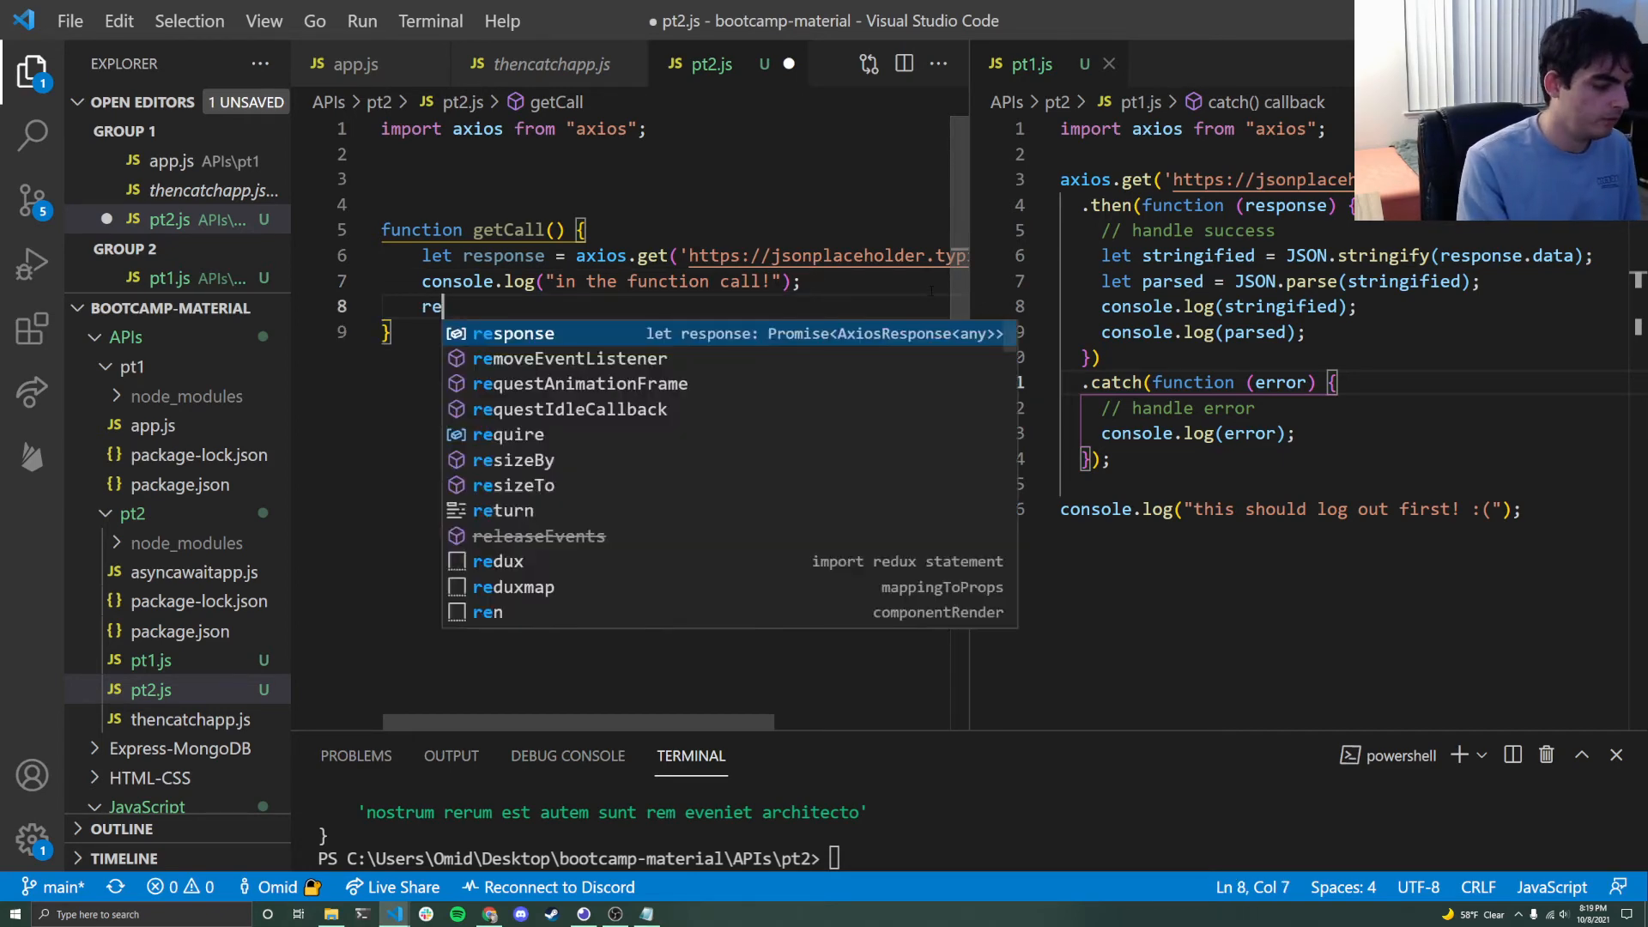
pyautogui.write('turn response;')
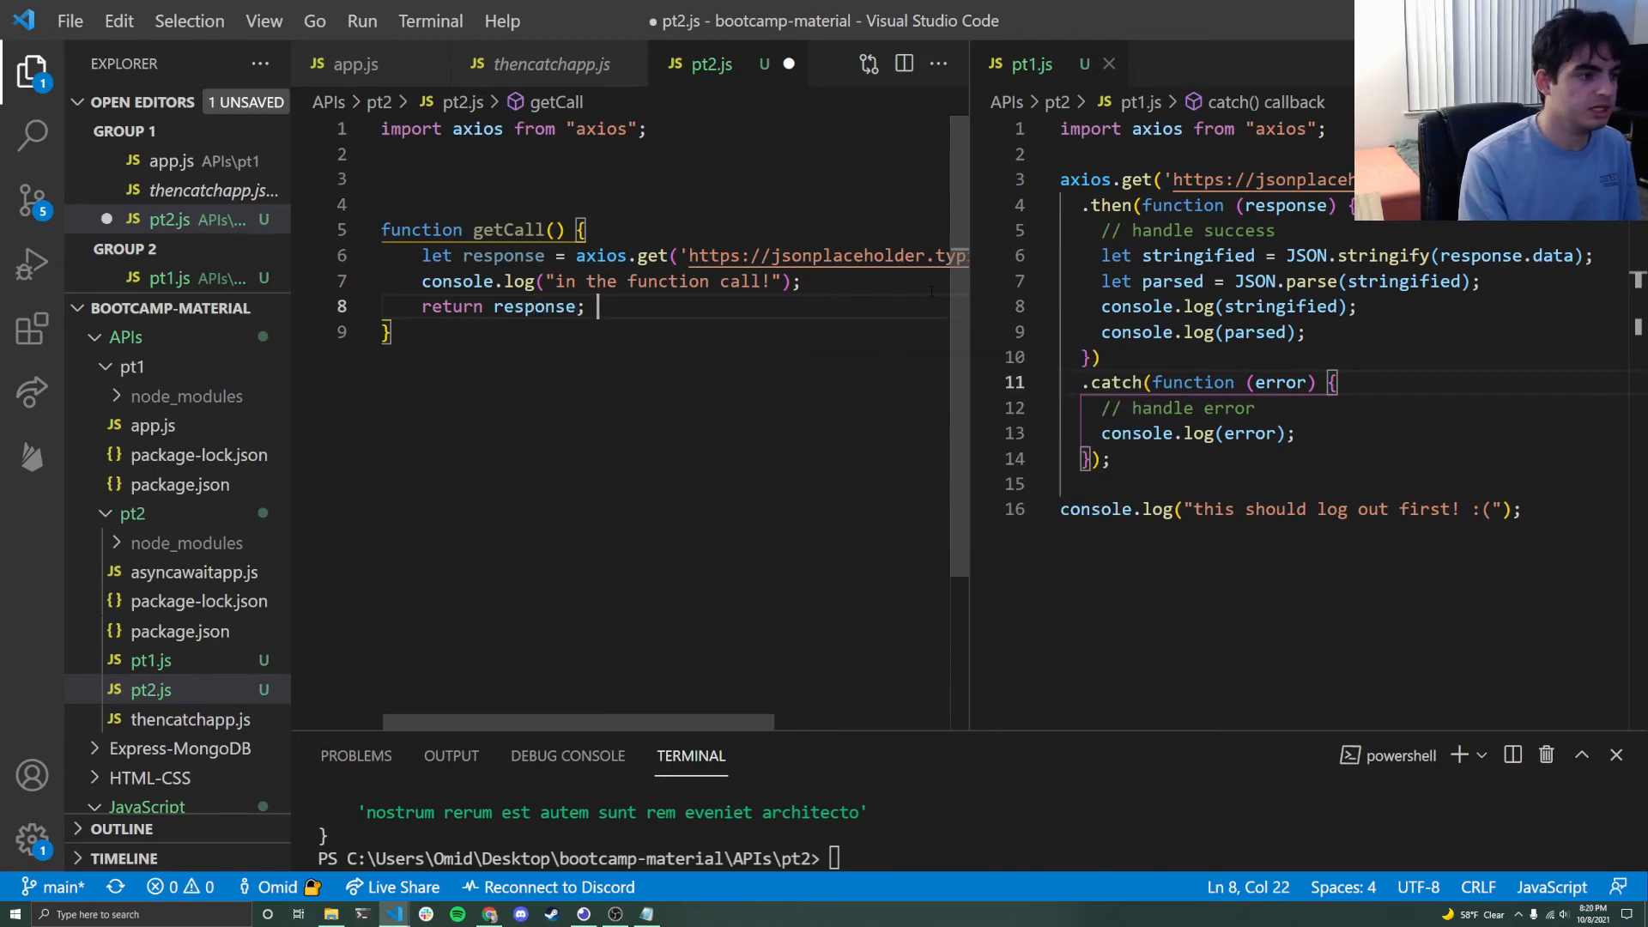
pyautogui.doubleClick(504, 255)
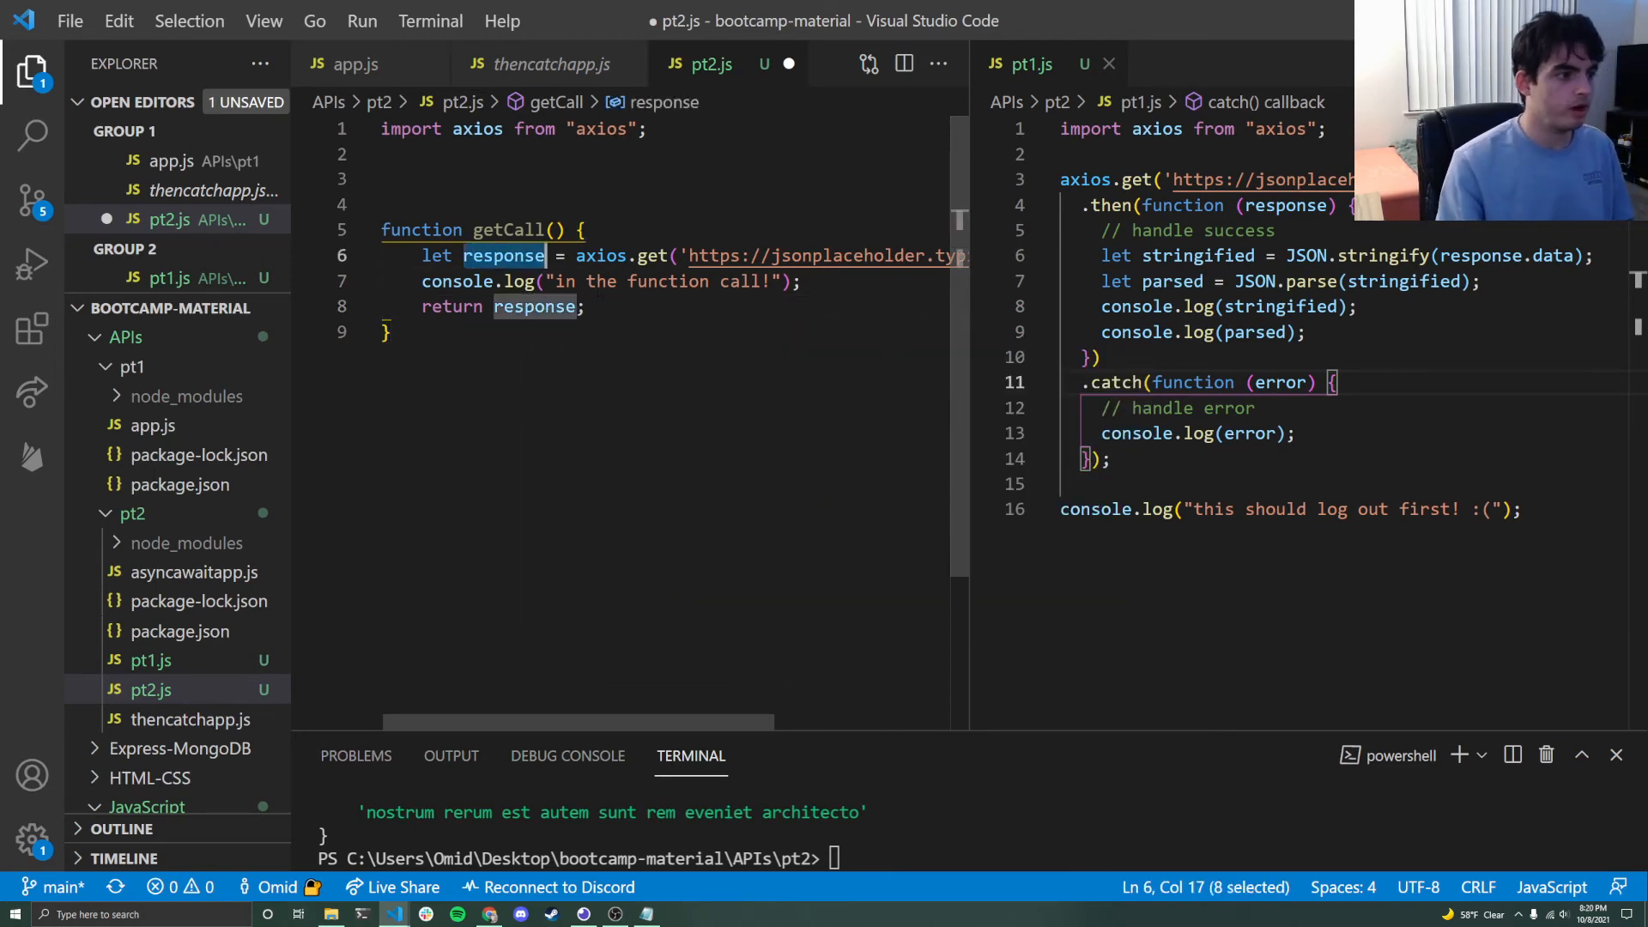
pyautogui.click(594, 306)
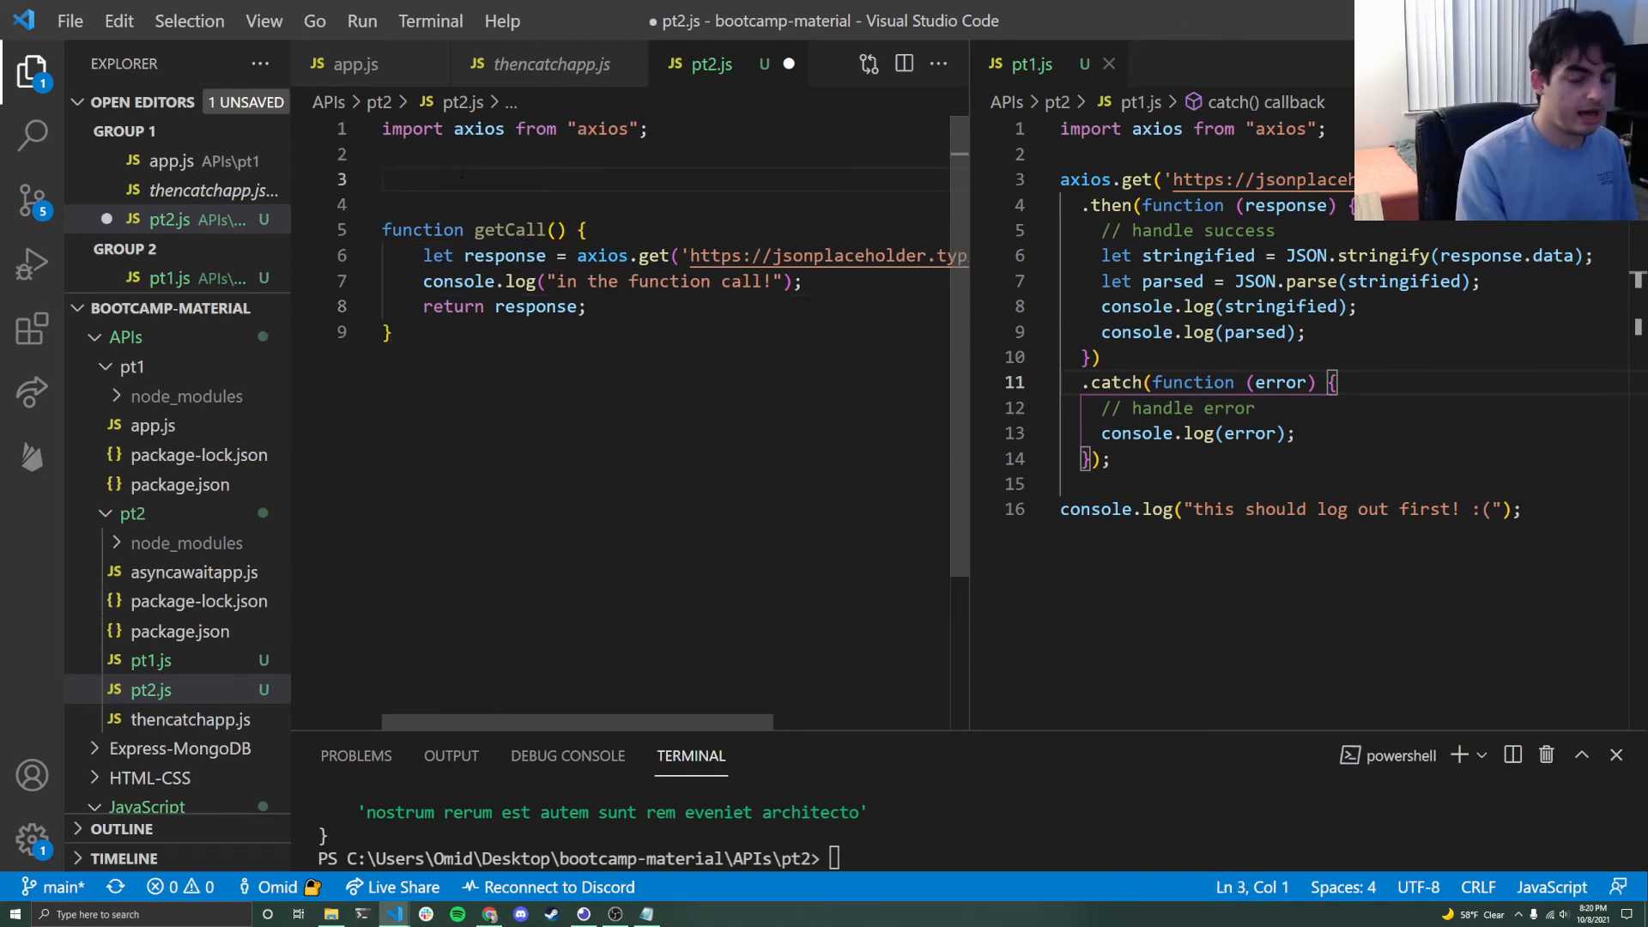
# - Add let response = getCall();, console.log(response.data), and console.log("this should print out last!")
pyautogui.write('let response')
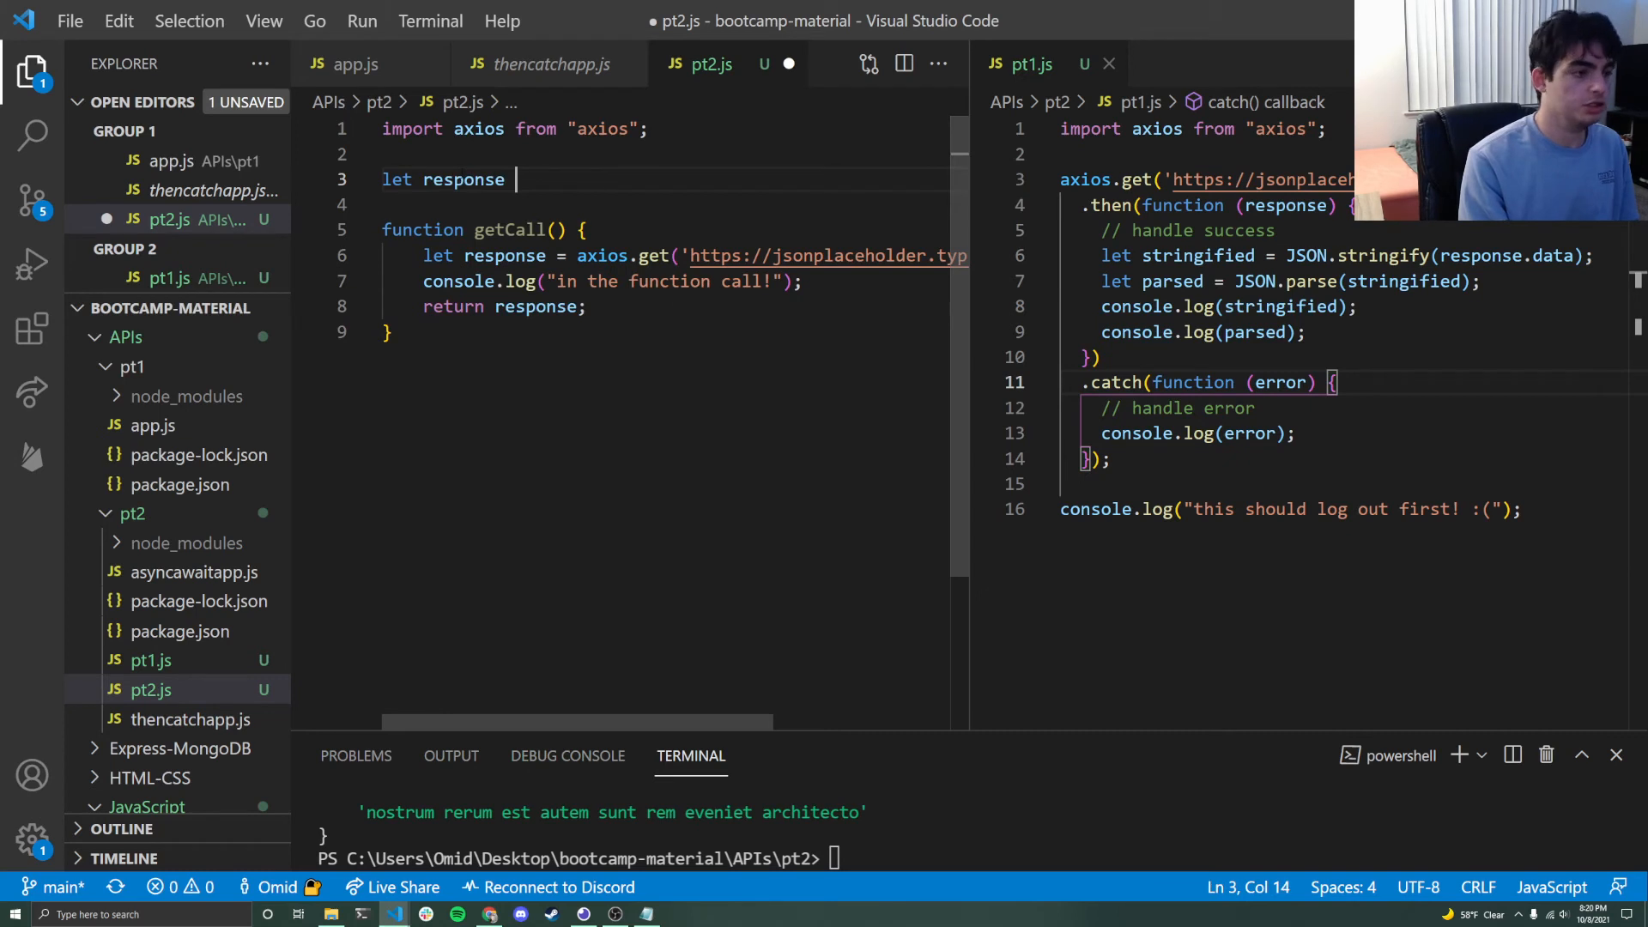
pyautogui.write('= getCall();')
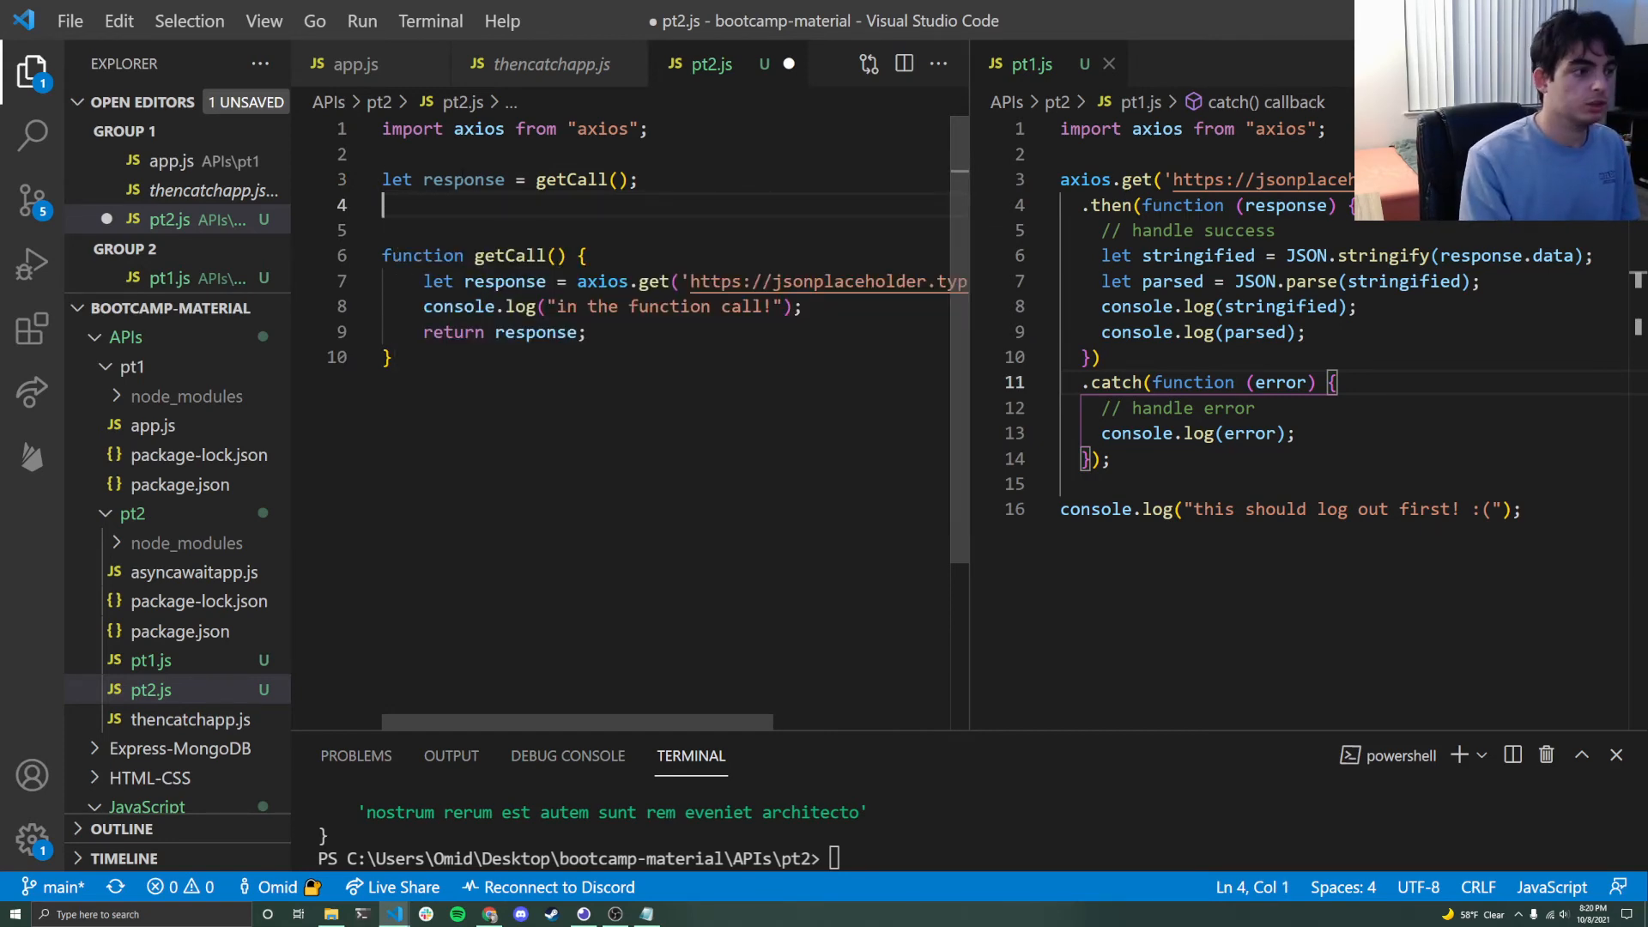
pyautogui.write('console.log(')
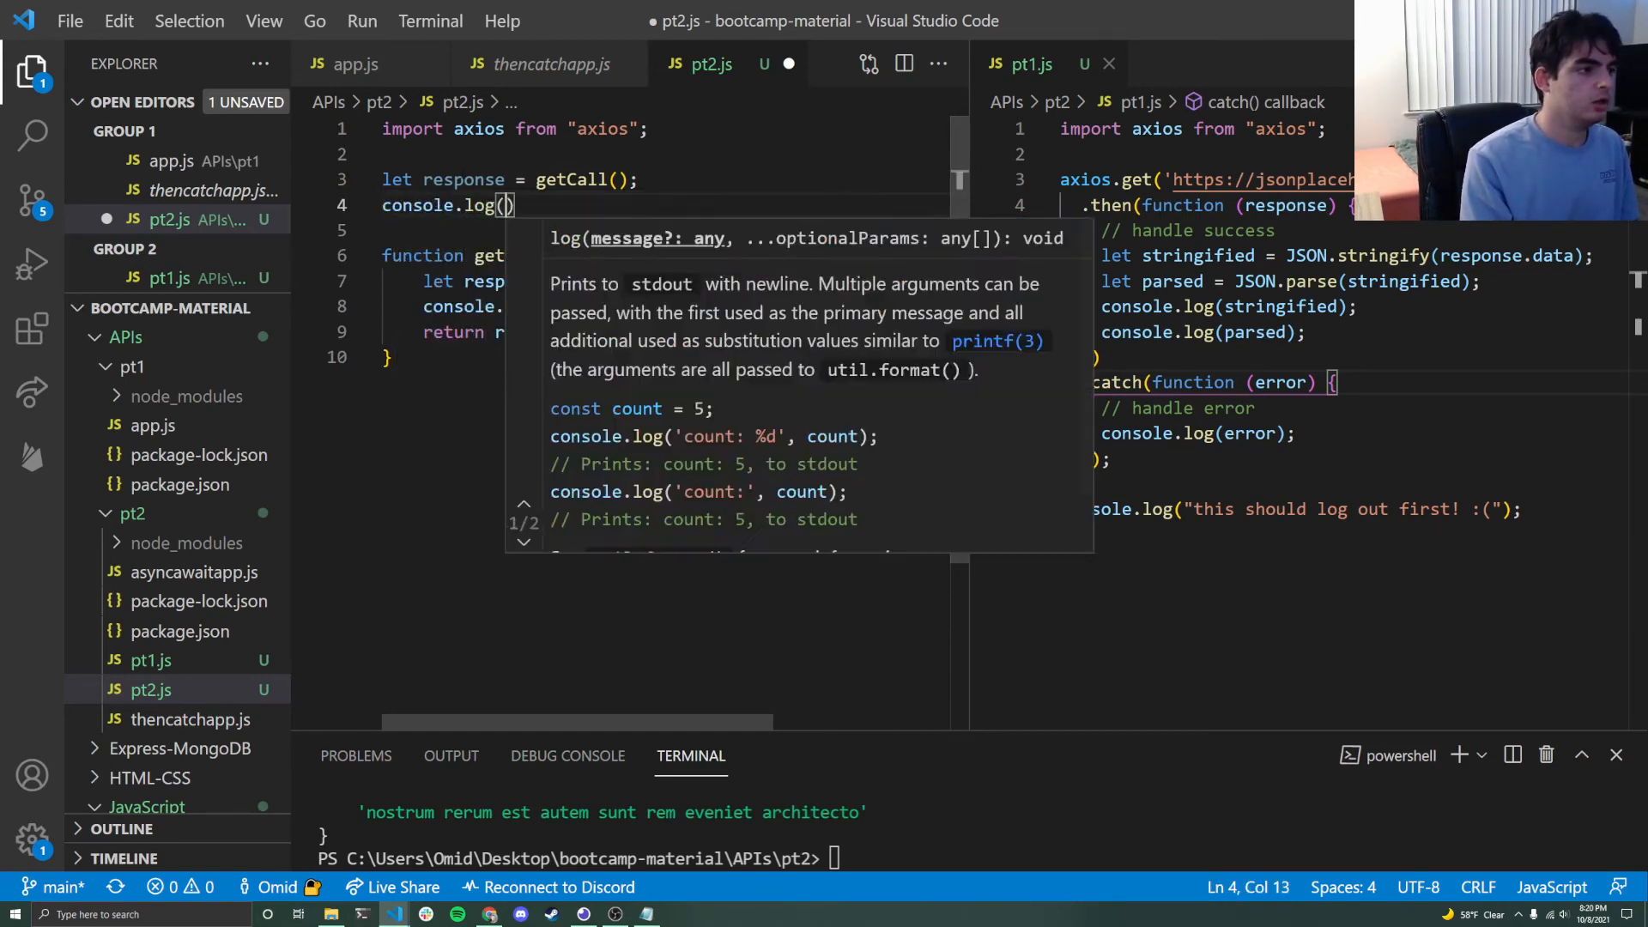
pyautogui.write('response.data')
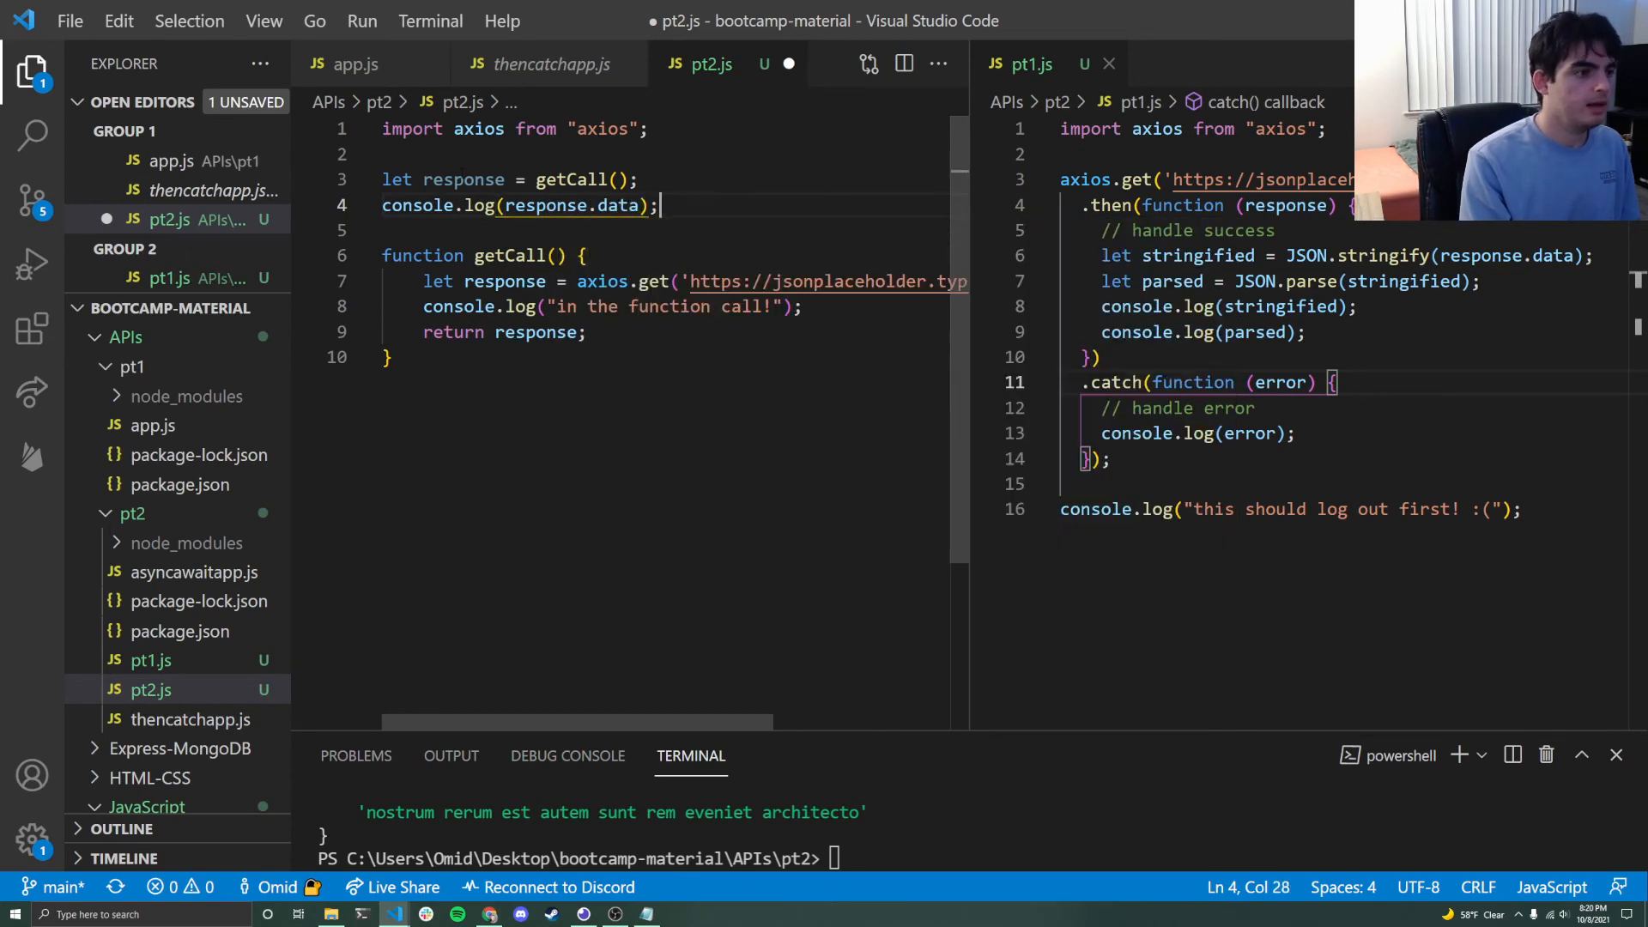
pyautogui.write('console.log(')
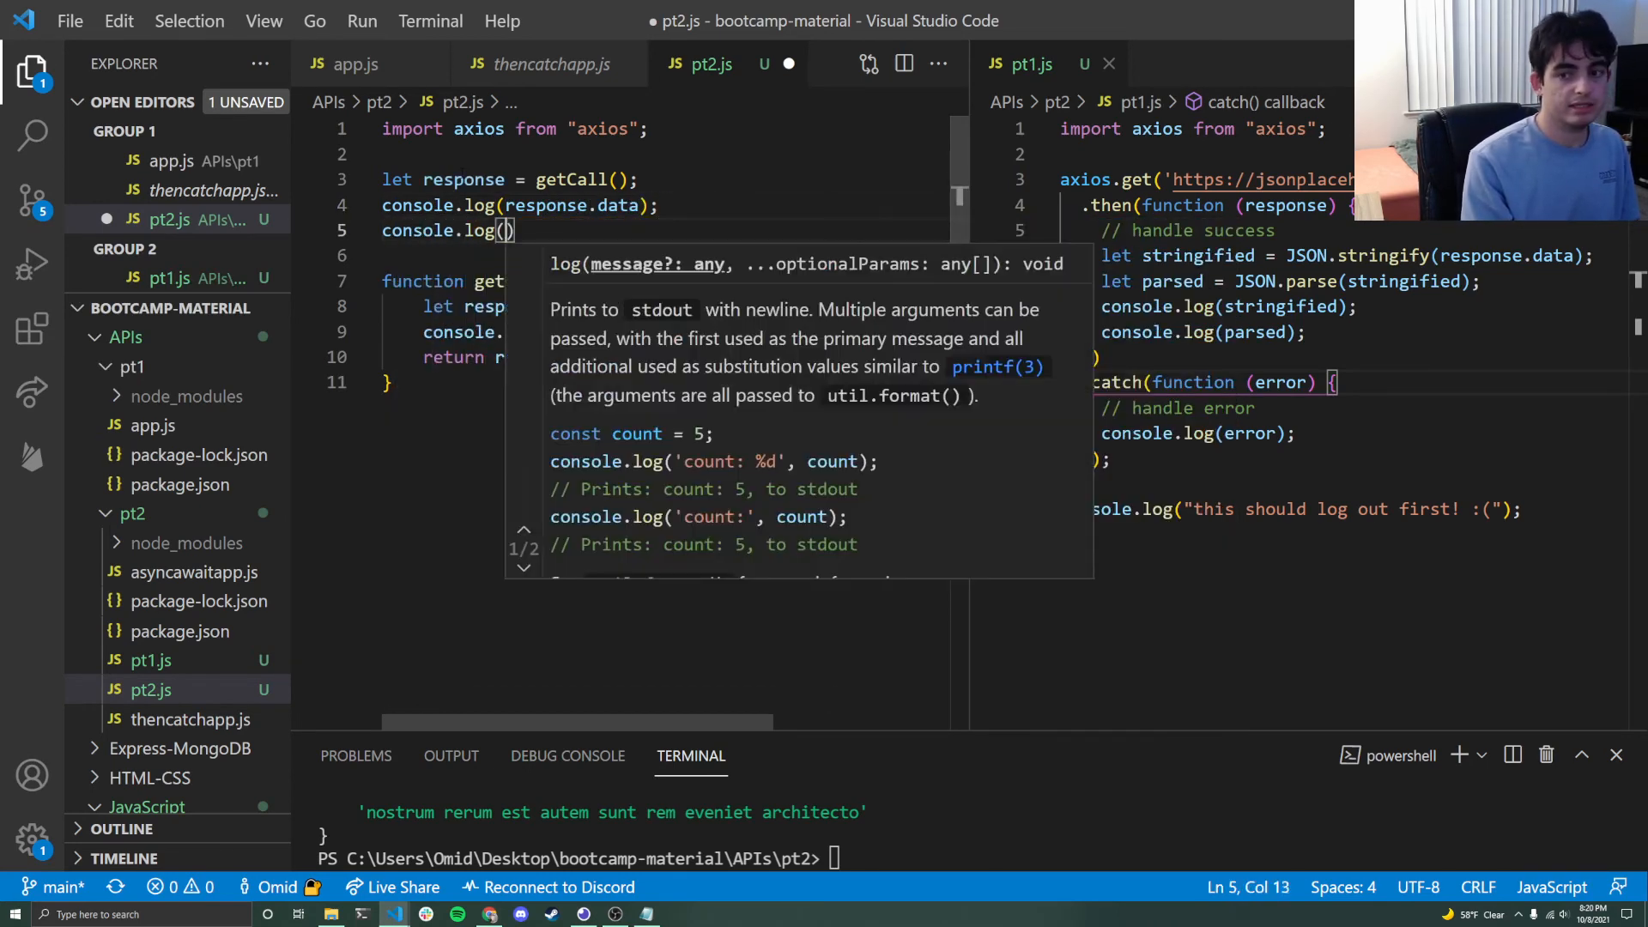
pyautogui.write('"this should p')
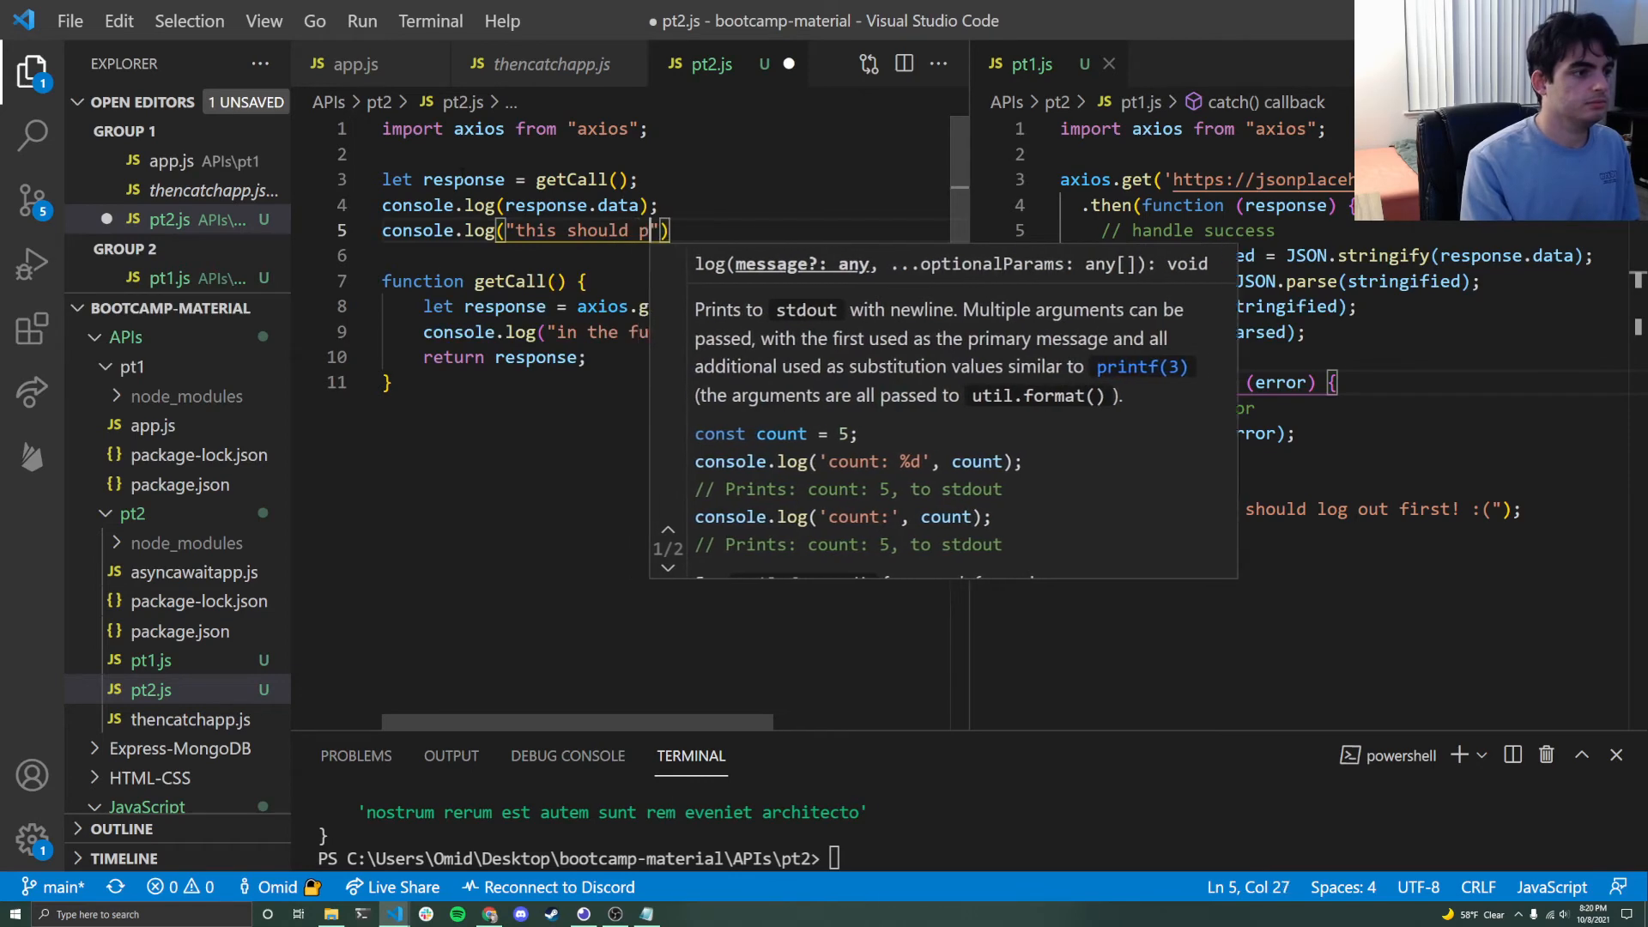
pyautogui.write('rint out last!')
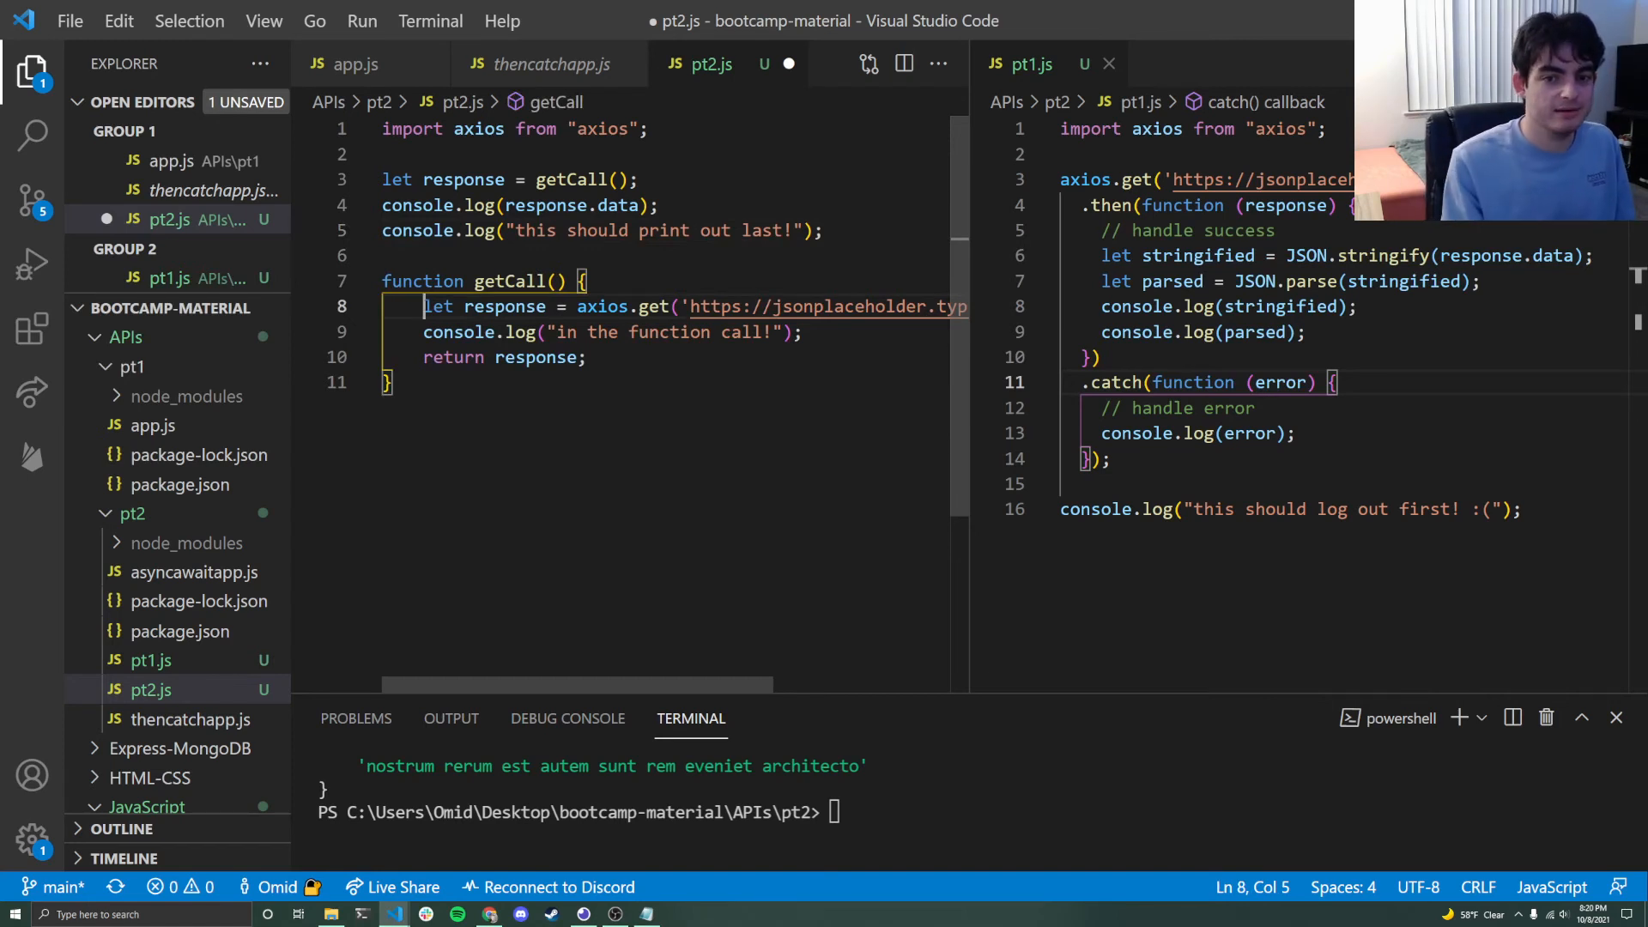
# - Prefix the getCall() call with await, declare getCall as async, and save pt2.js
pyautogui.click(536, 179)
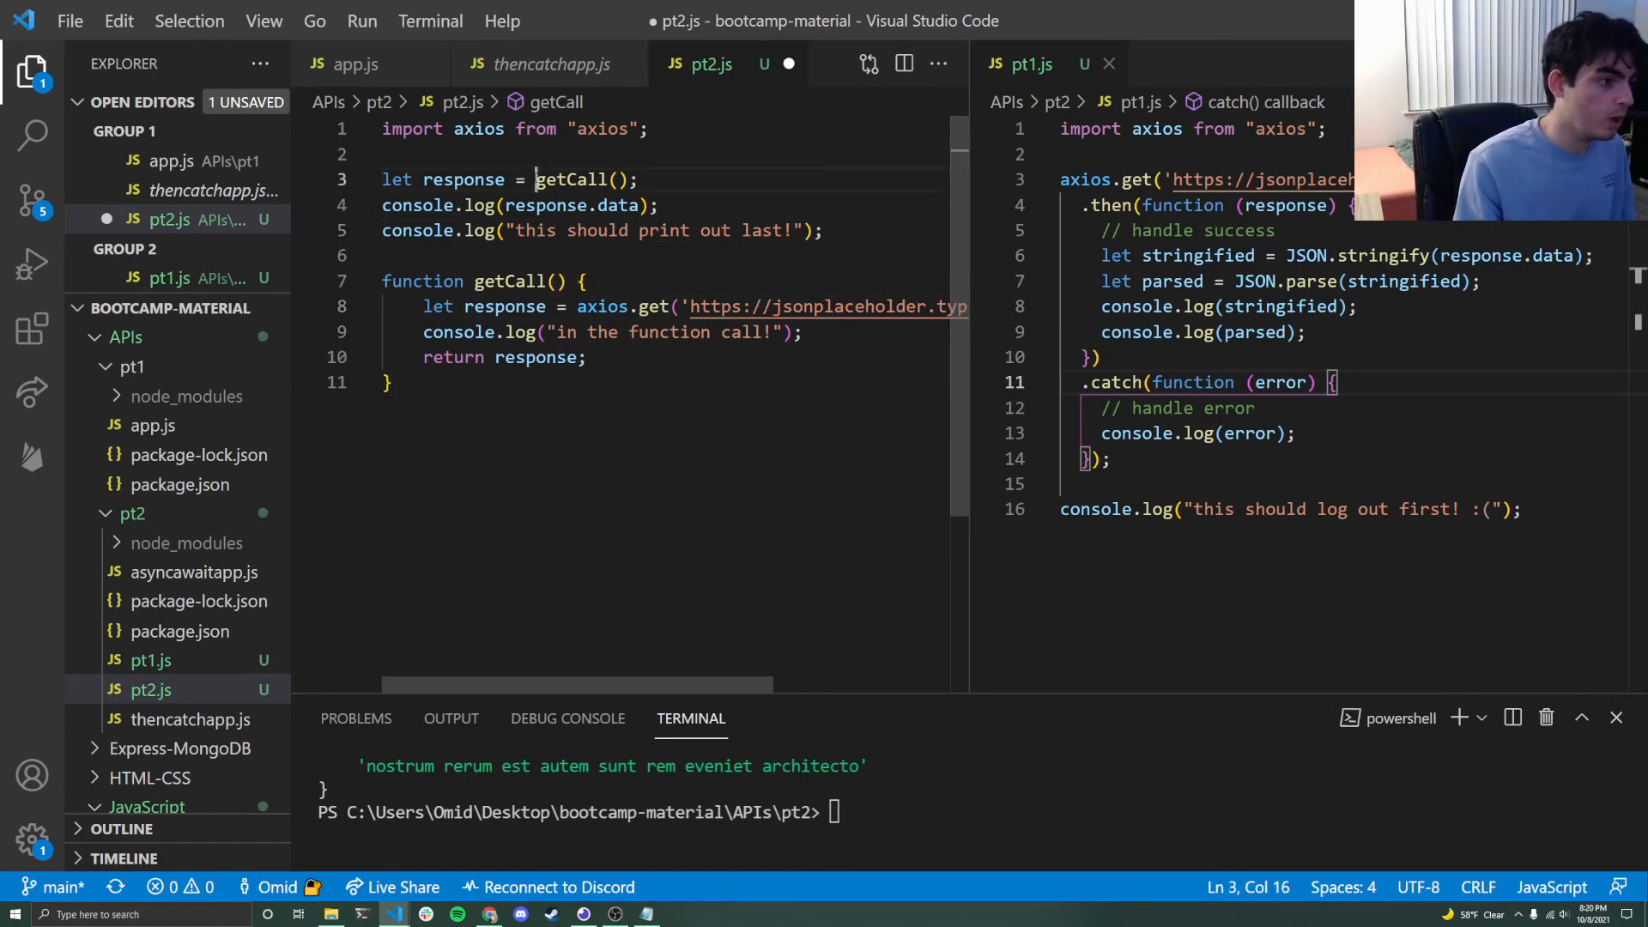
pyautogui.write('await')
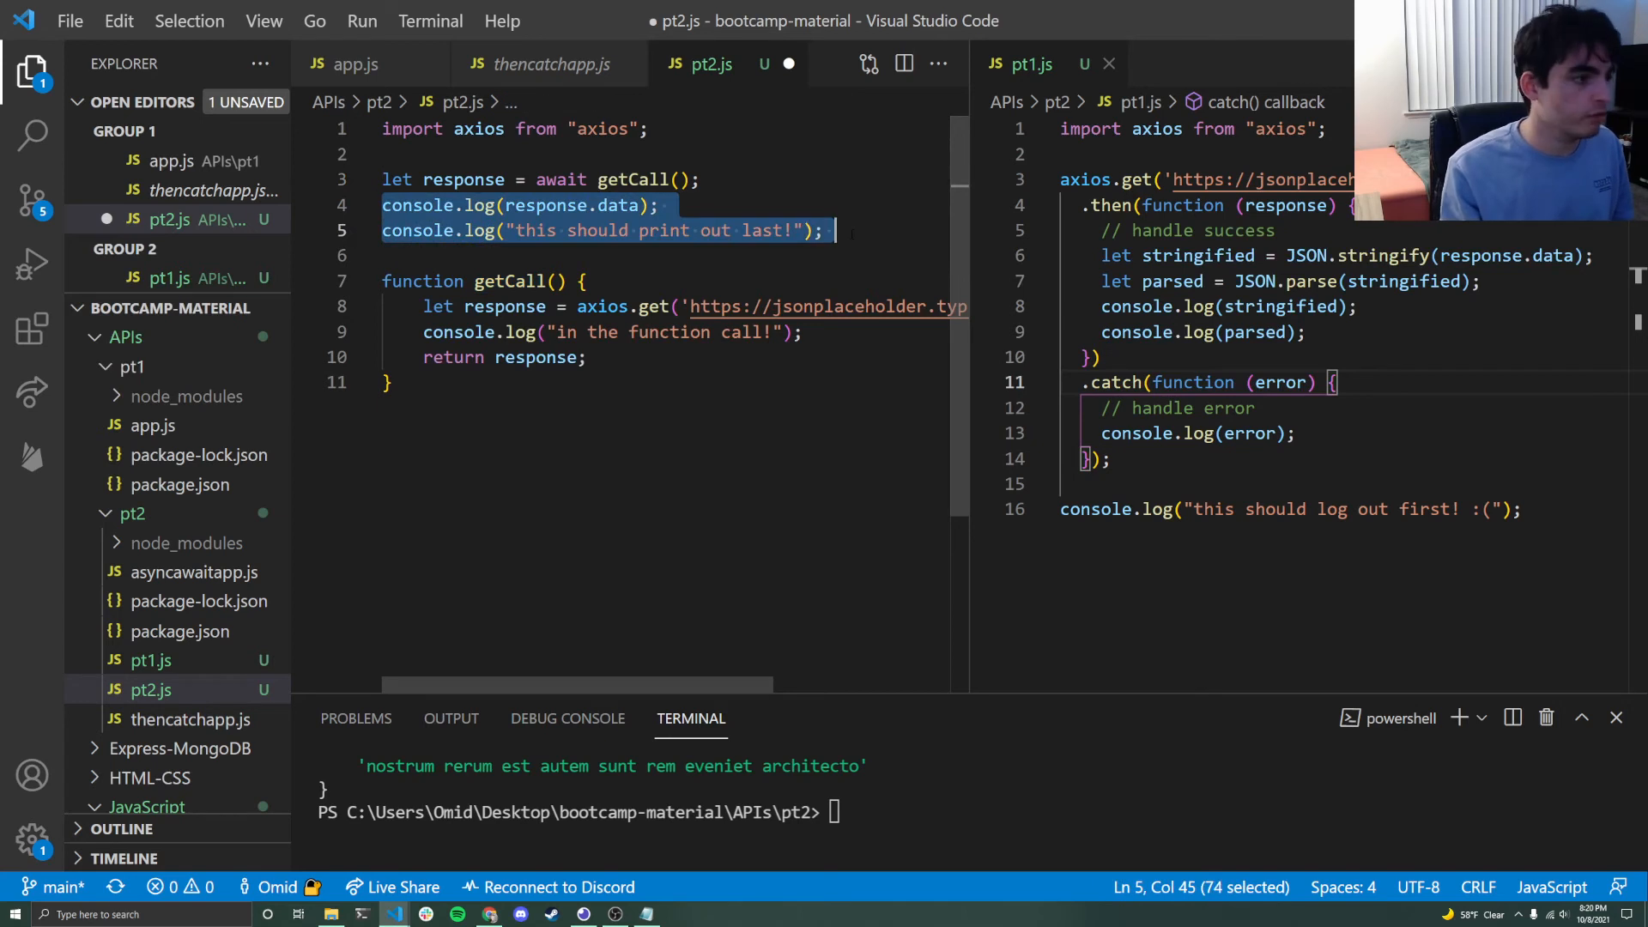
pyautogui.click(833, 230)
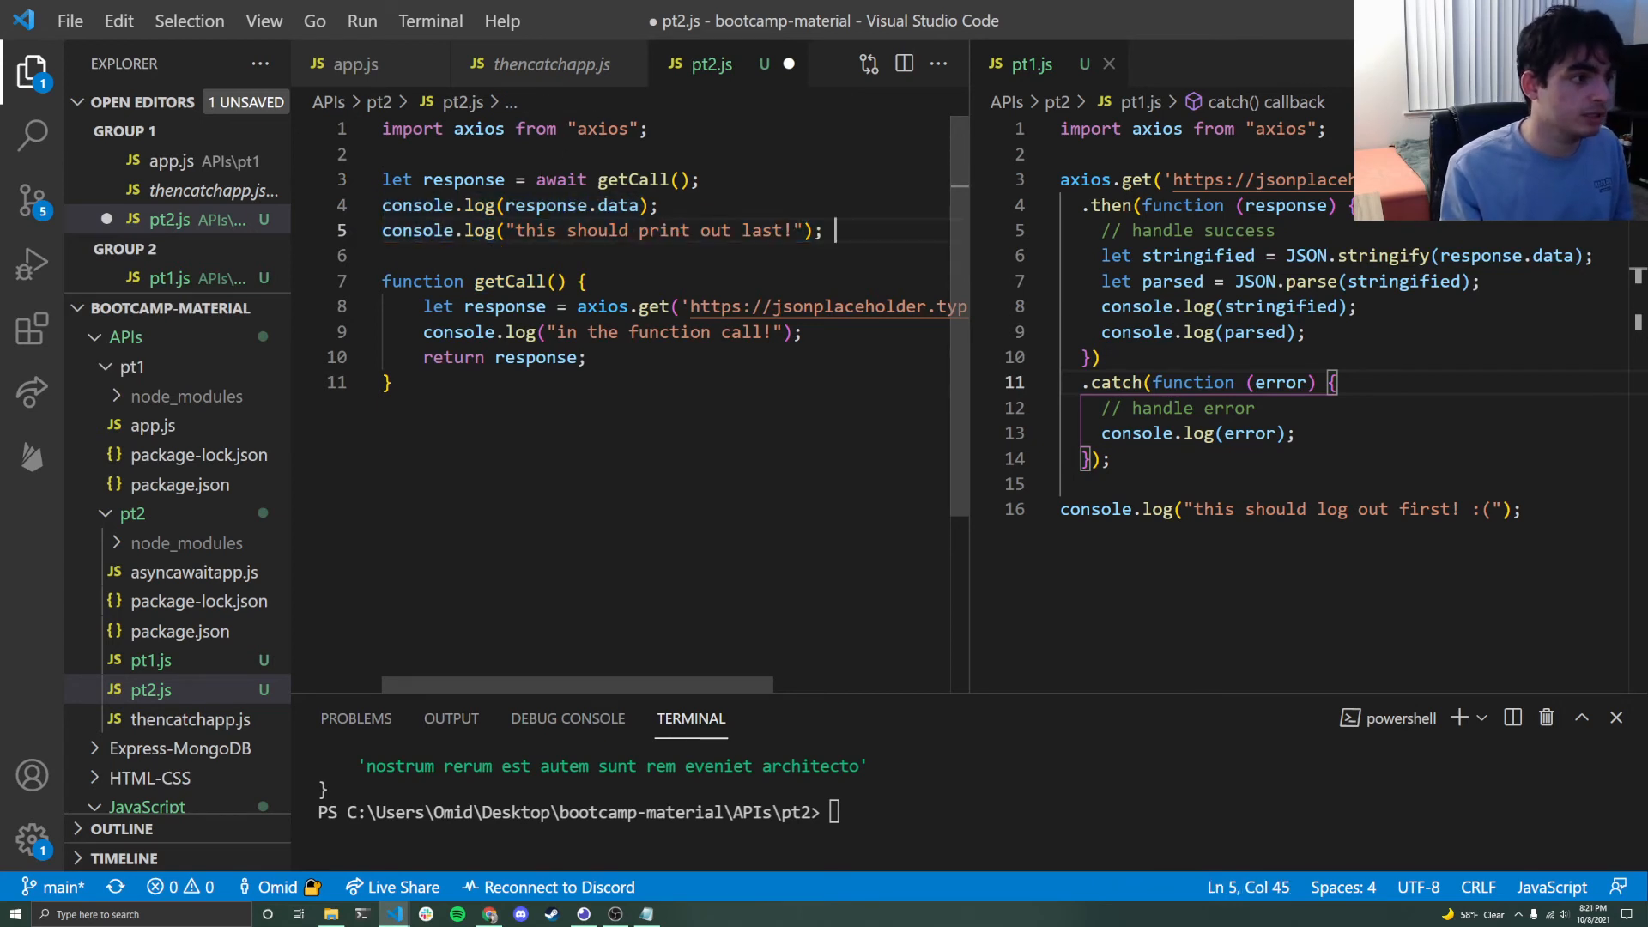
pyautogui.doubleClick(561, 179)
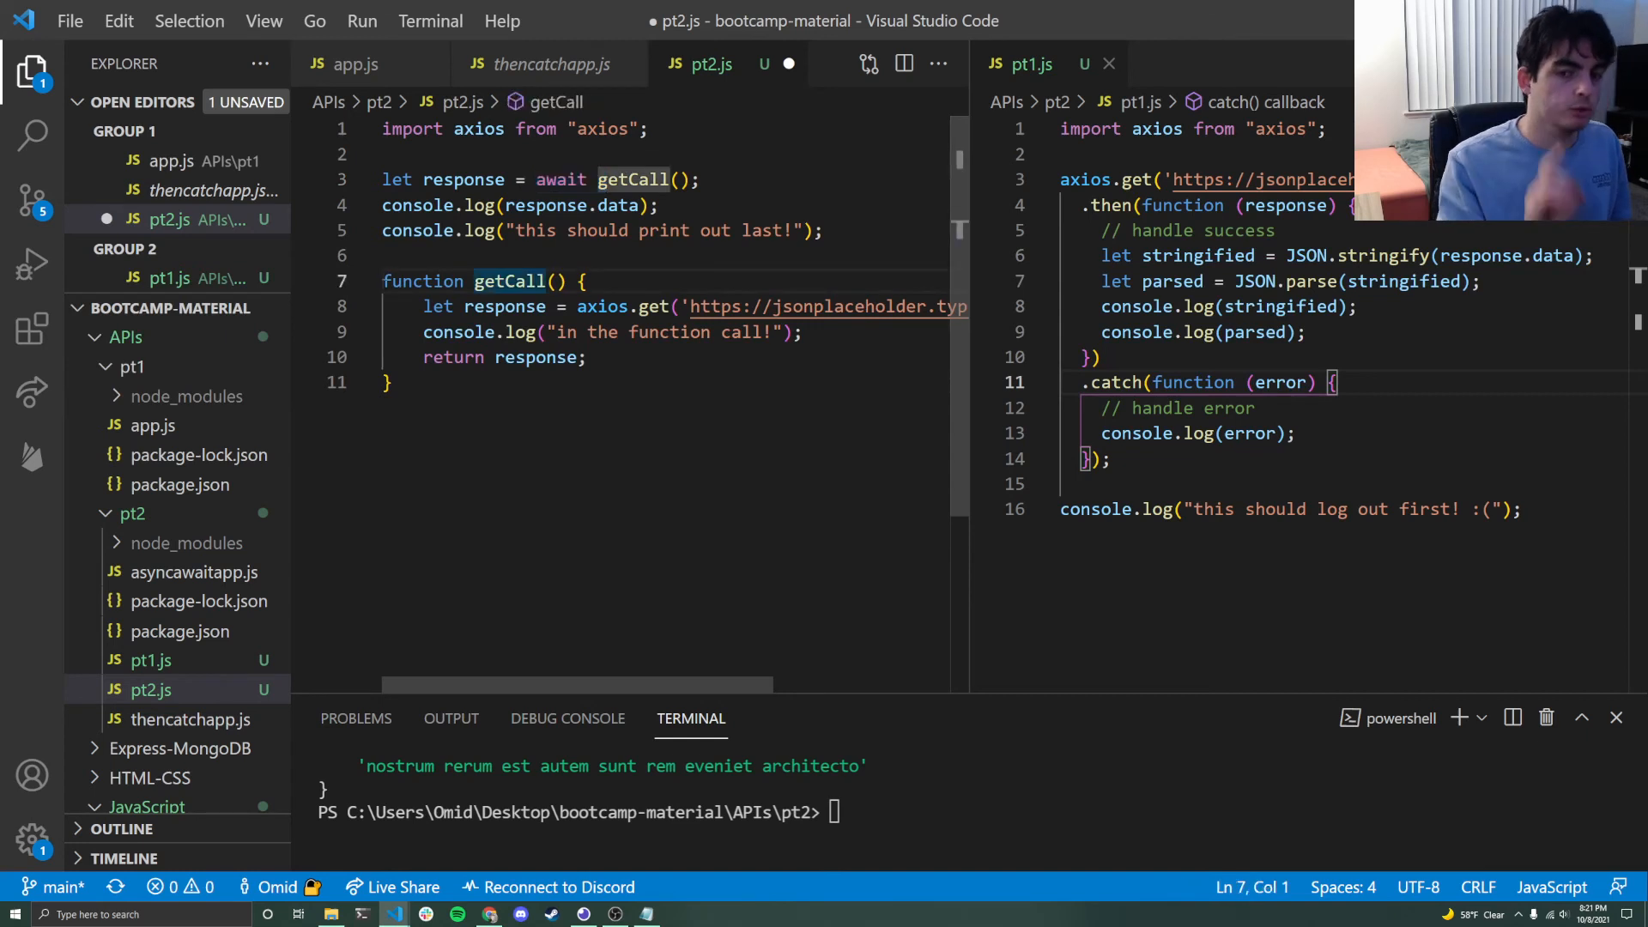
pyautogui.write('async')
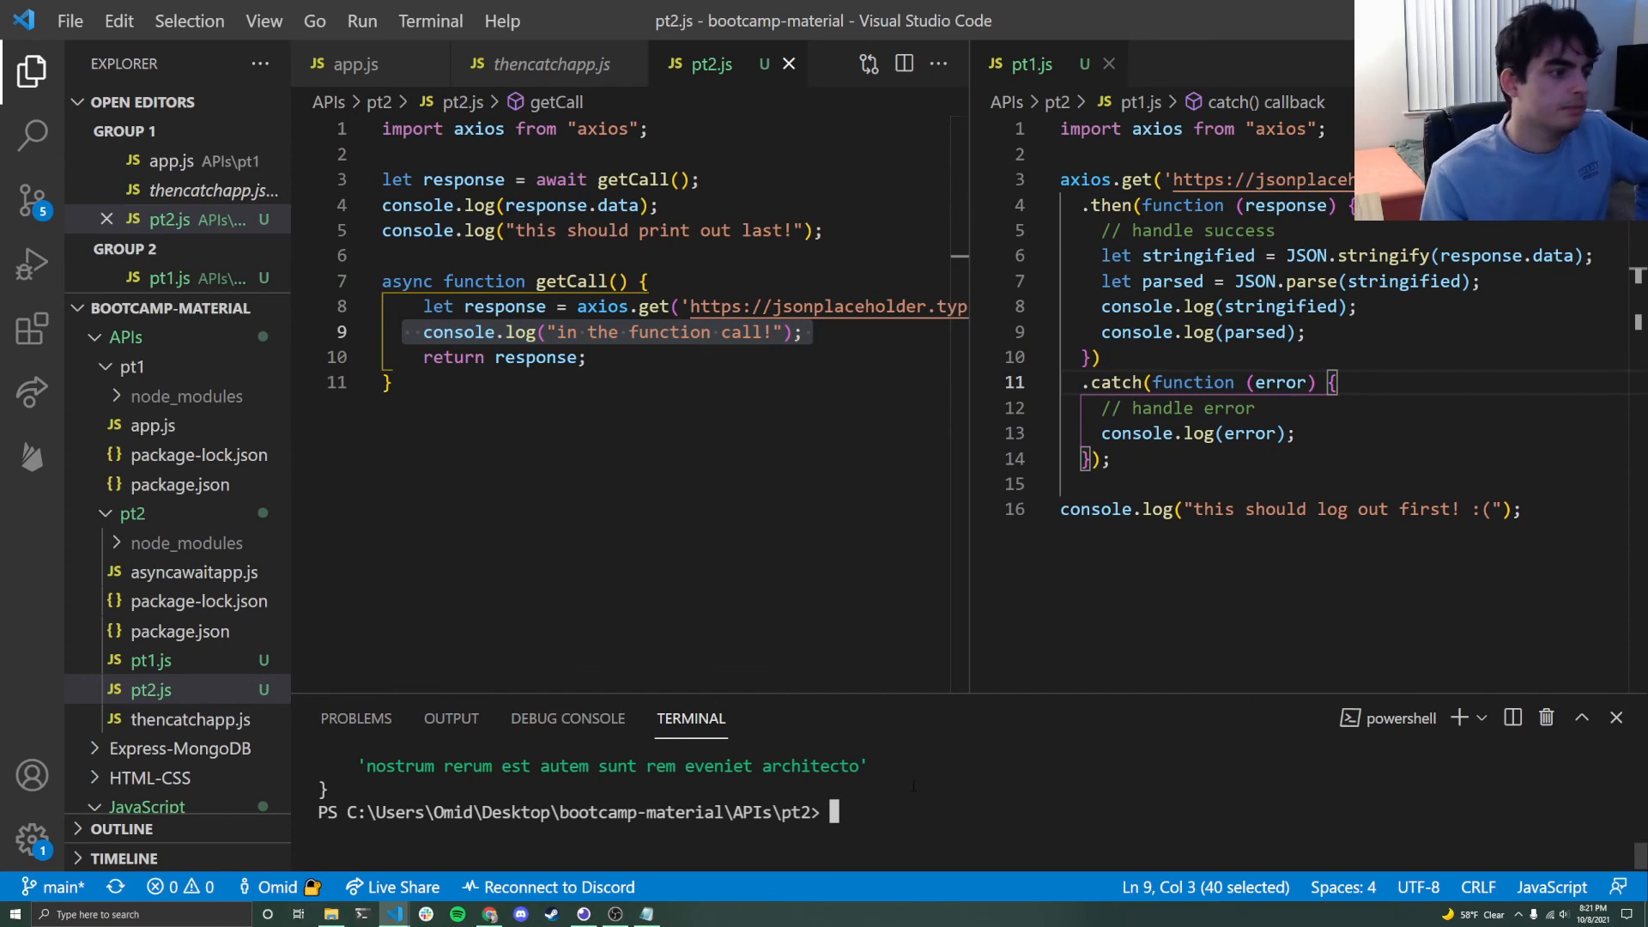
# - Run node pt2.js to print the function message, the post data, then the final message
pyautogui.write('node pt2.js')
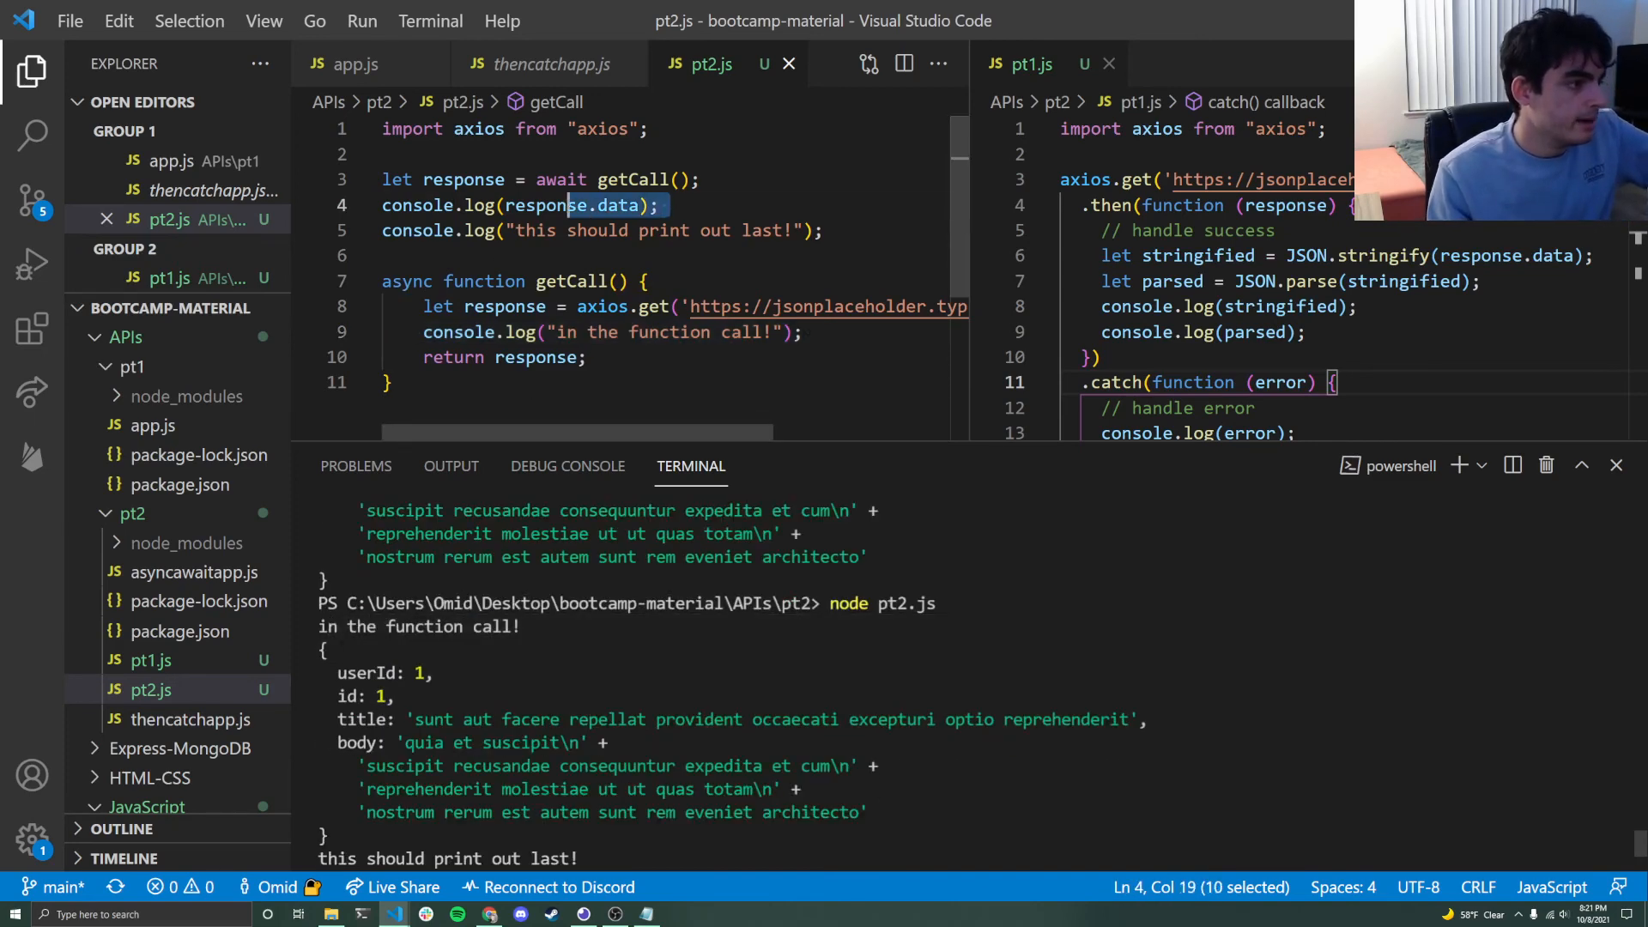
pyautogui.click(662, 205)
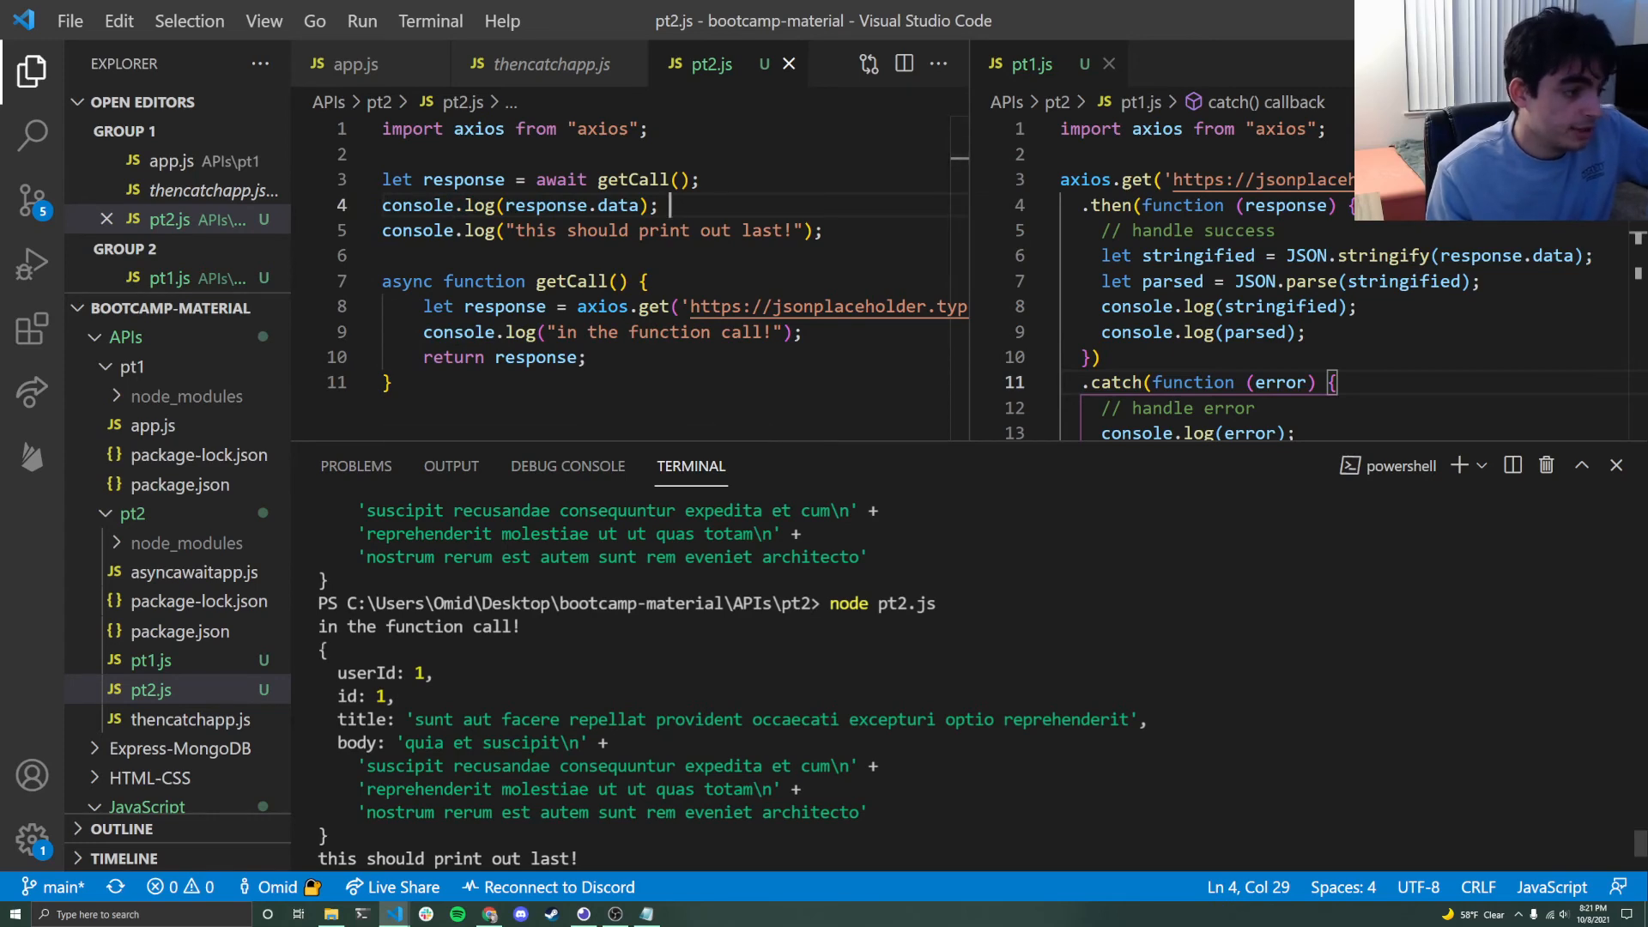